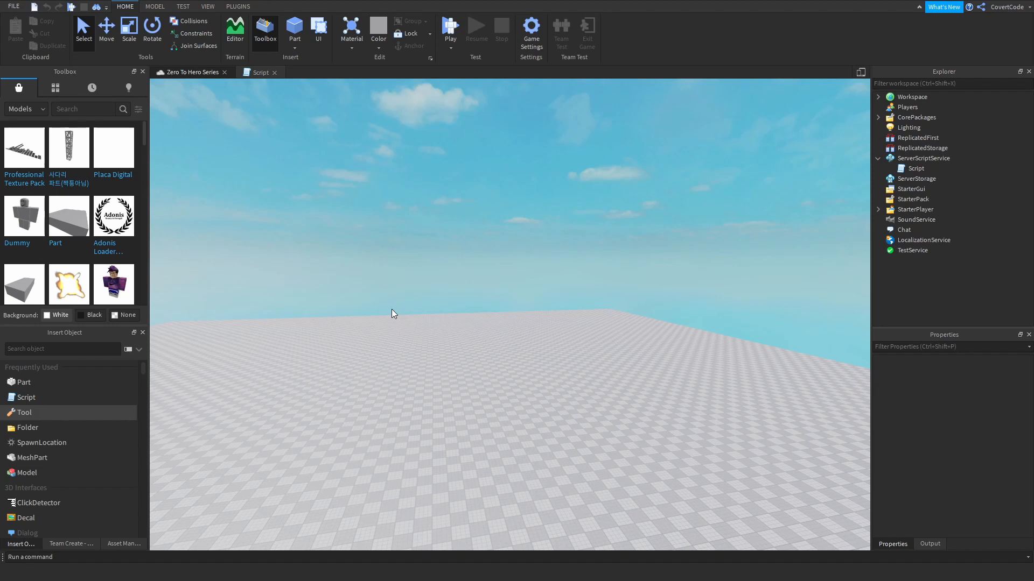
# Switch from the 3D viewport to the Script editor and review the existing print statements
pyautogui.click(259, 72)
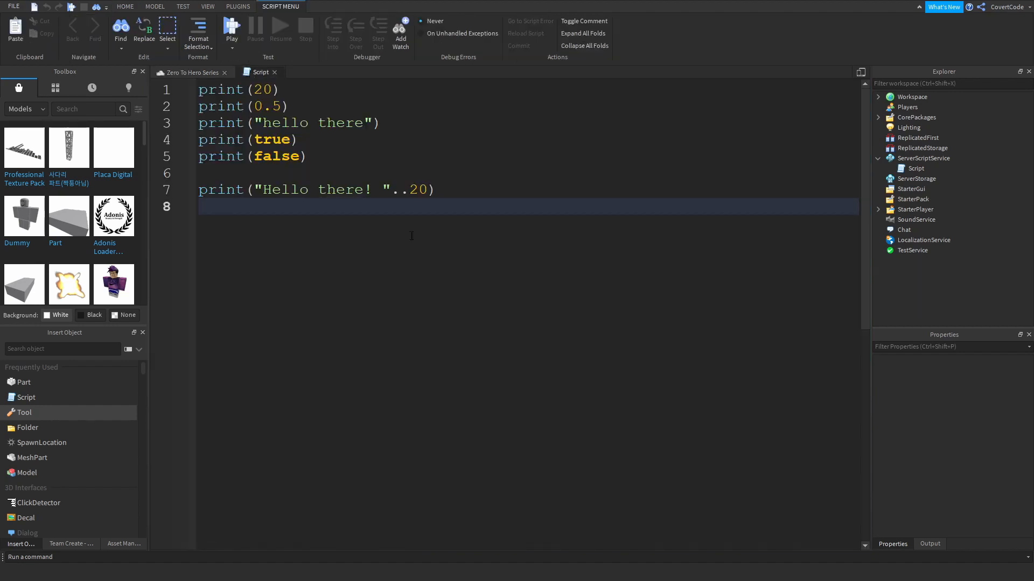
pyautogui.click(232, 106)
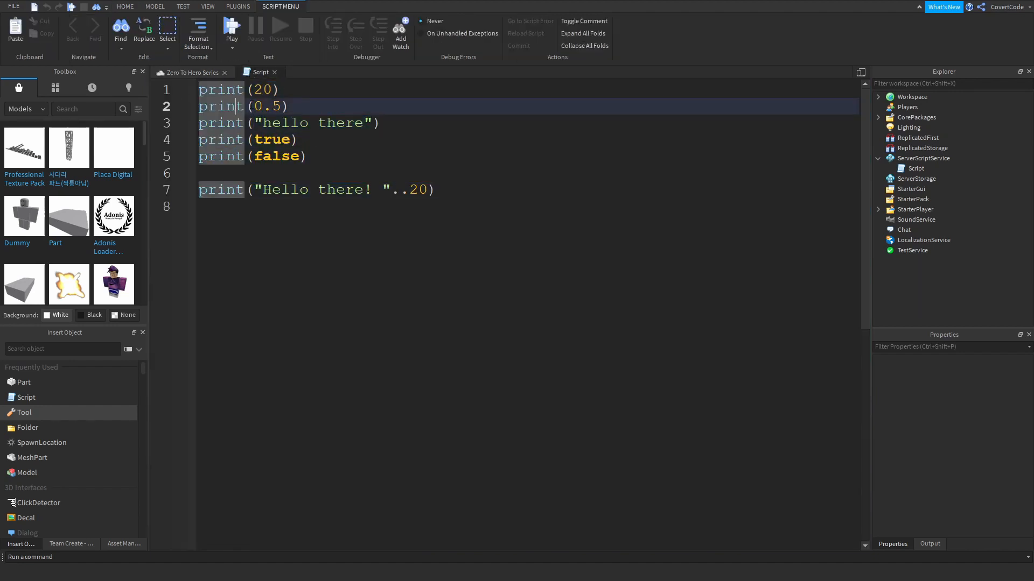
pyautogui.click(261, 89)
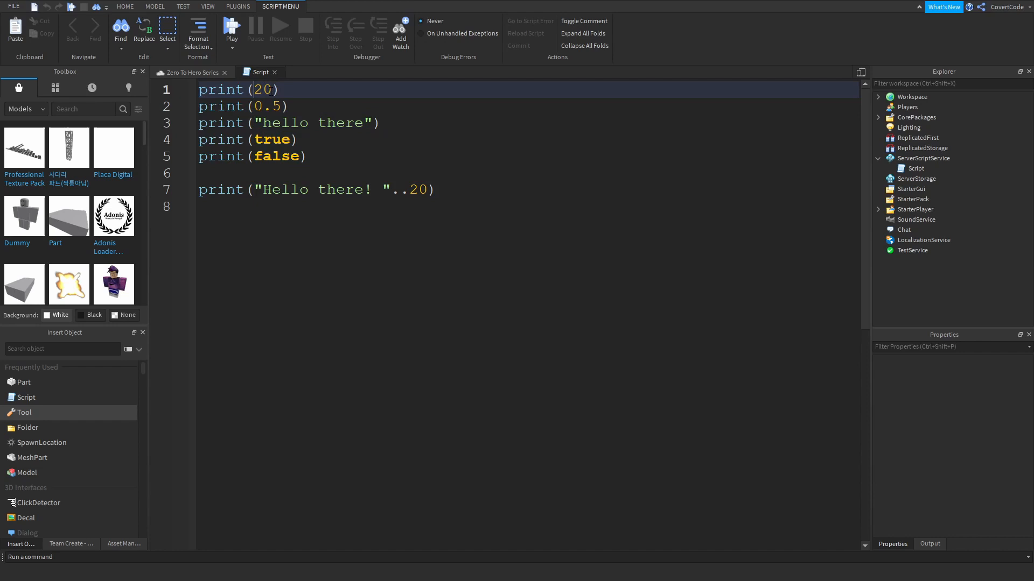
pyautogui.doubleClick(267, 106)
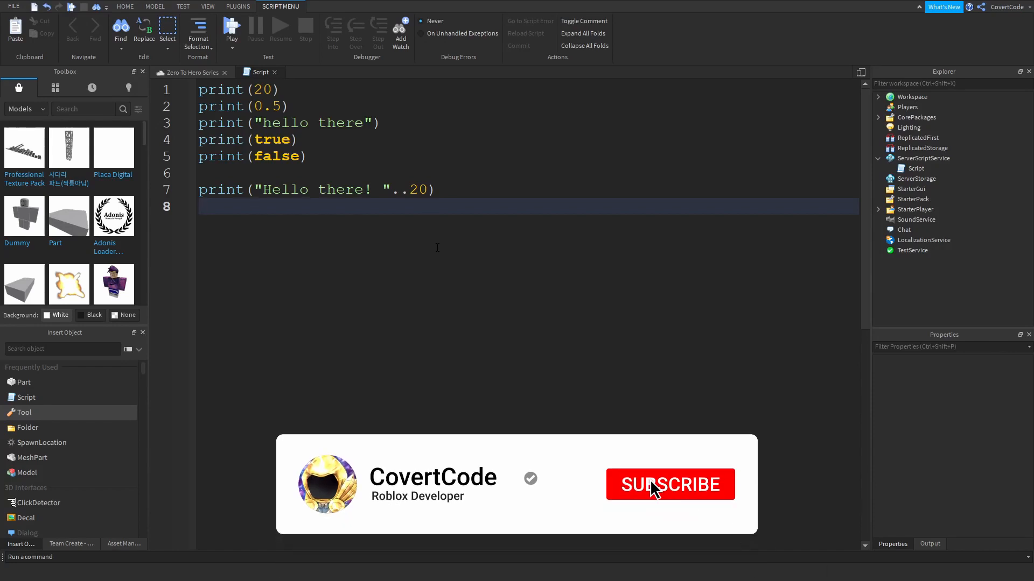
pyautogui.click(669, 485)
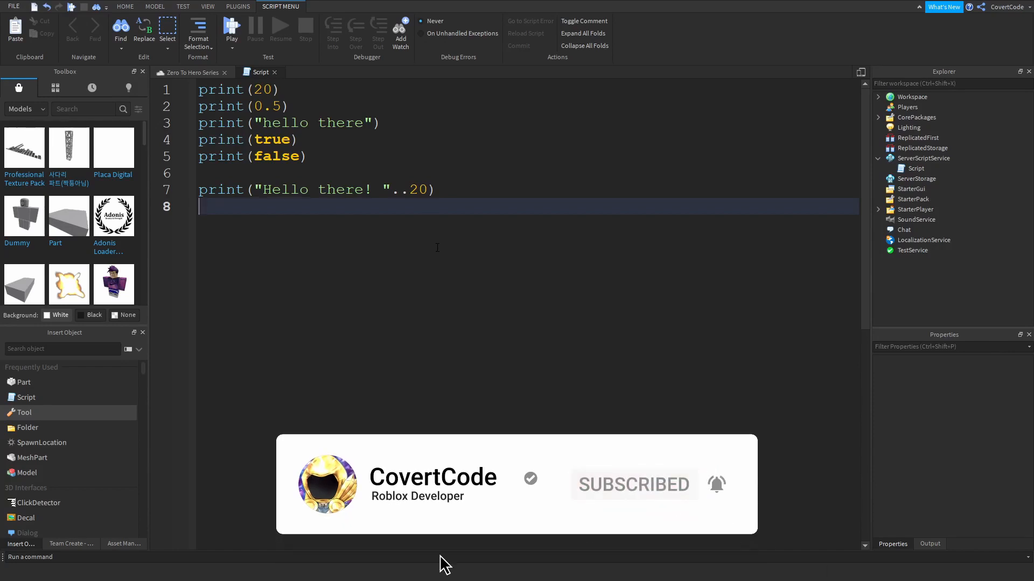
# Select all the existing print statements and delete them, leaving the script empty
pyautogui.press('ctrl+a')
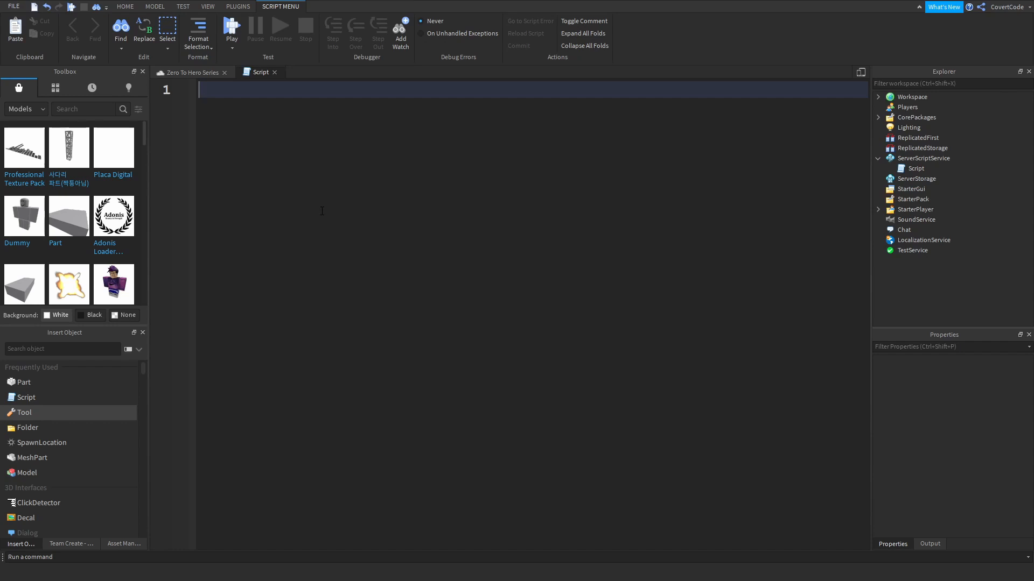
# Write line 1 as candyBox = "candy" and remove the half-written second line
pyautogui.write('candyBox')
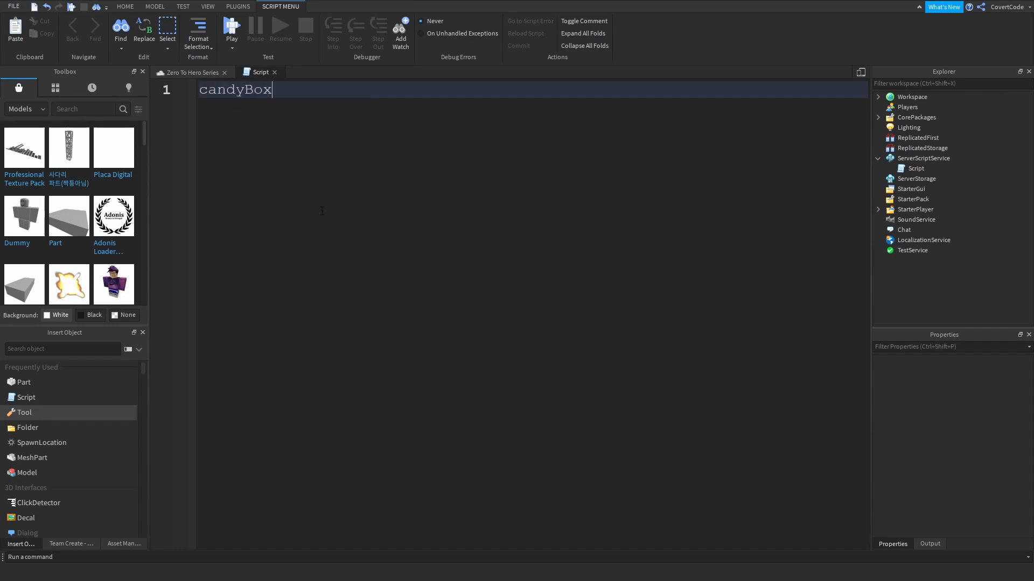
pyautogui.write('= "can')
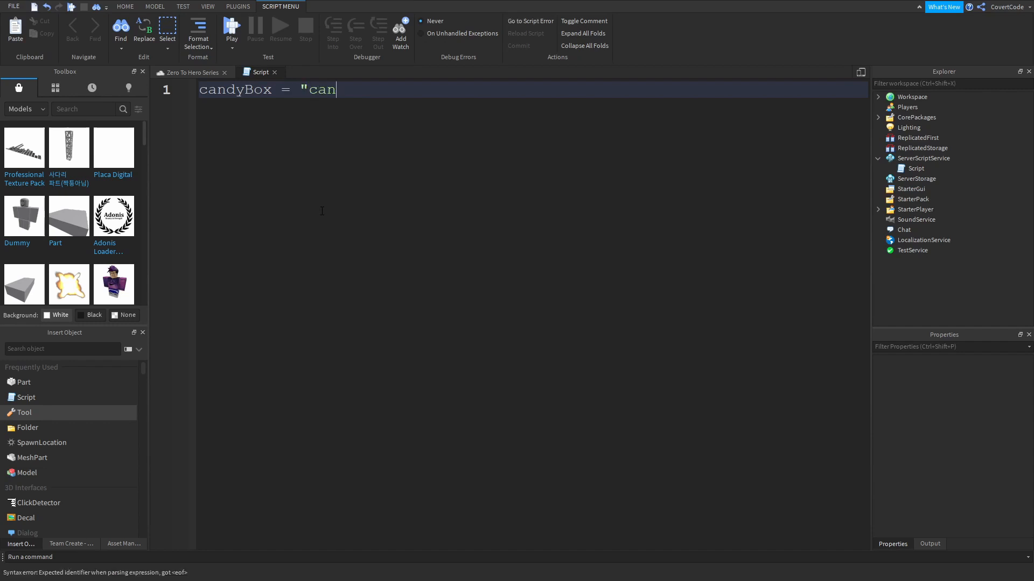
pyautogui.write('dy"')
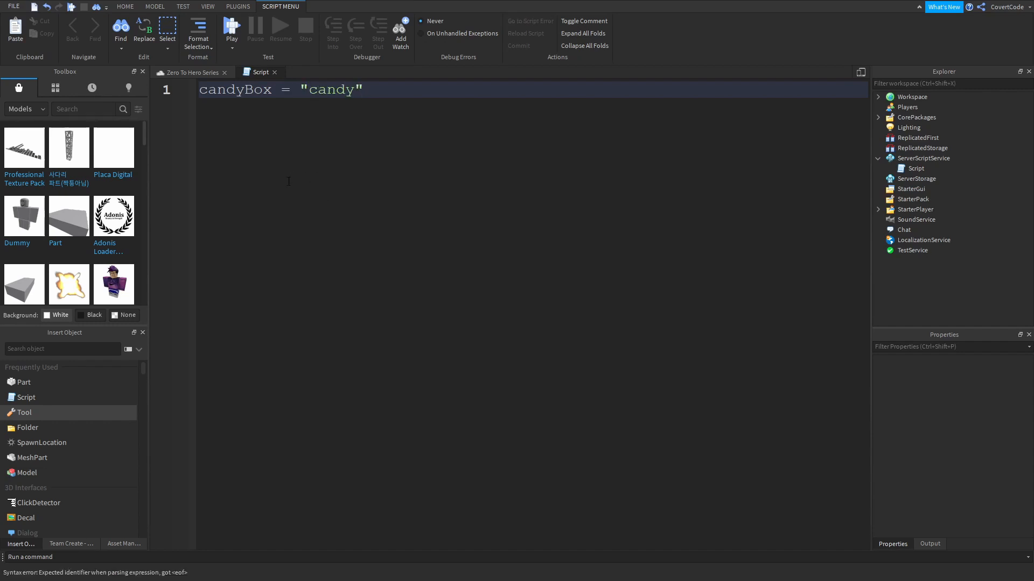
pyautogui.click(362, 89)
pyautogui.write('local')
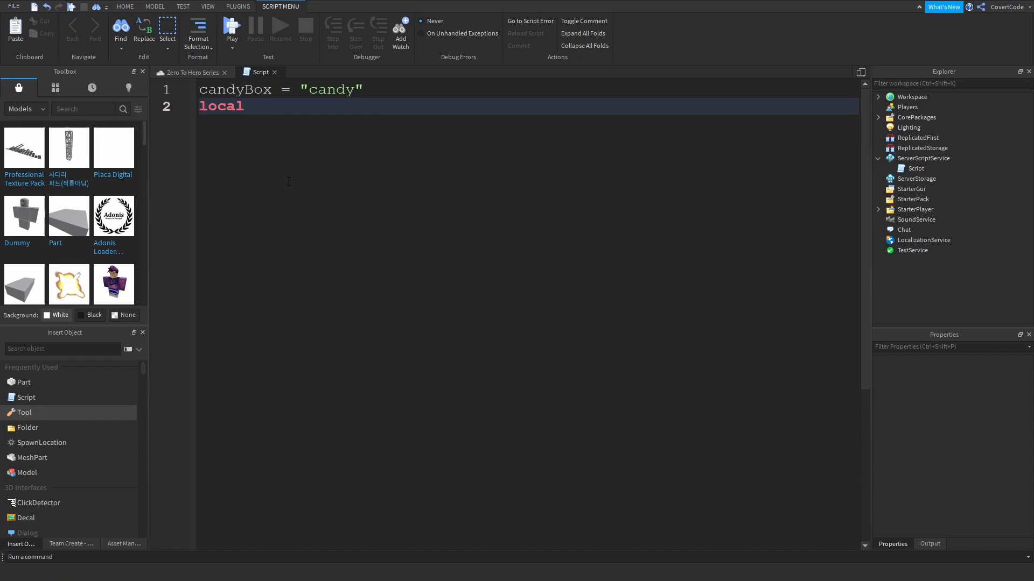
pyautogui.press('Backspace')
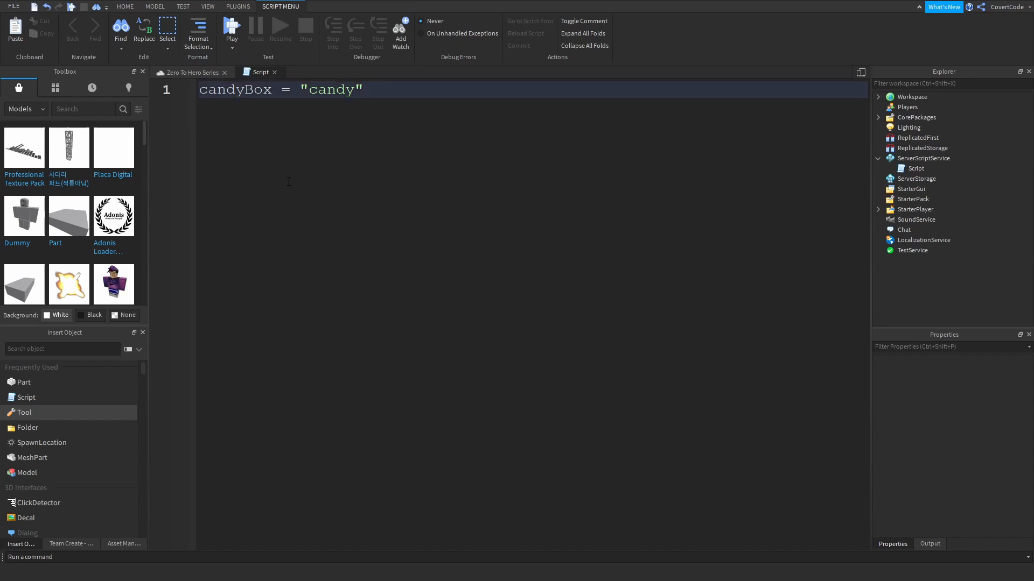
pyautogui.click(362, 89)
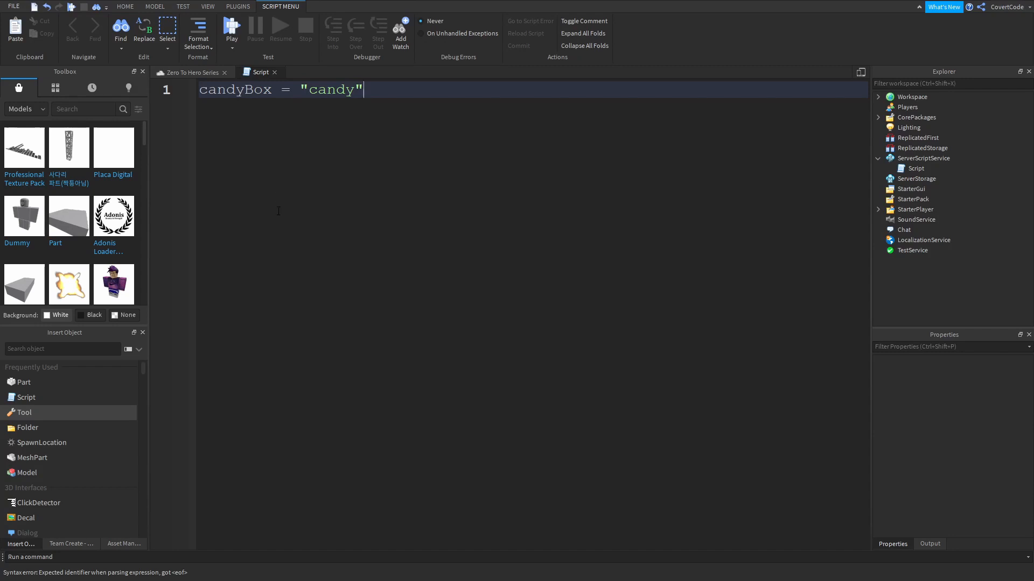
# Highlight the variable name candyBox and the string value "candy" to point them out
pyautogui.doubleClick(234, 89)
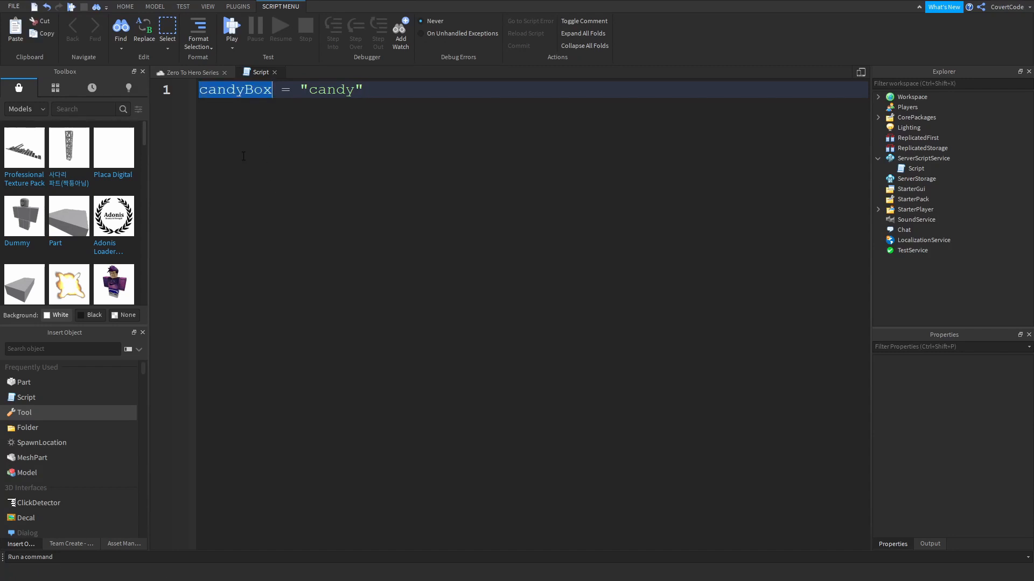
pyautogui.moveTo(446, 161)
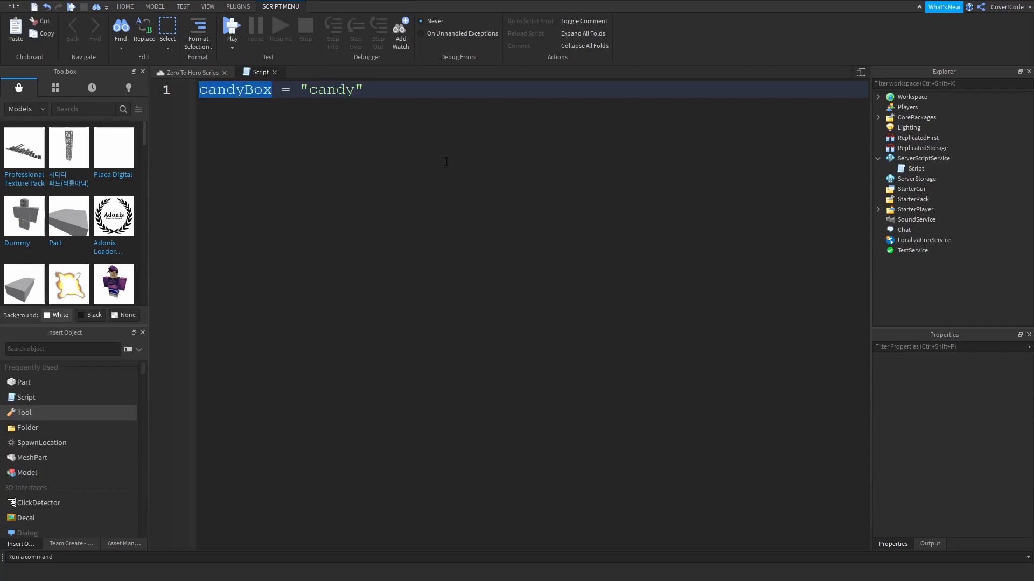
pyautogui.click(375, 153)
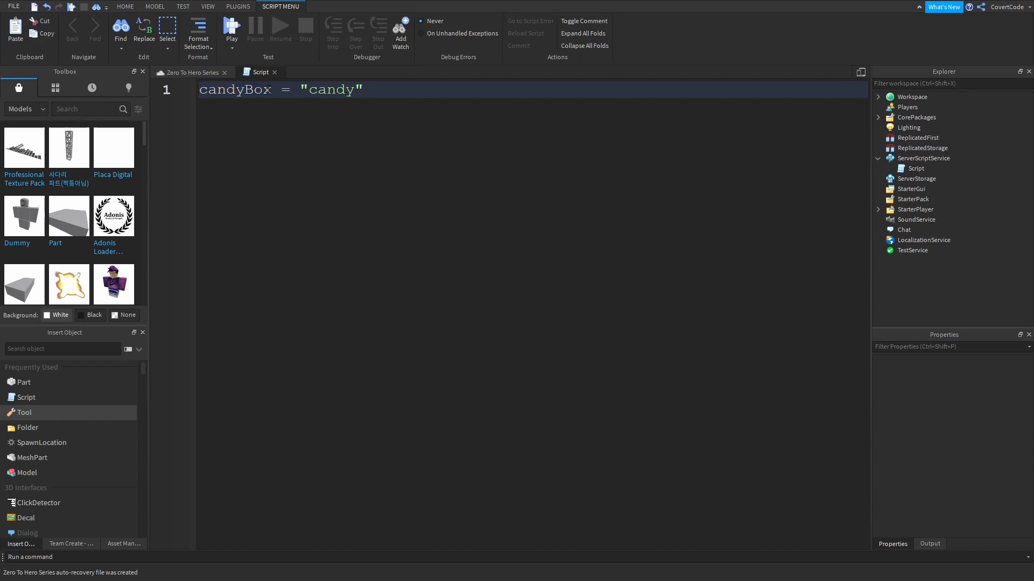
pyautogui.doubleClick(234, 90)
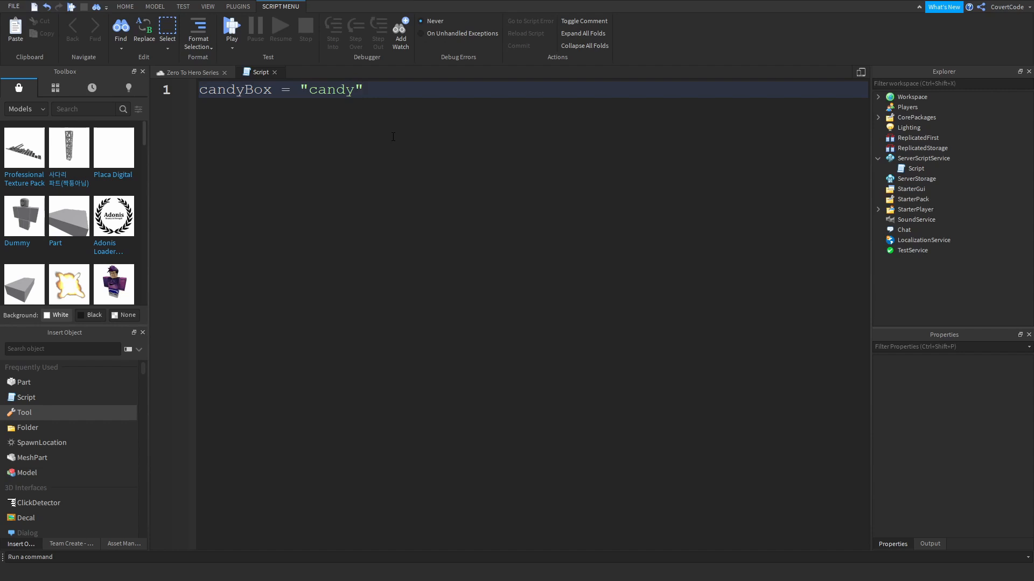
pyautogui.doubleClick(235, 88)
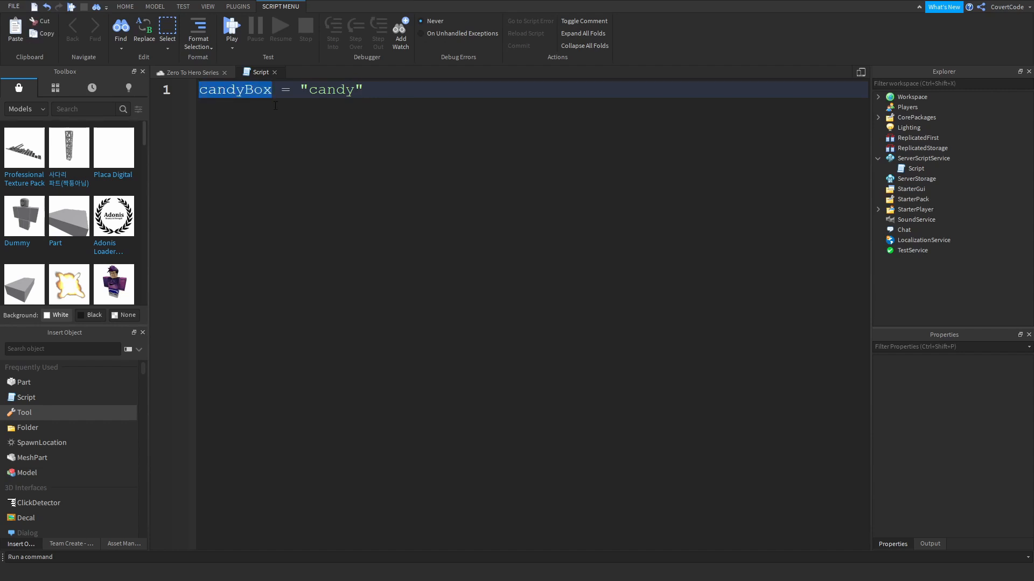
pyautogui.click(364, 90)
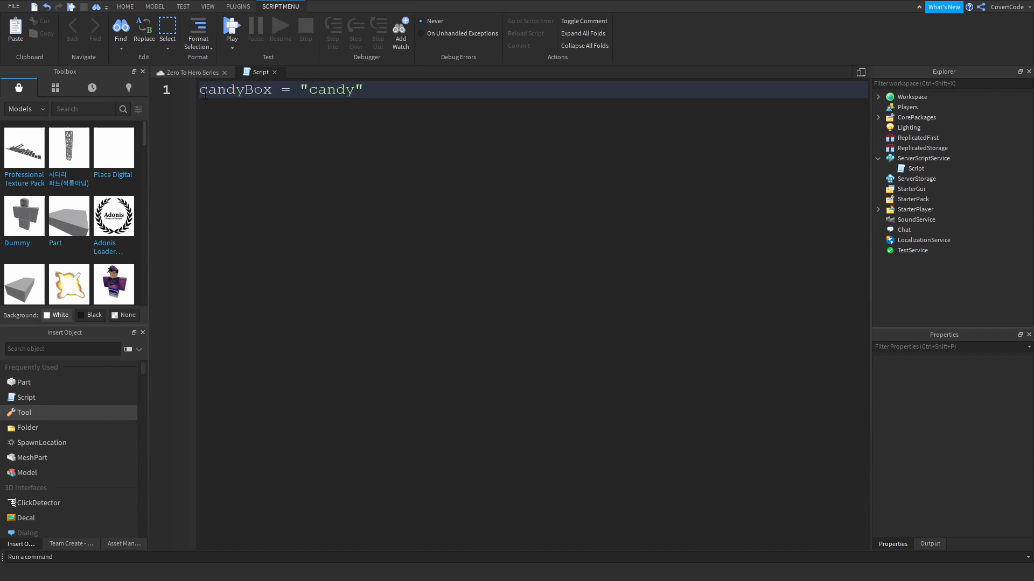
pyautogui.moveTo(328, 118)
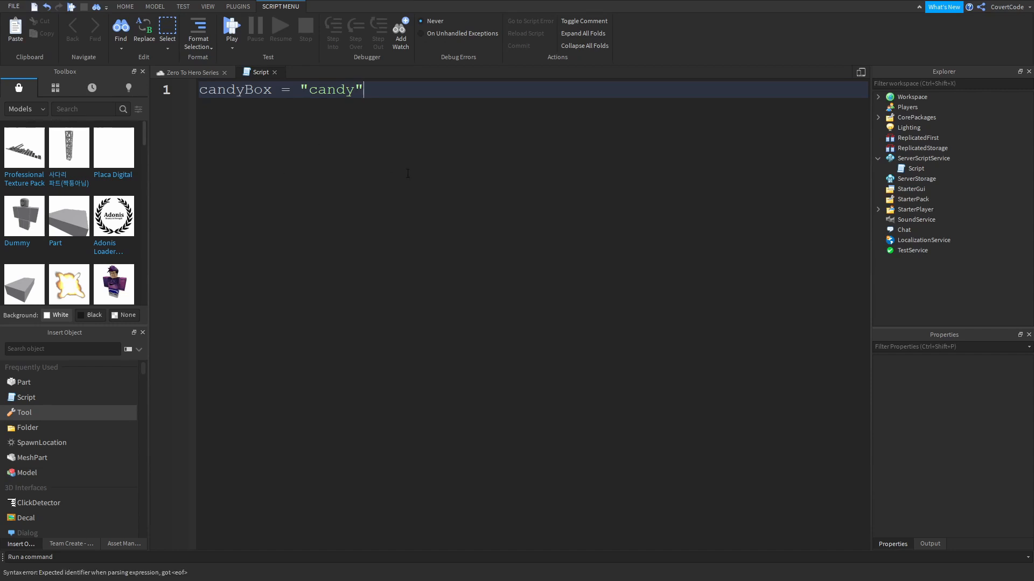
pyautogui.doubleClick(332, 90)
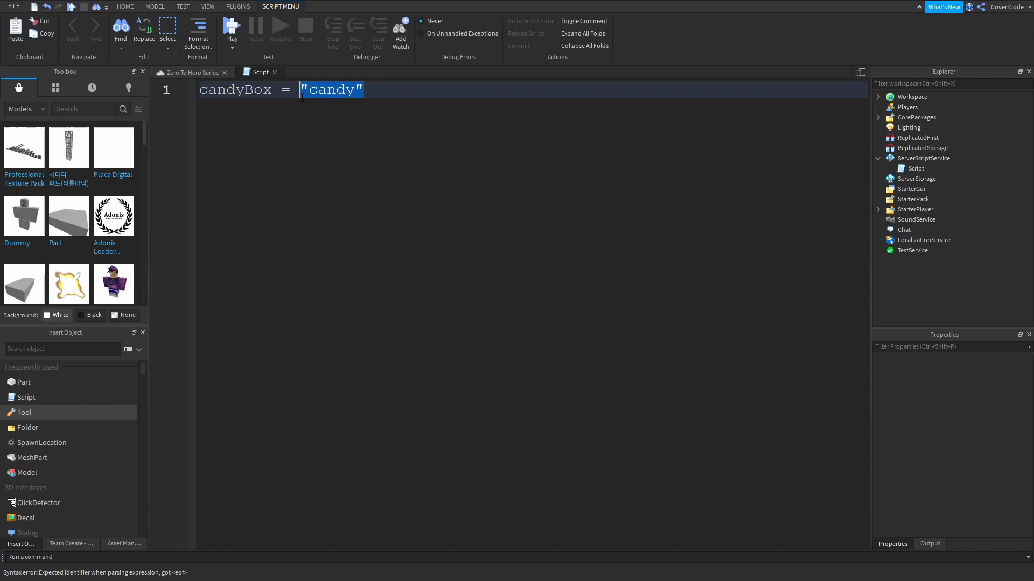
pyautogui.click(364, 90)
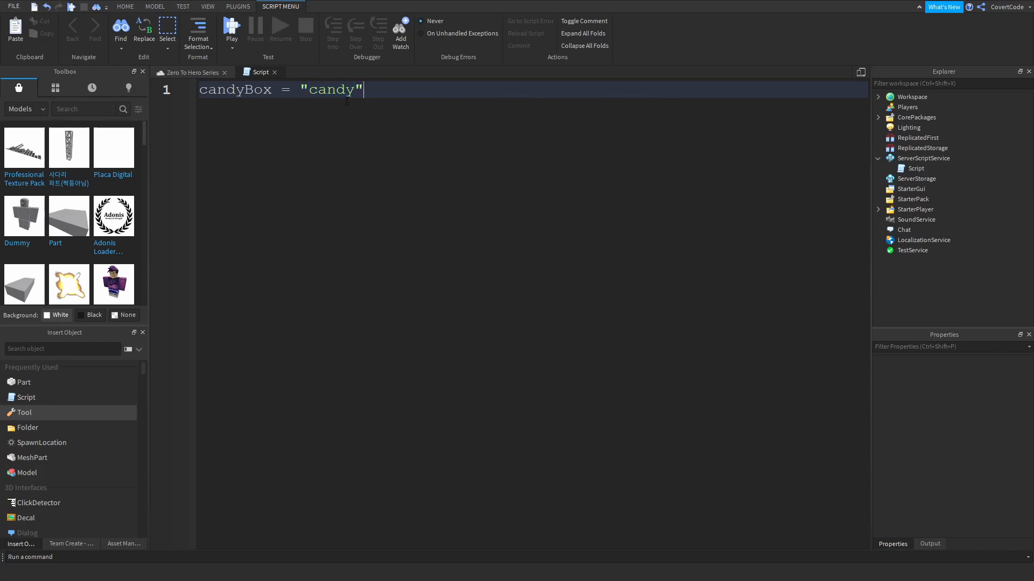
pyautogui.doubleClick(235, 90)
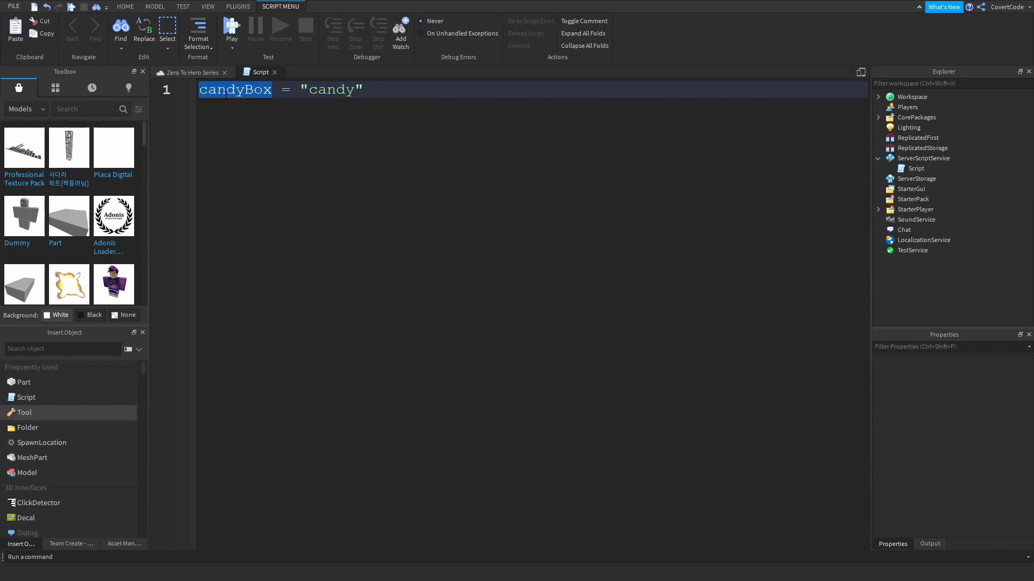
pyautogui.doubleClick(328, 90)
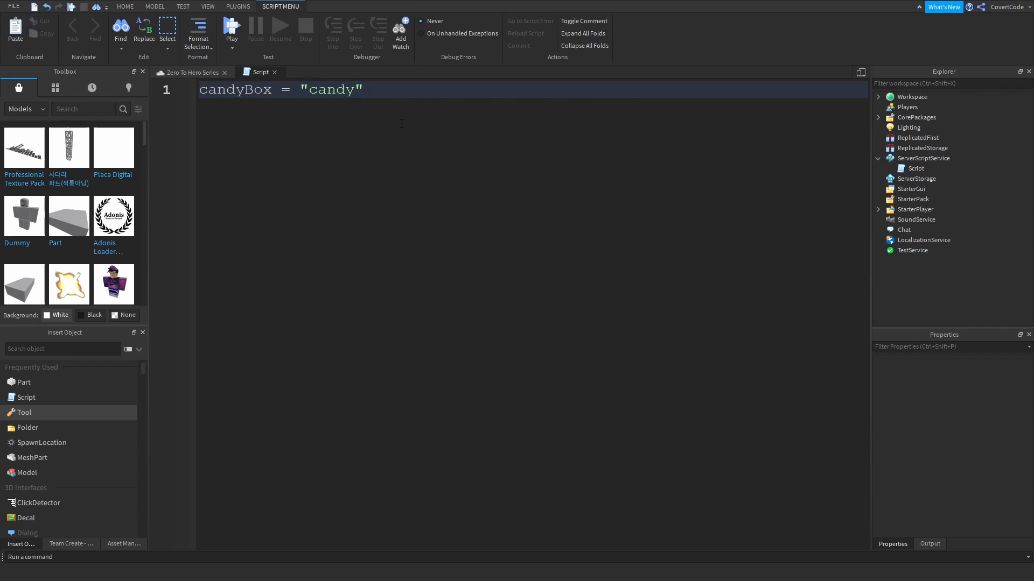
# Add variables x = 20 and y = 0.5 on the lines below candyBox
pyautogui.press('Return')
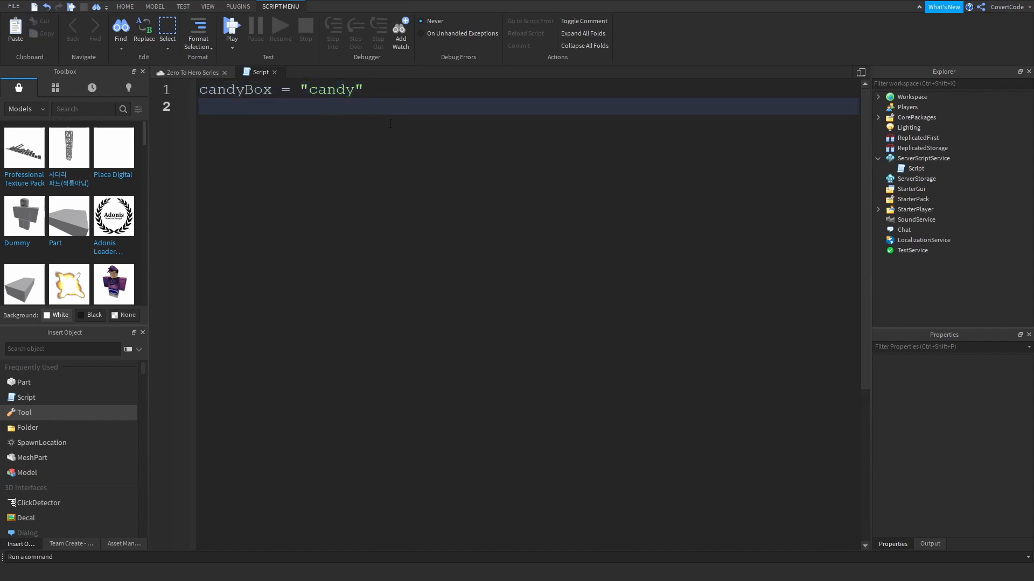
pyautogui.write('x')
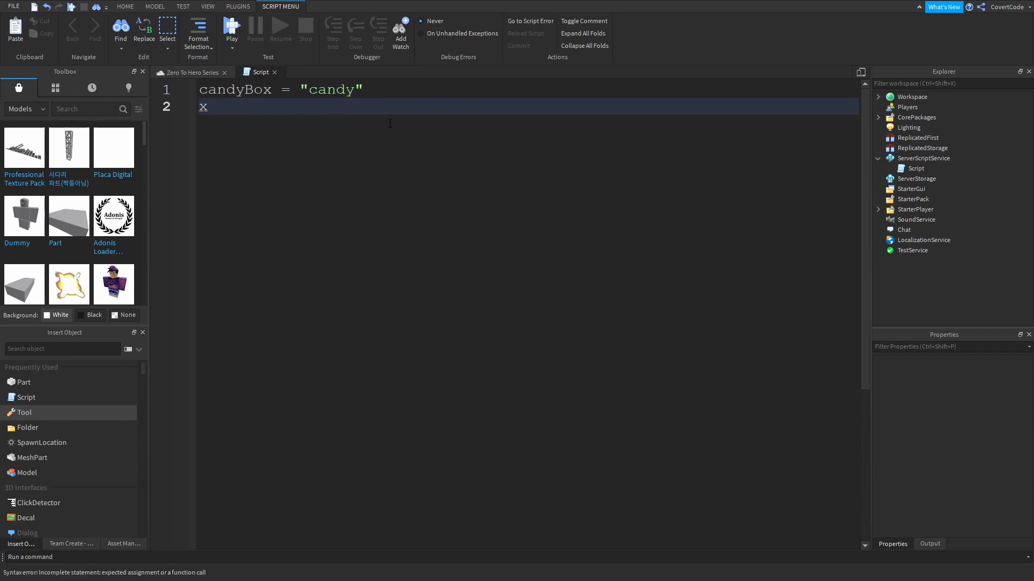
pyautogui.write('= 20')
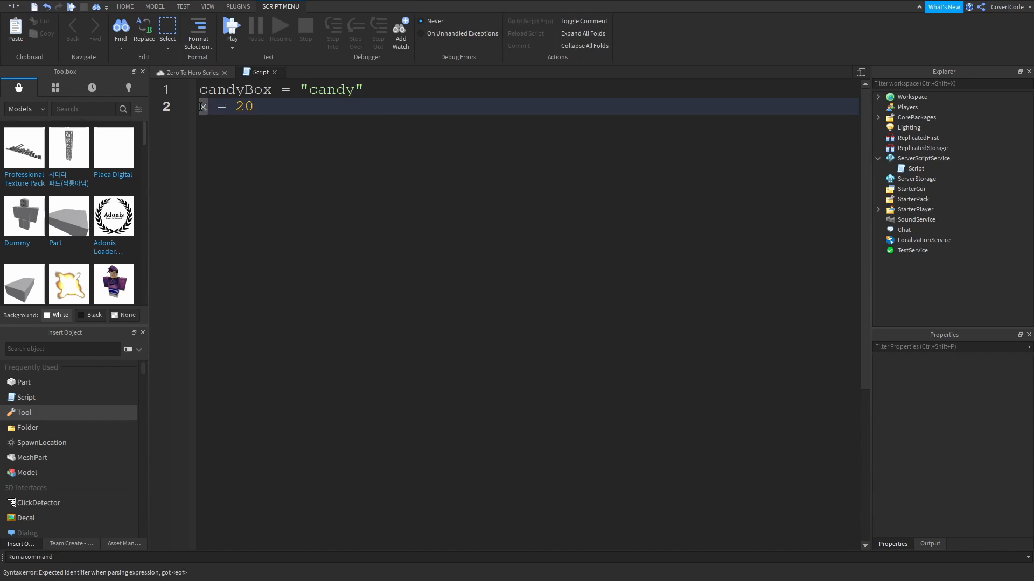
pyautogui.press('Return')
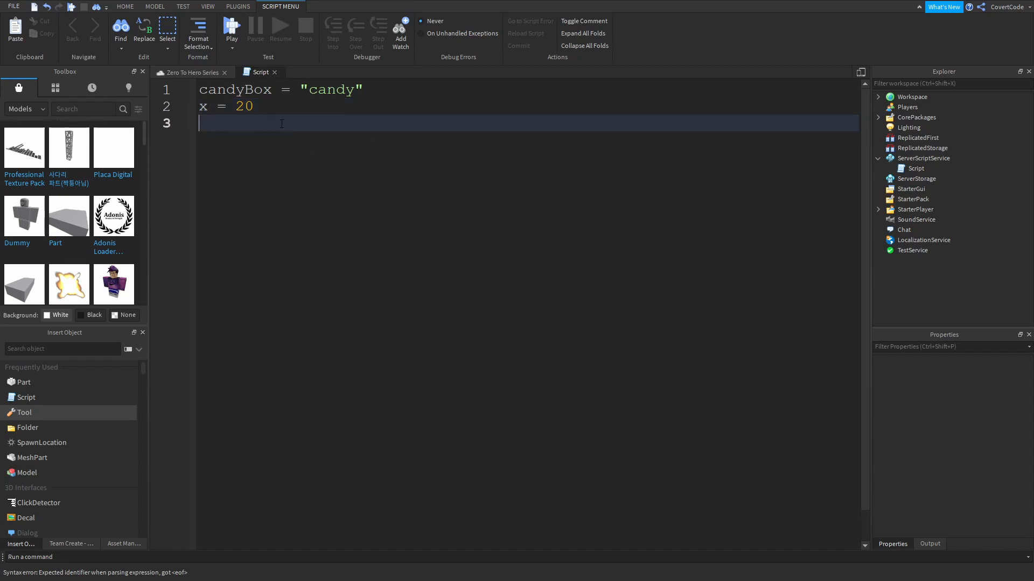
pyautogui.write('y = 0.5')
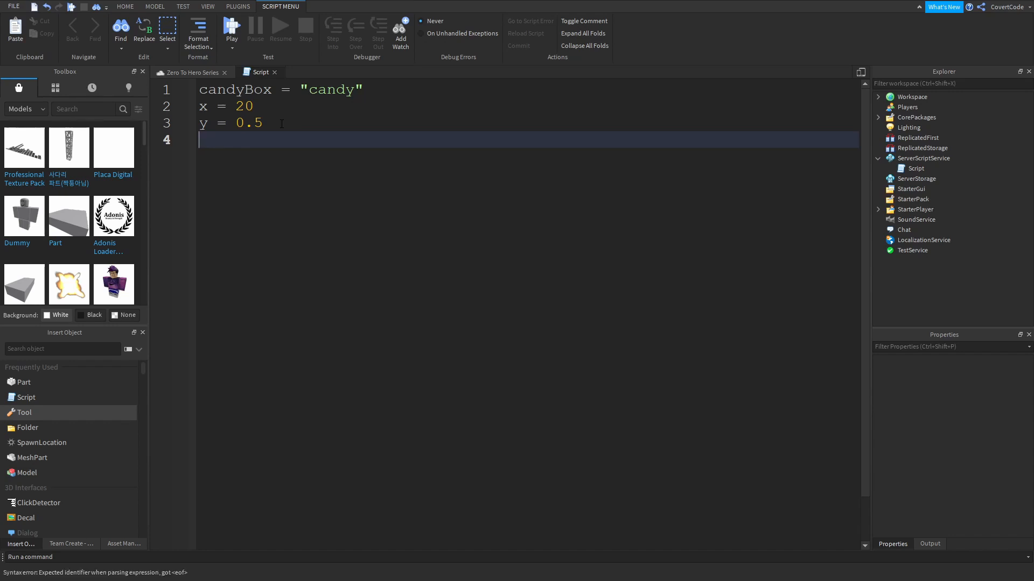
# Add subscribed = false on line 4 and move down to the empty line 6
pyautogui.write('subc')
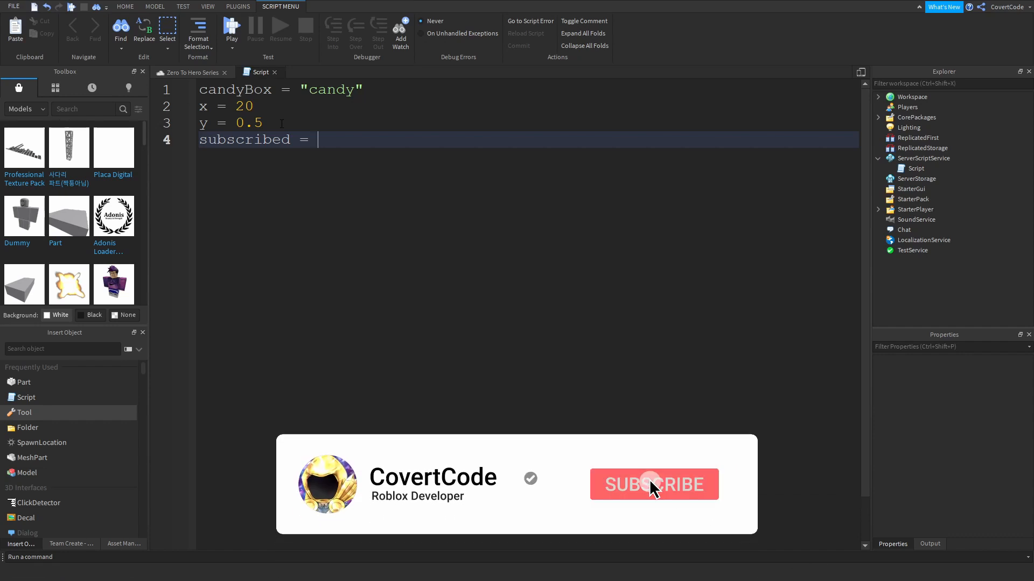
pyautogui.click(653, 484)
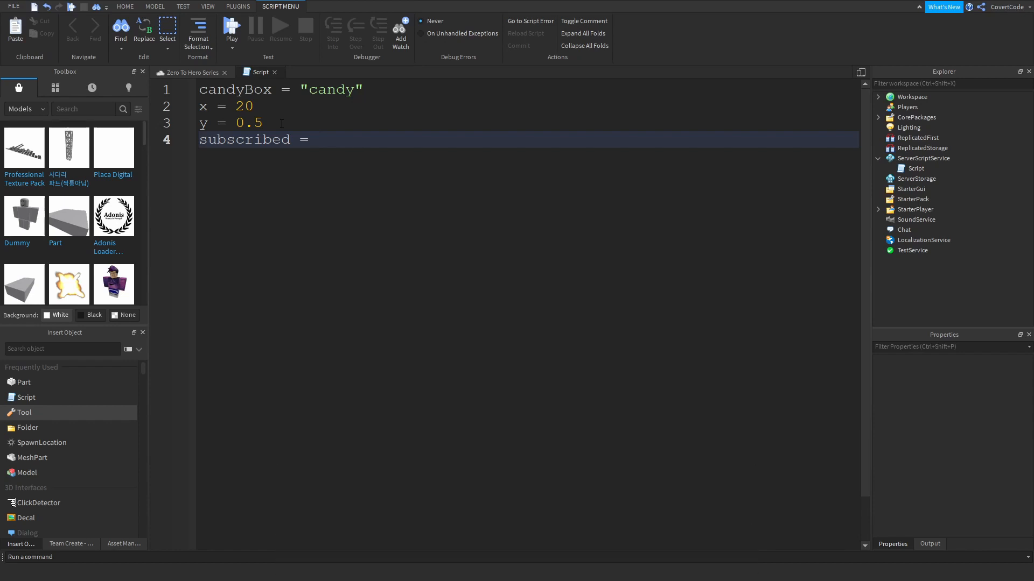
pyautogui.write('false')
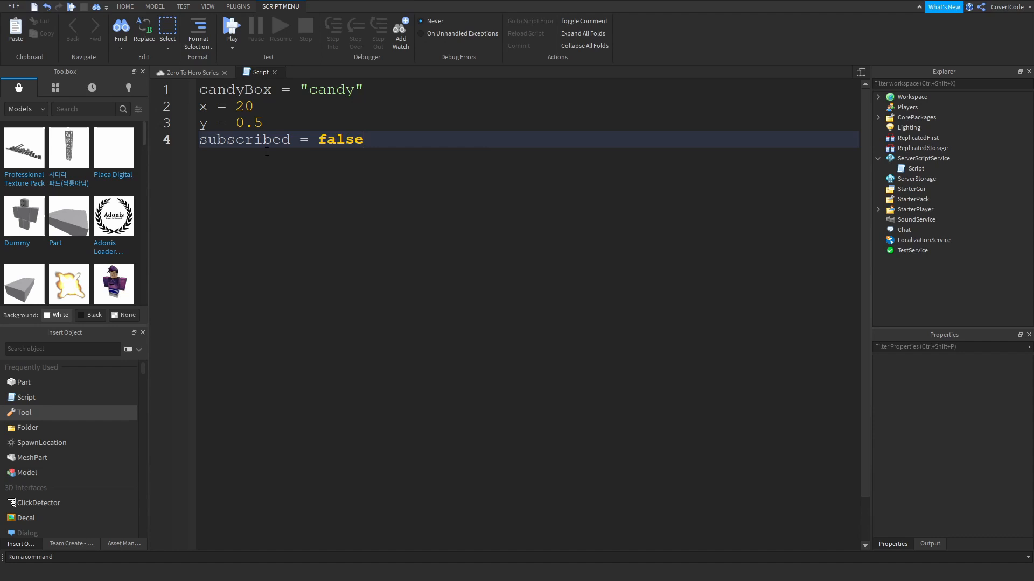
pyautogui.doubleClick(244, 139)
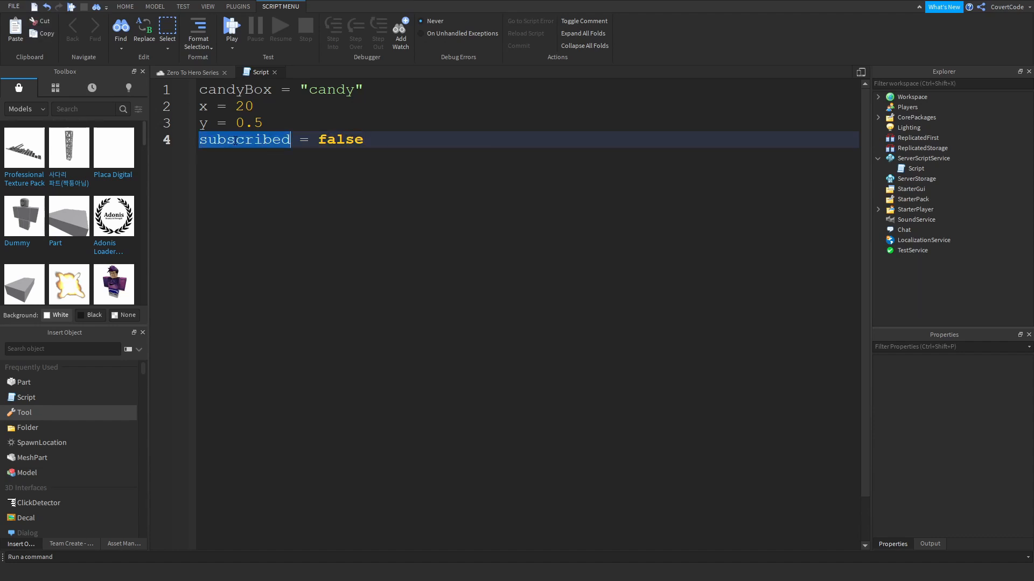
pyautogui.doubleClick(341, 138)
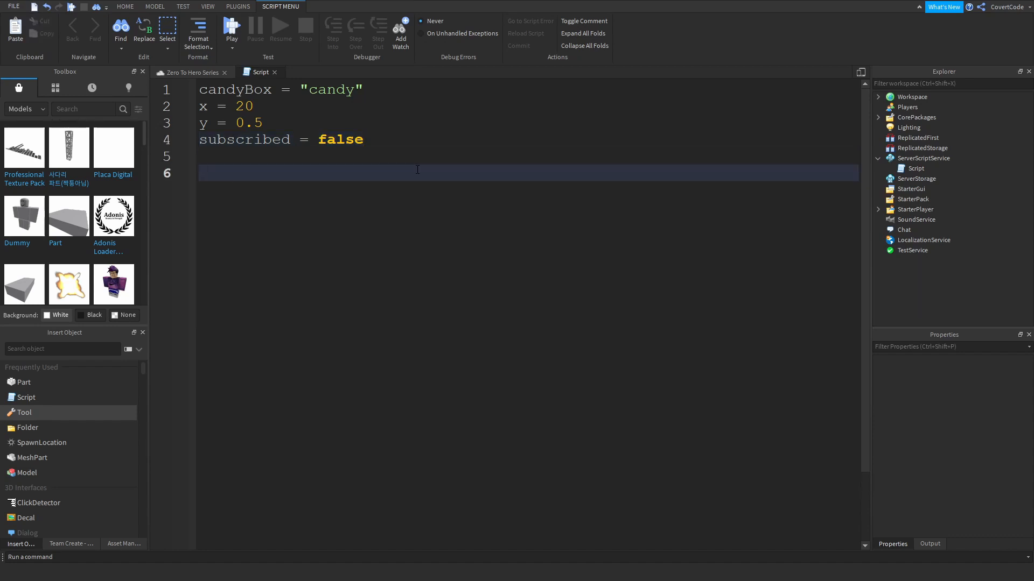
# Write subscribed on line 6, compare it with the line-4 variable, then select it for removal
pyautogui.write('subscribed')
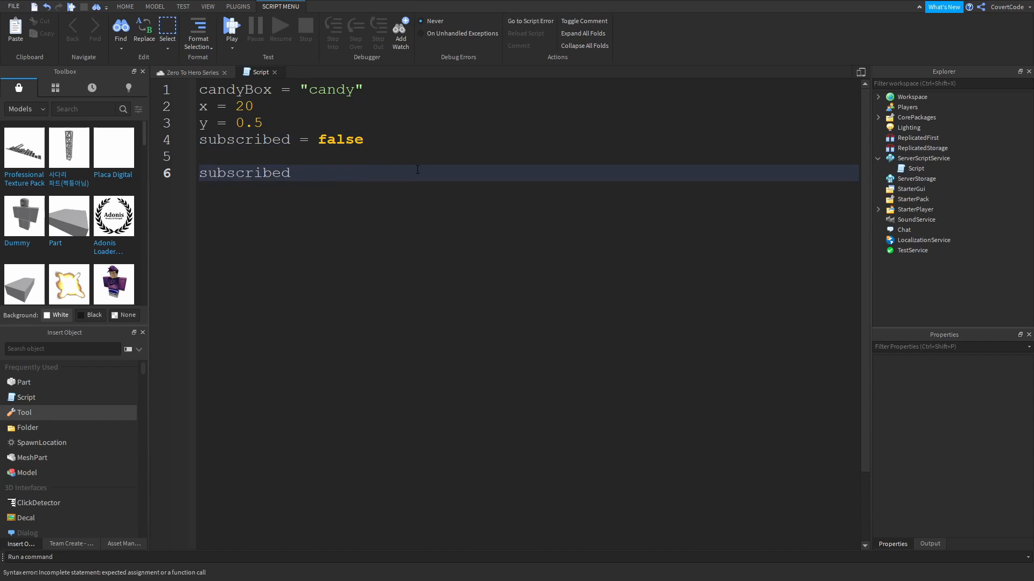
pyautogui.doubleClick(244, 173)
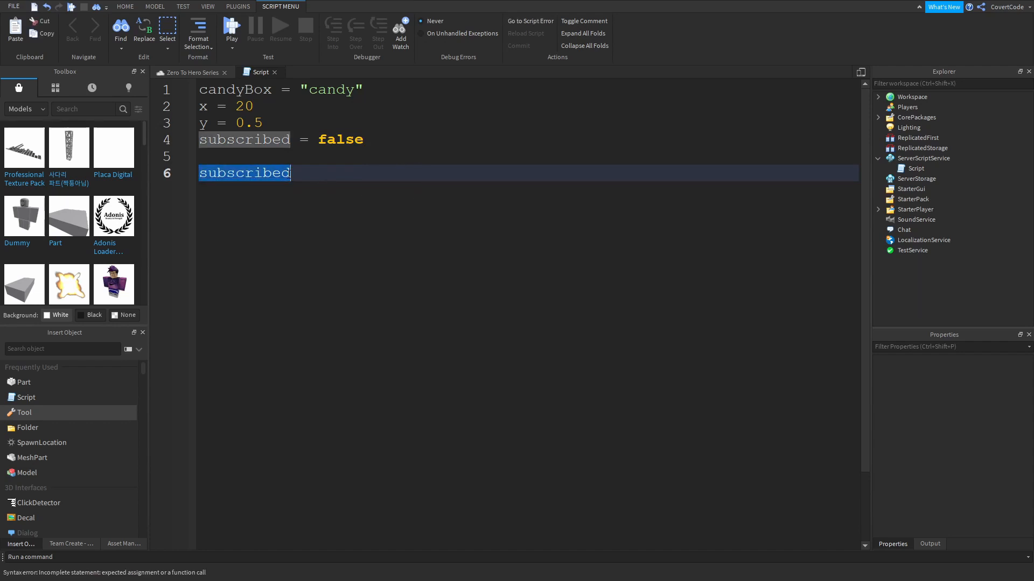
pyautogui.click(303, 139)
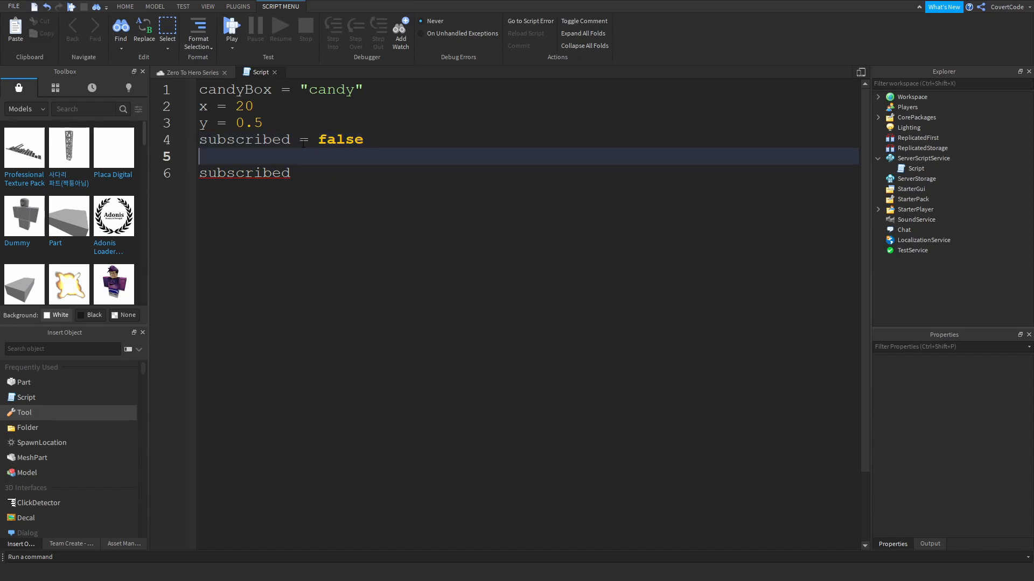
pyautogui.click(337, 139)
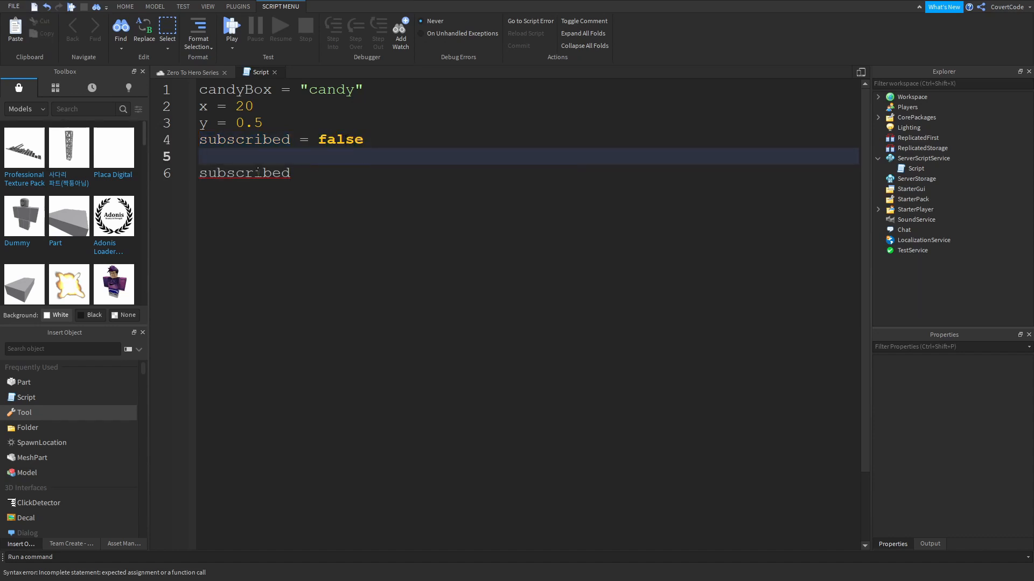
pyautogui.click(330, 173)
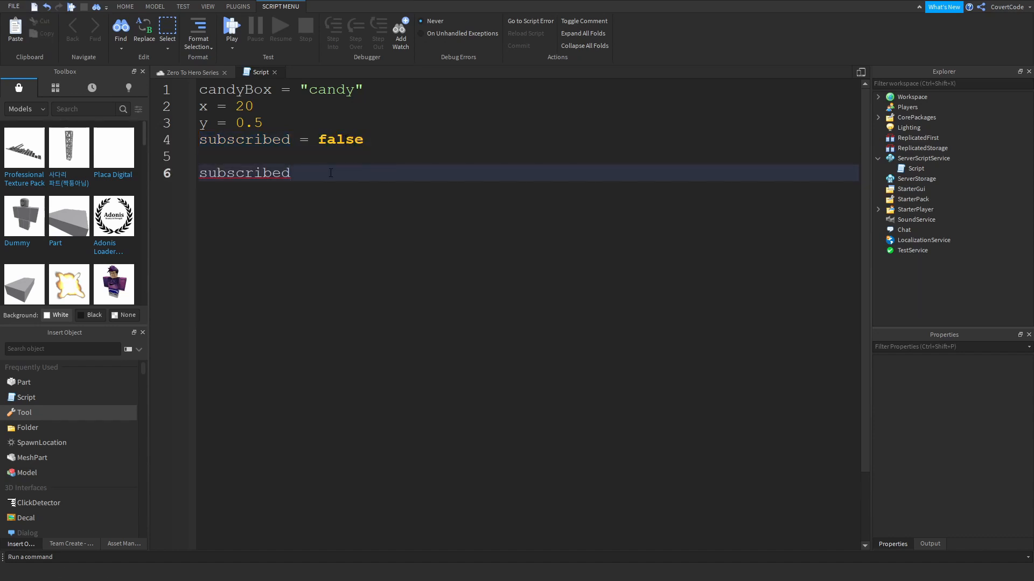
pyautogui.doubleClick(244, 139)
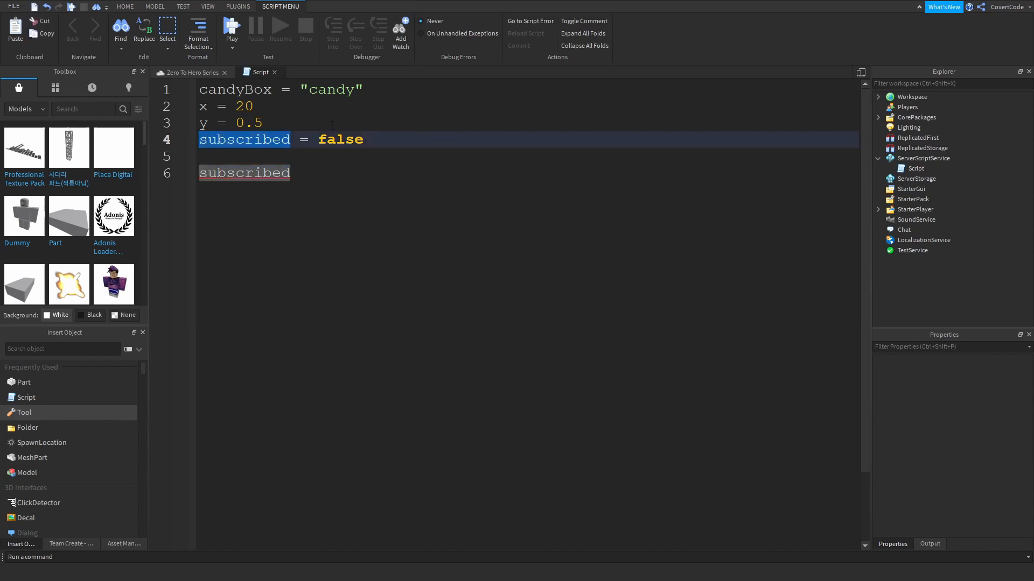
pyautogui.click(290, 173)
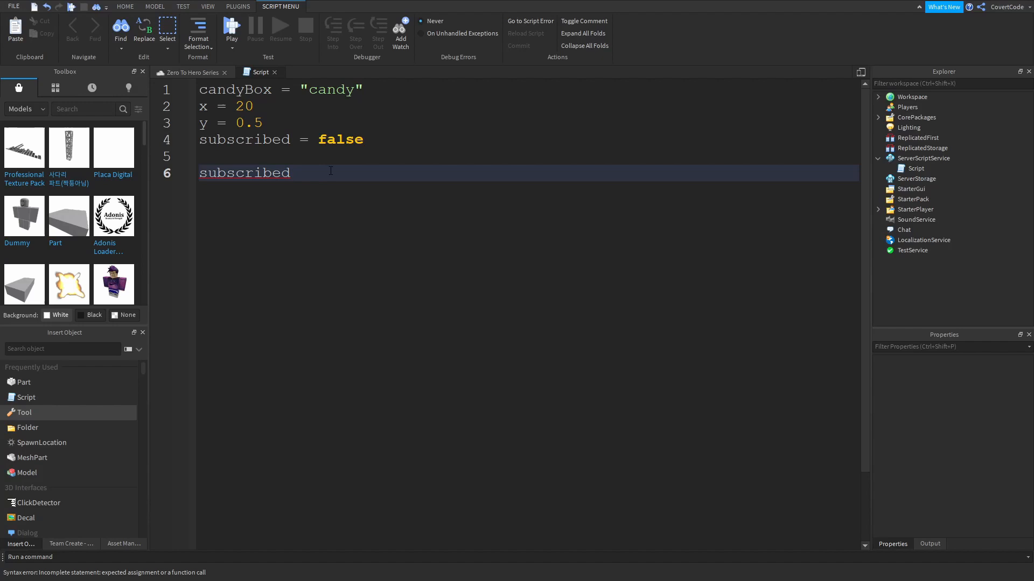
pyautogui.doubleClick(263, 172)
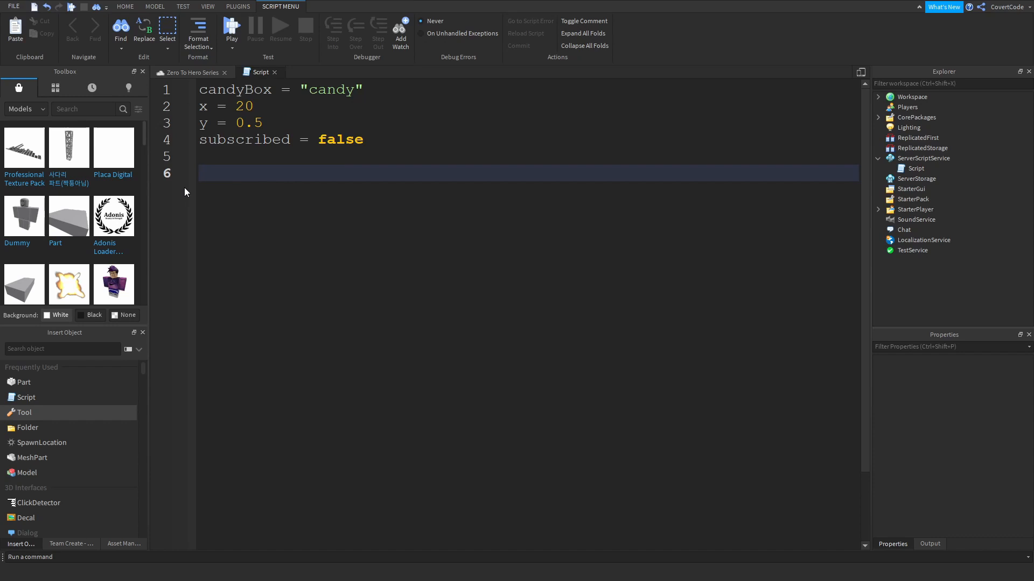
# Replace it with print(20), then wipe every line so the script is empty
pyautogui.write('prin')
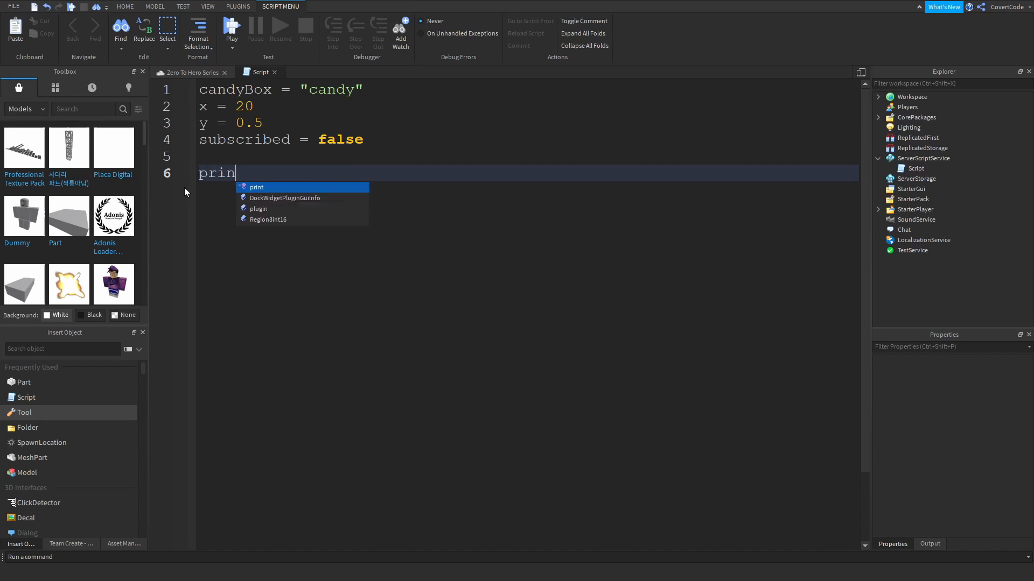
pyautogui.write('t(20)')
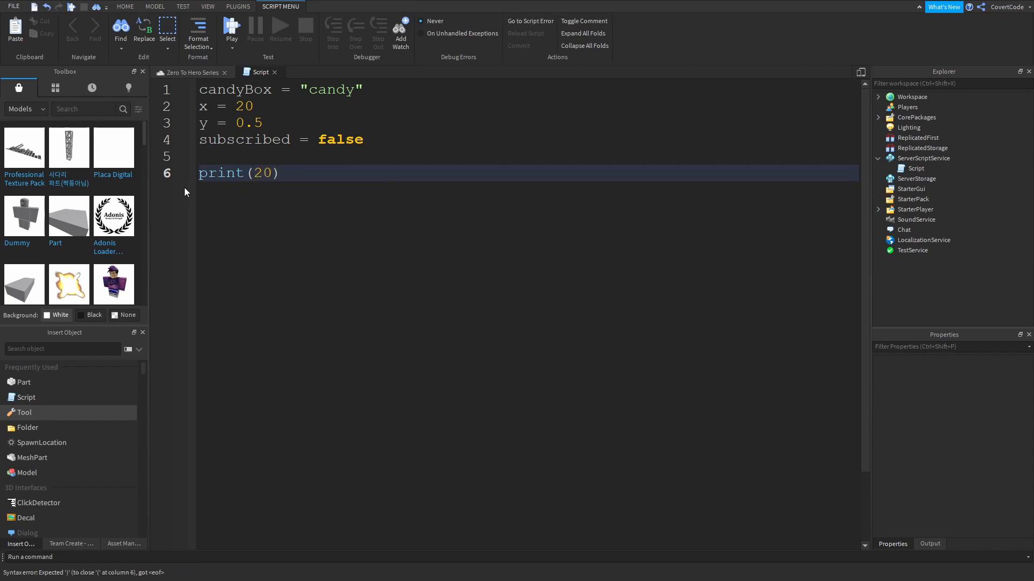
pyautogui.doubleClick(264, 173)
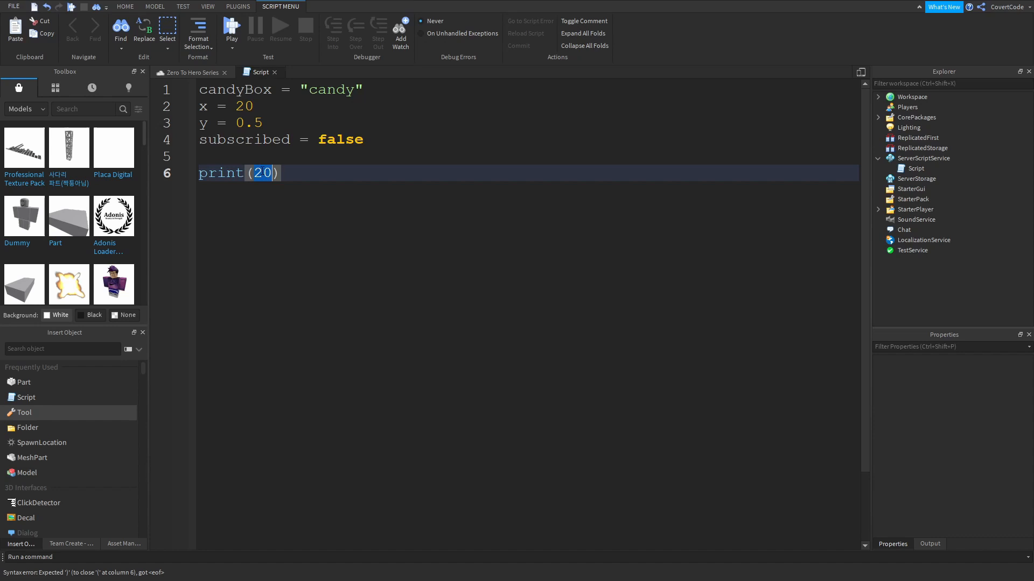
pyautogui.click(372, 156)
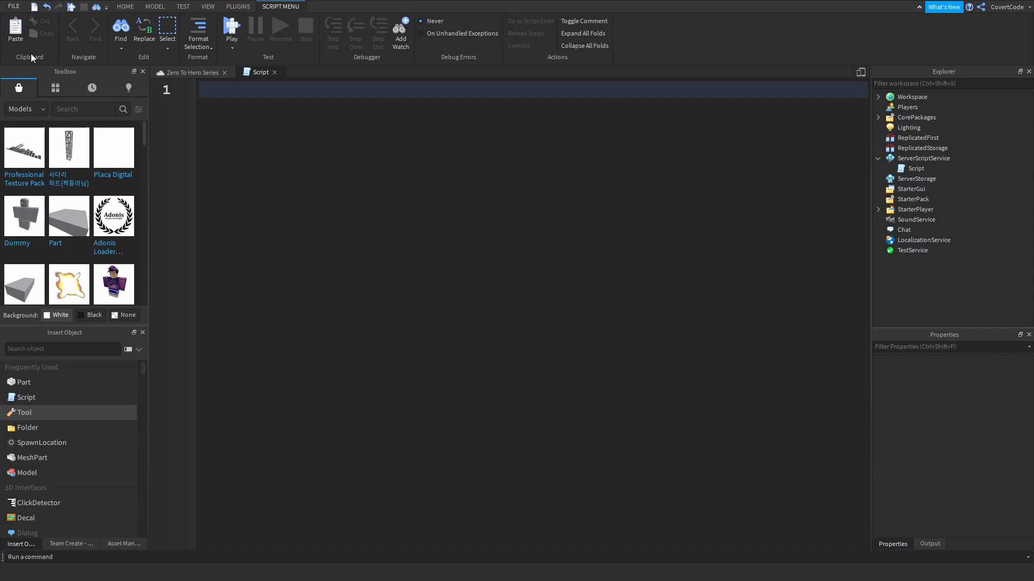
# Write rocketSpeed = 15 on line 1 and add new lines below it
pyautogui.write('rocketS')
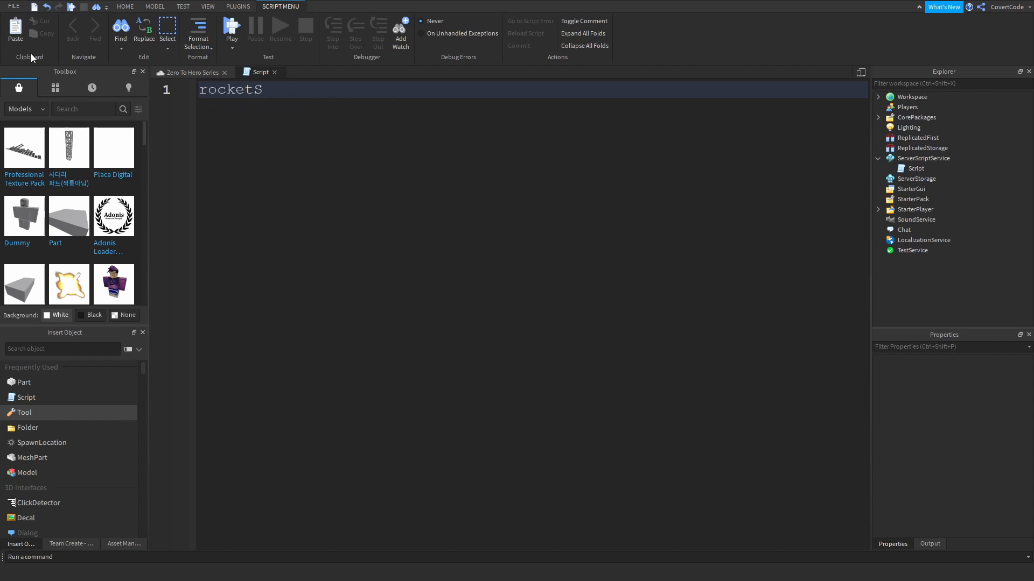
pyautogui.write('peed =')
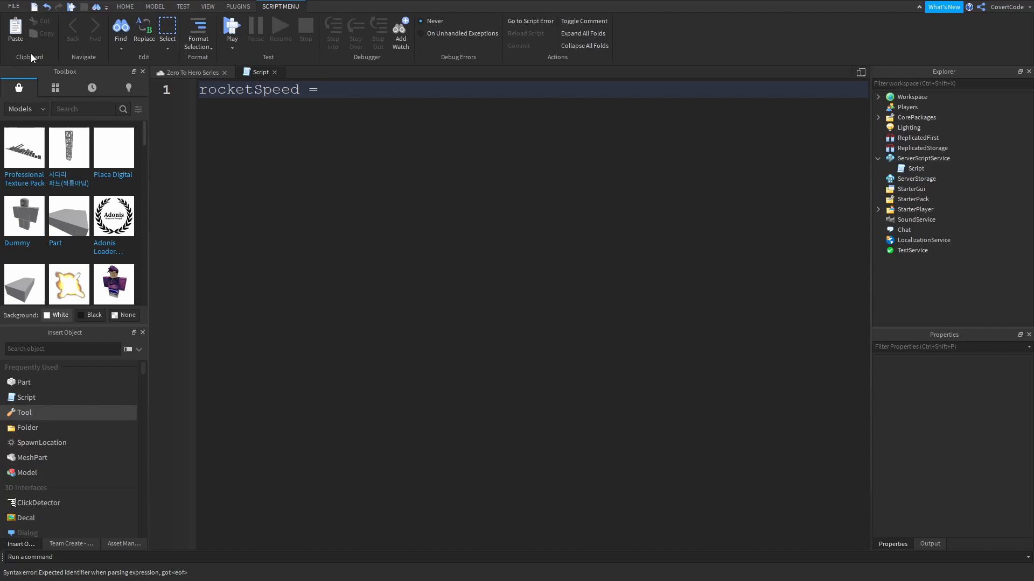
pyautogui.write('15')
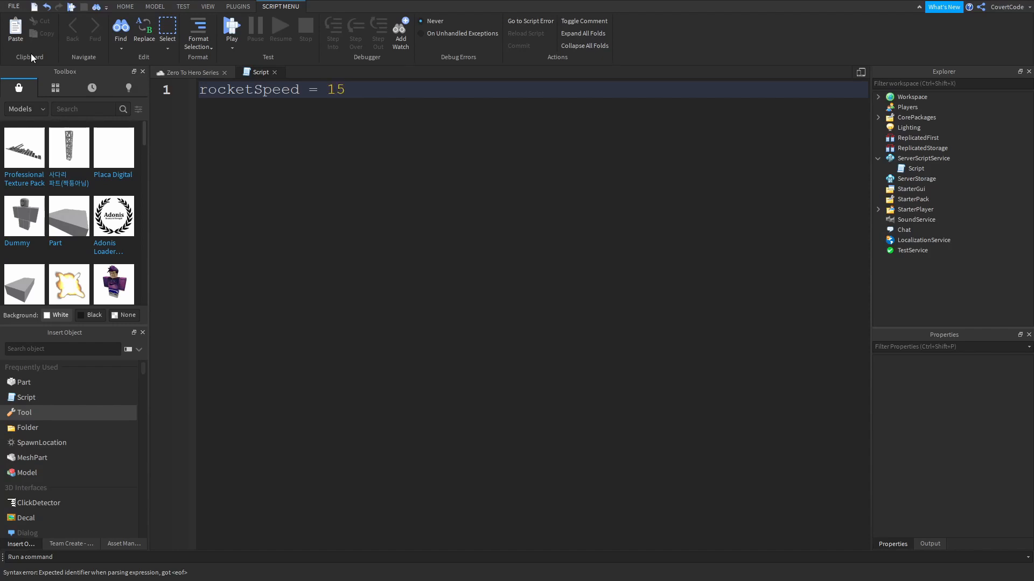
pyautogui.click(343, 89)
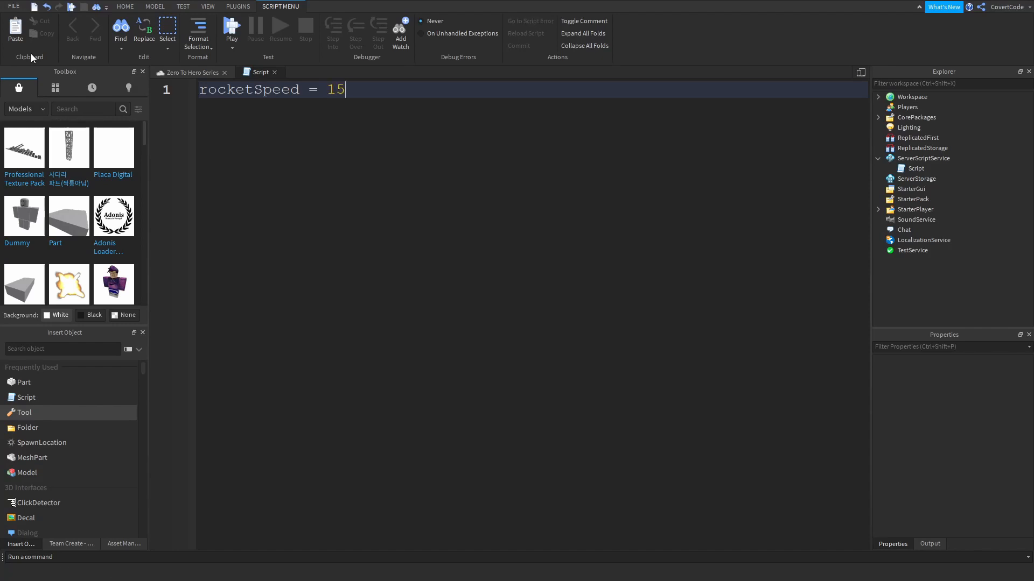
pyautogui.press('Enter')
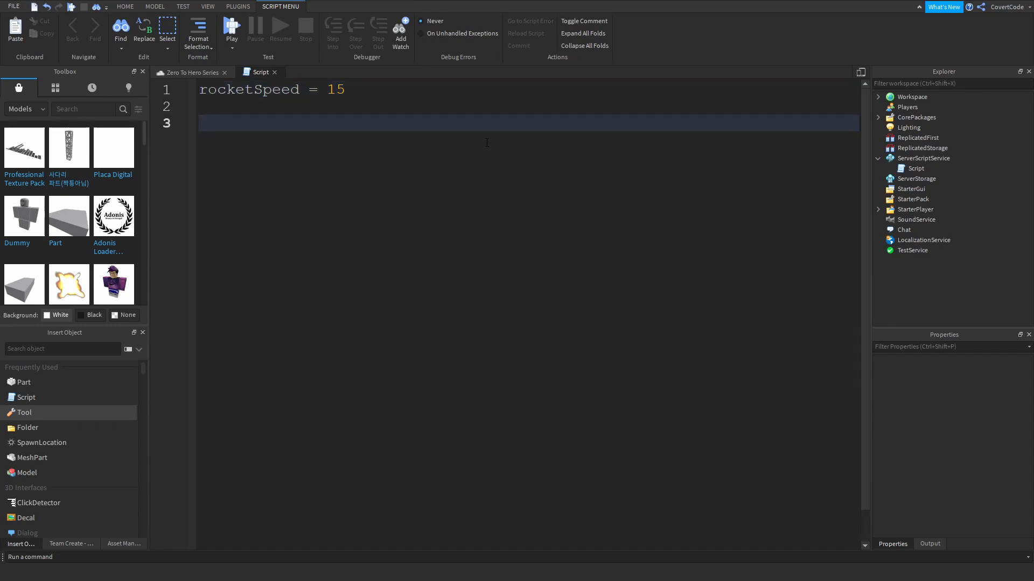
# Write print(rocketSpeed) on line 3, show the Output panel and expand the Play test options
pyautogui.write('print(15')
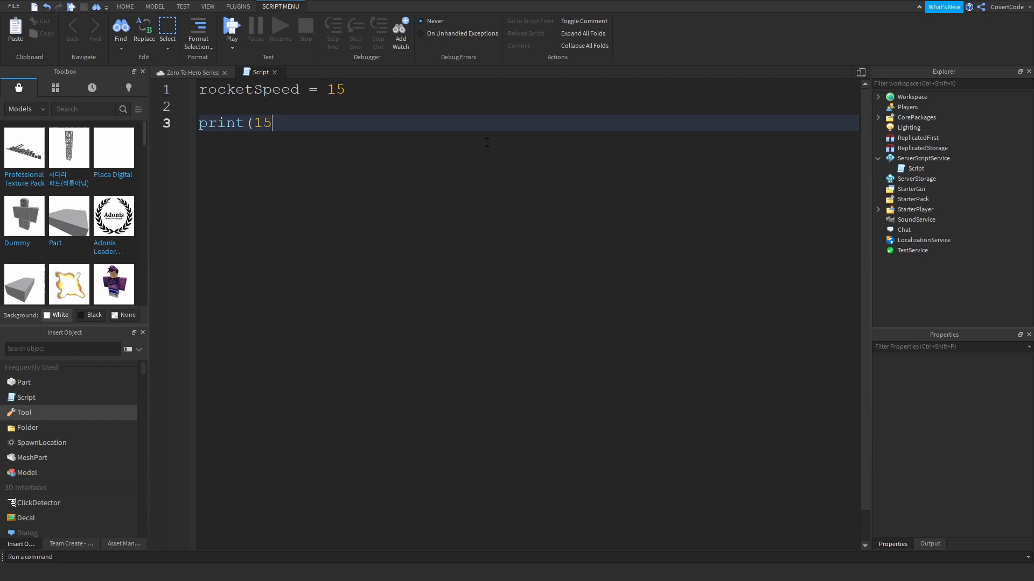
pyautogui.press('Backspace')
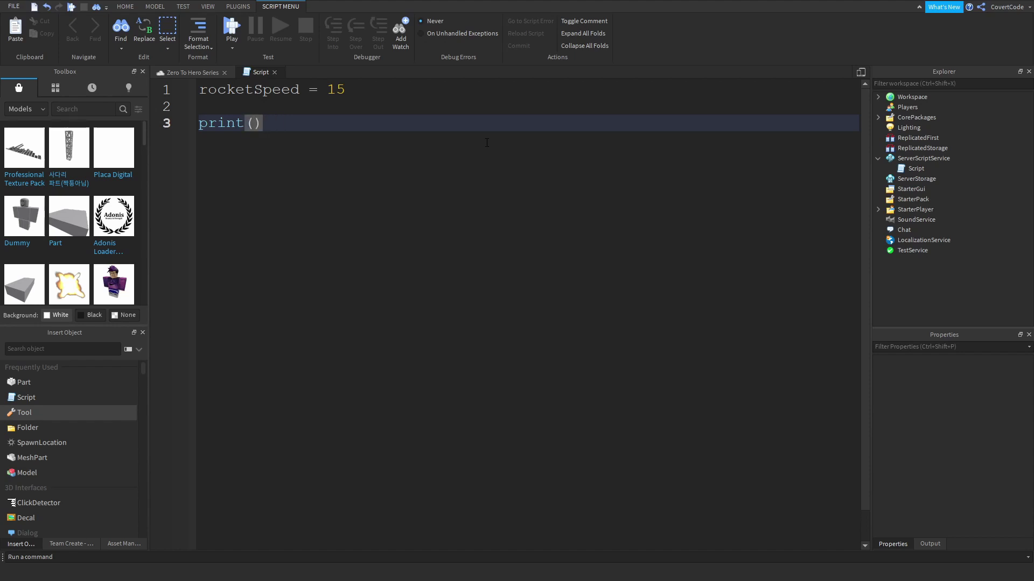
pyautogui.write('rocketSpeed')
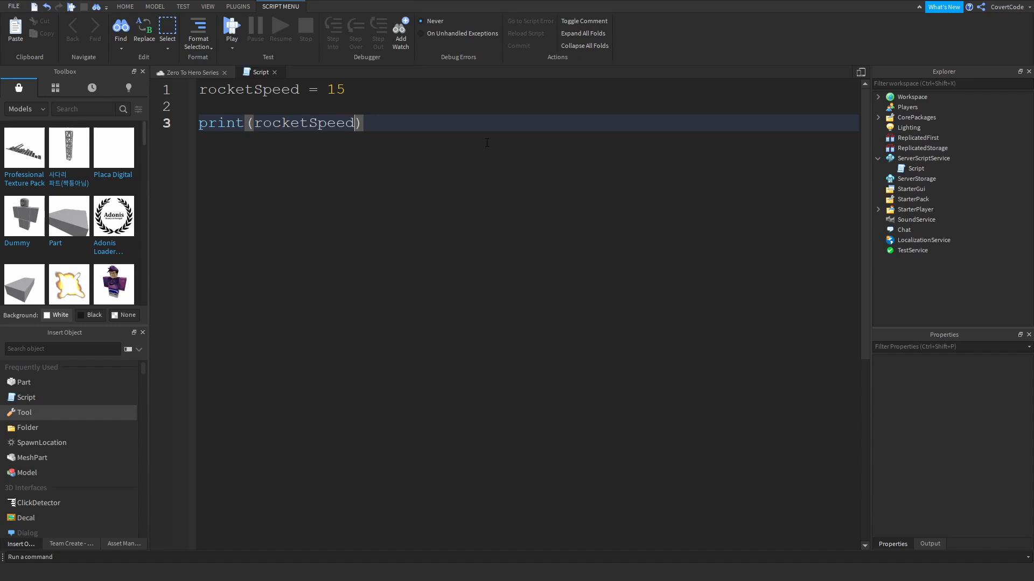
pyautogui.doubleClick(303, 123)
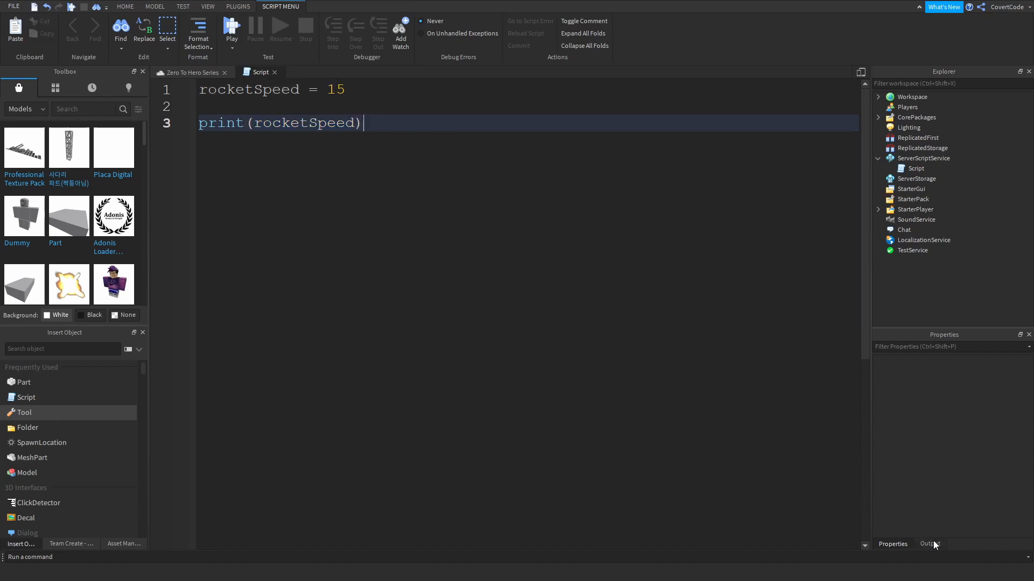
pyautogui.click(930, 544)
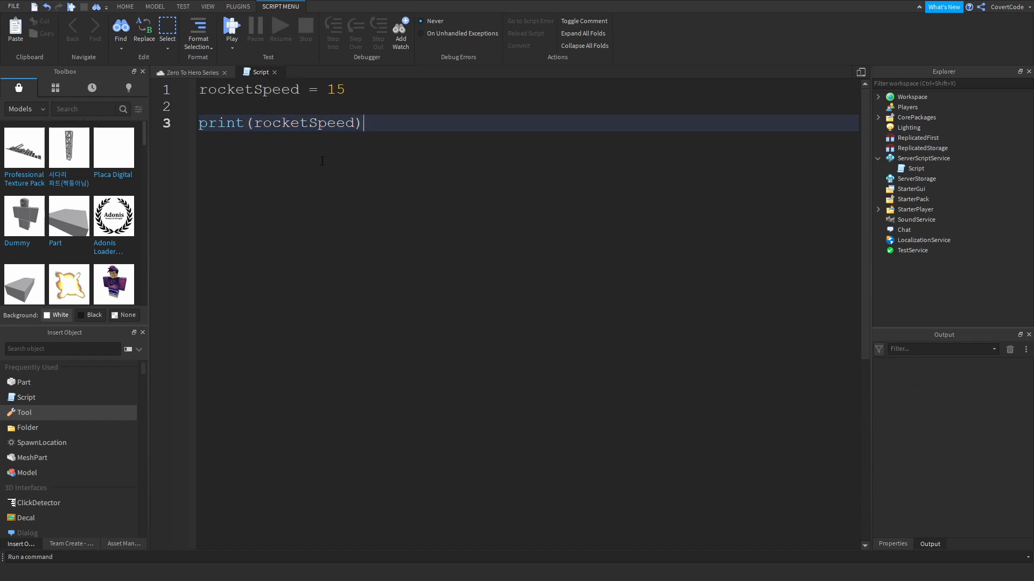
pyautogui.doubleClick(249, 89)
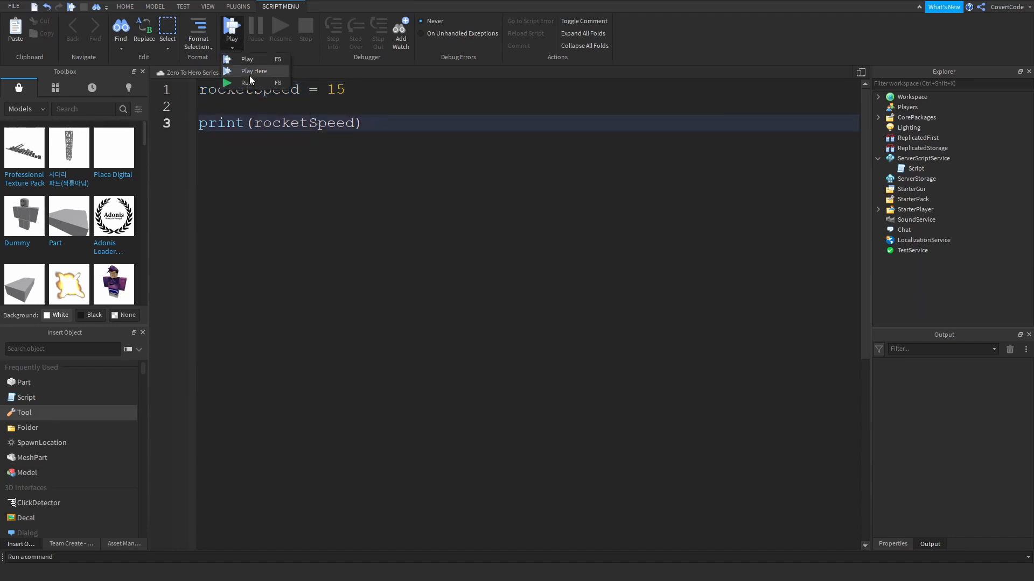
# Run the game so Output prints 15, return to the script and stop the test
pyautogui.click(247, 82)
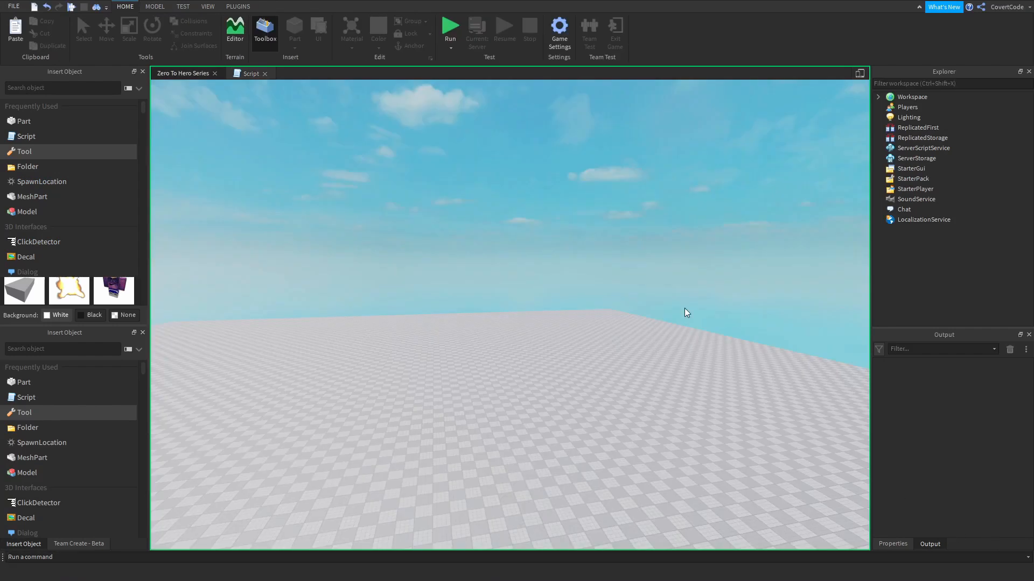
pyautogui.click(449, 27)
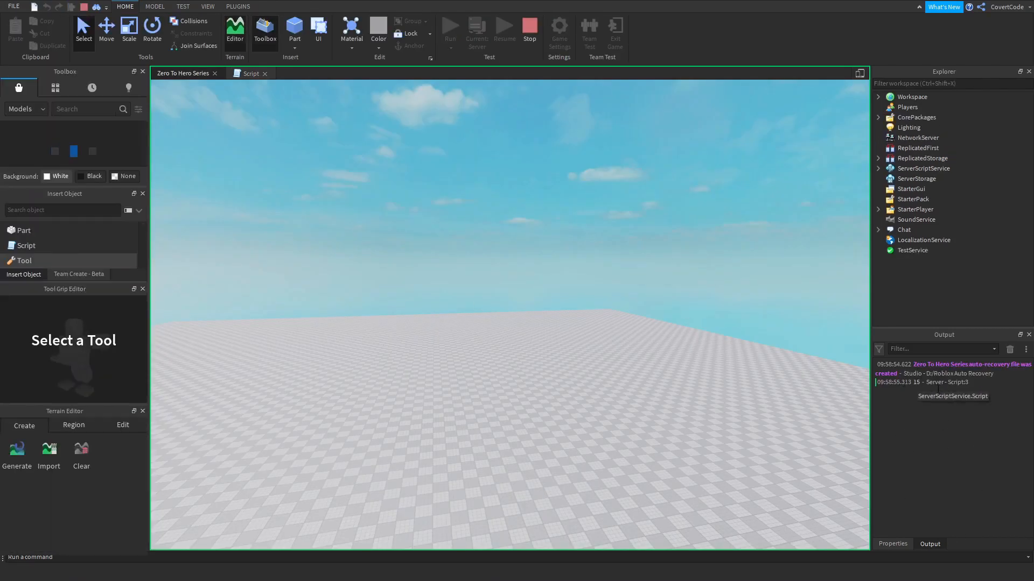
pyautogui.click(250, 74)
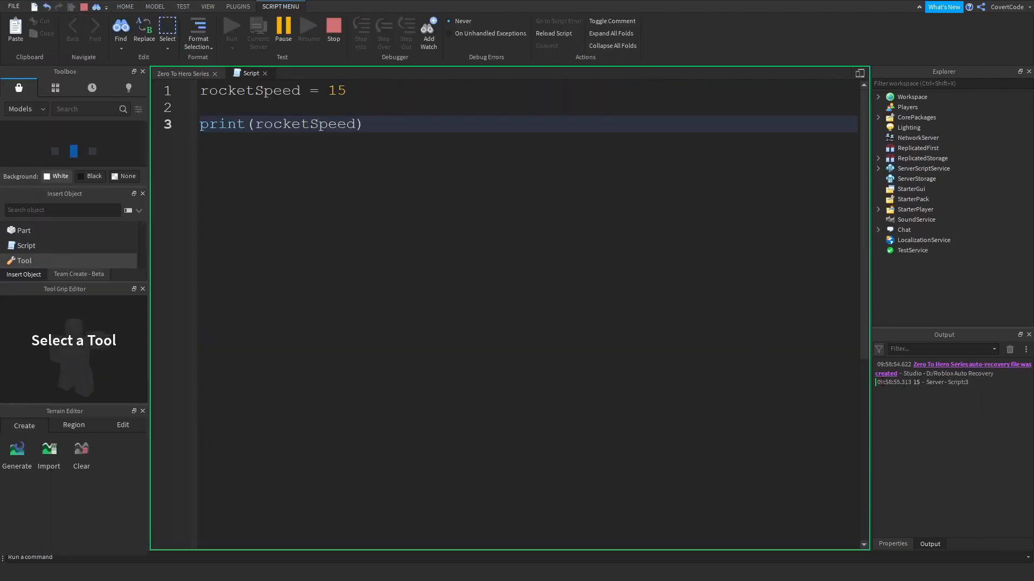
pyautogui.moveTo(946, 382)
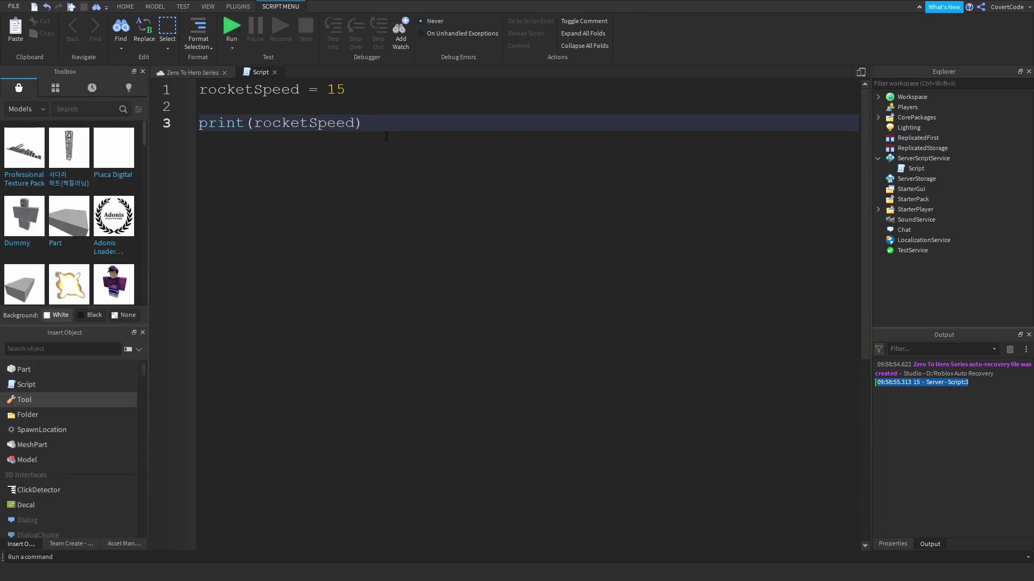
pyautogui.click(463, 89)
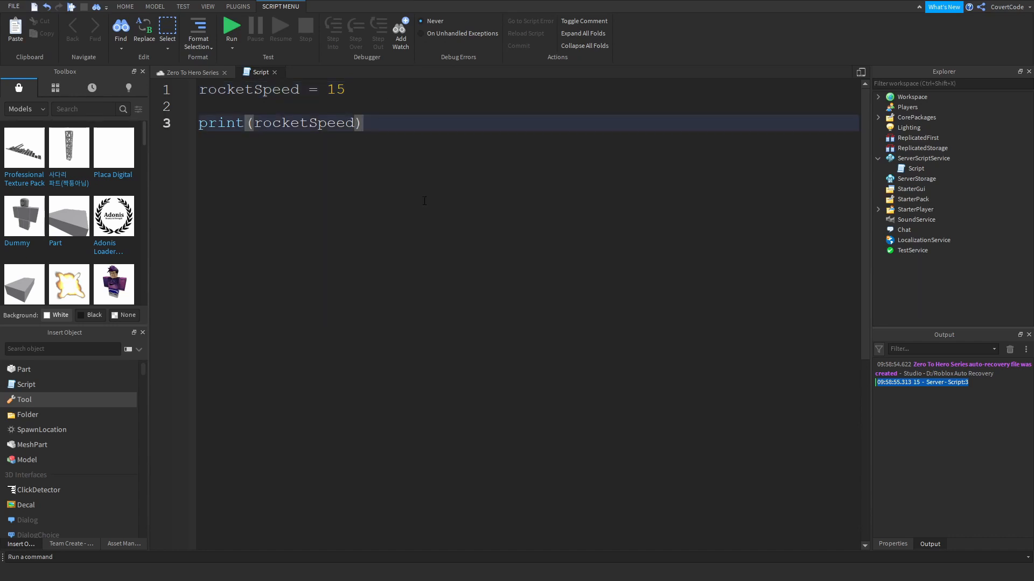
pyautogui.click(343, 89)
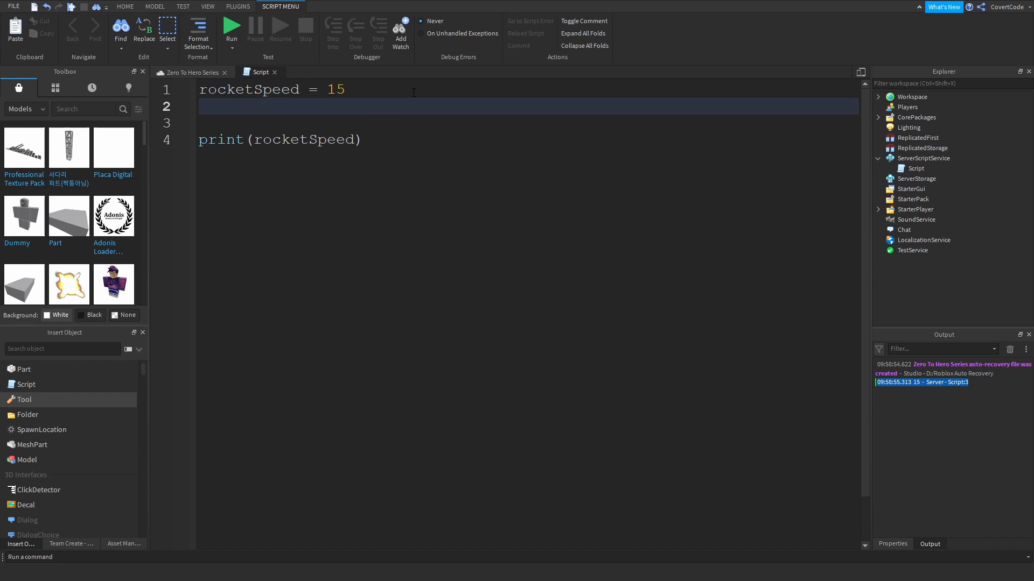
# Add rocketCost = 20000 on line 2 and select the variable inside the print call
pyautogui.write('rocketCost = 2')
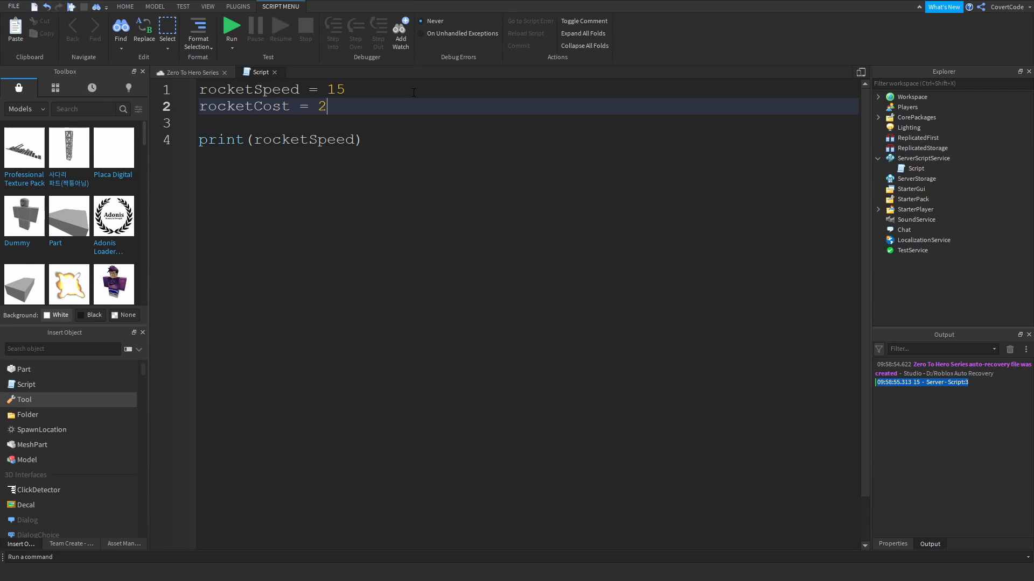
pyautogui.write('0000')
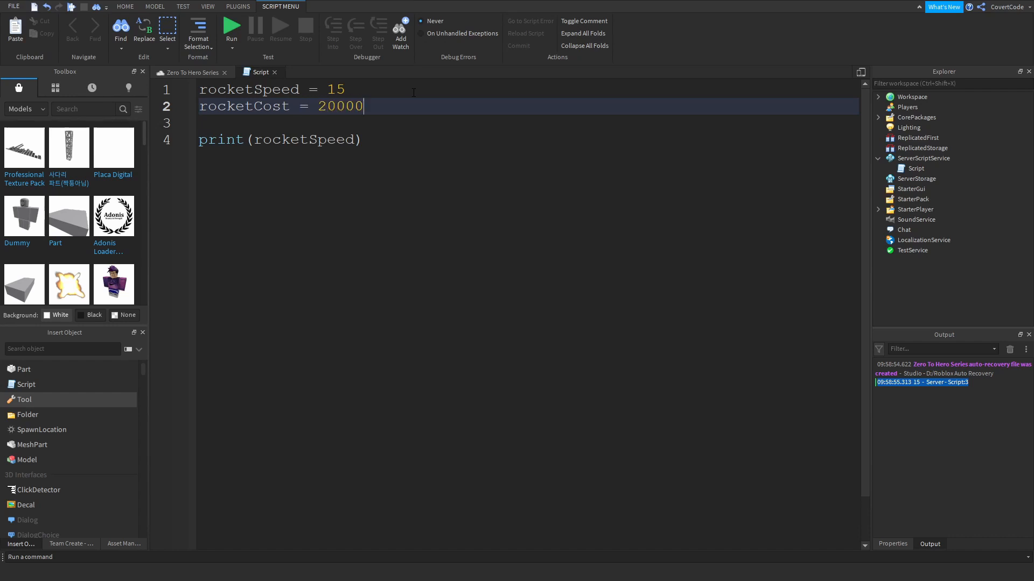
pyautogui.doubleClick(303, 139)
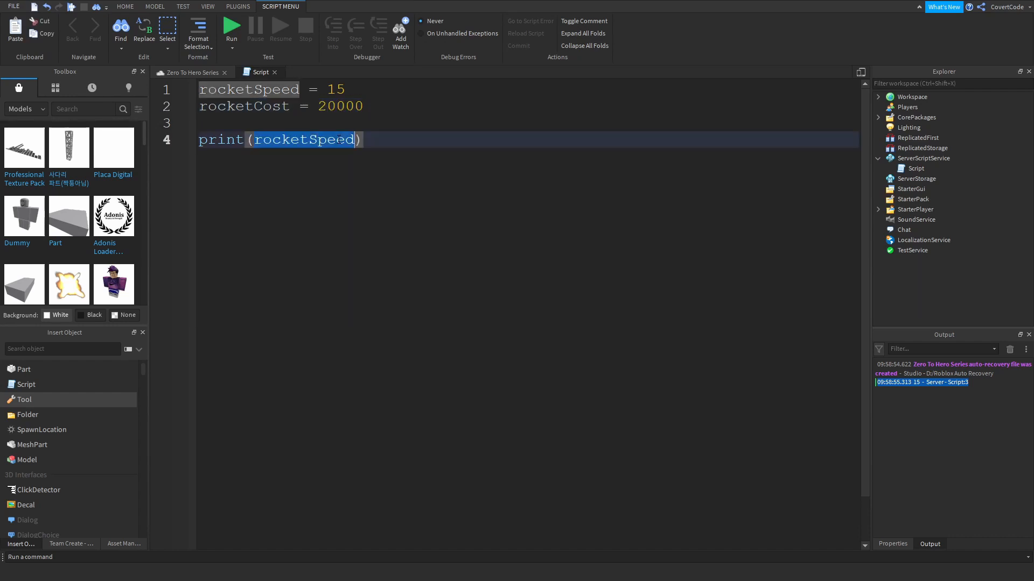
# Print "The rocket's speed is " .. rocketSpeed and "The rocket's cost is " .. rocketCost
pyautogui.write('"The")')
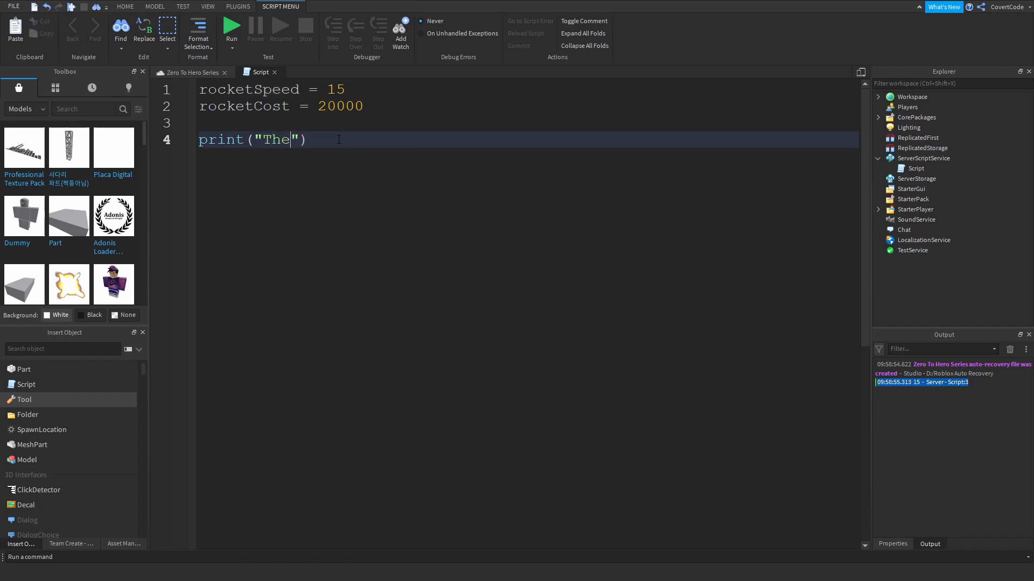
pyautogui.write("rocket's speed is")
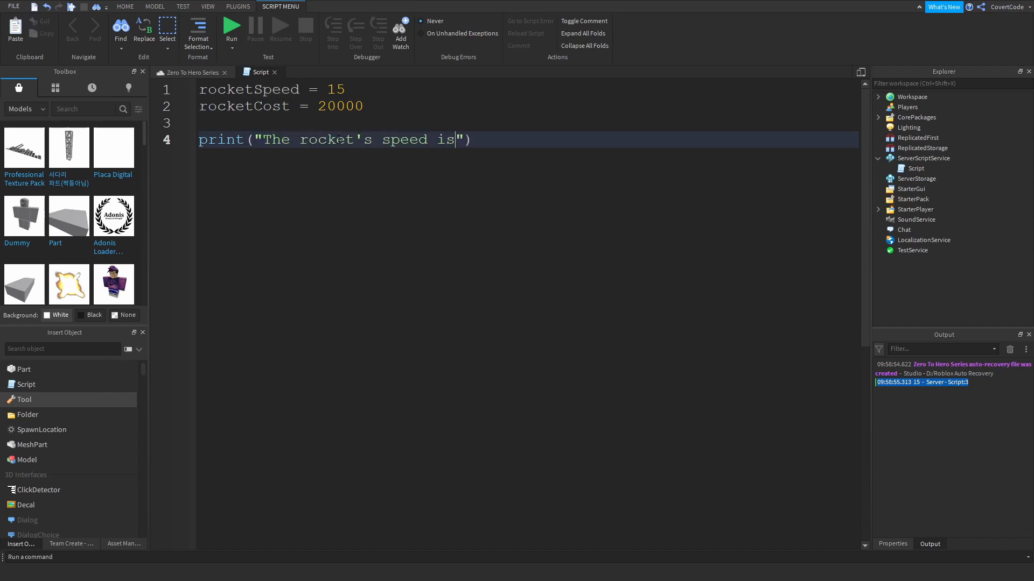
pyautogui.write('..')
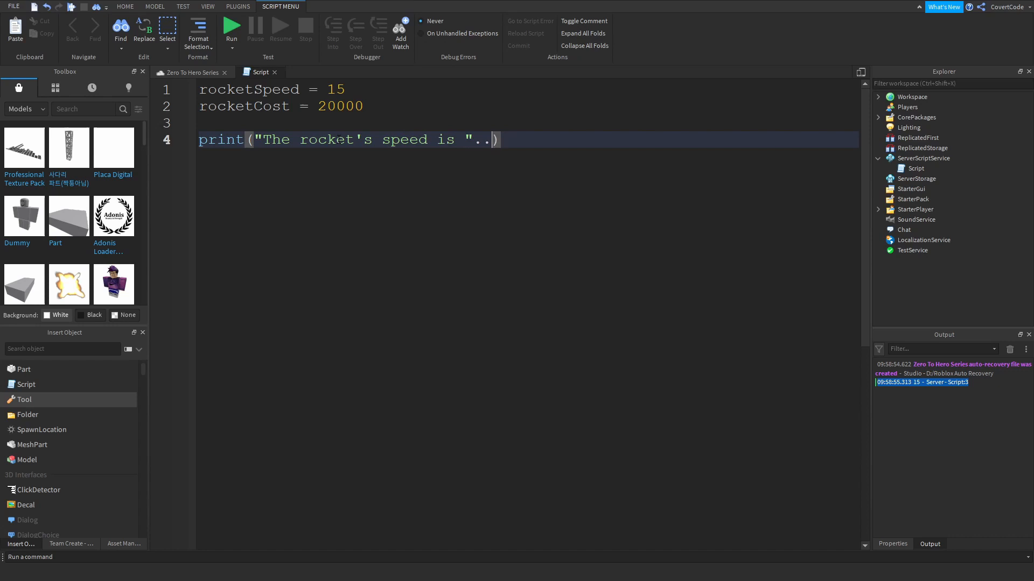
pyautogui.write('rocketSpeed')
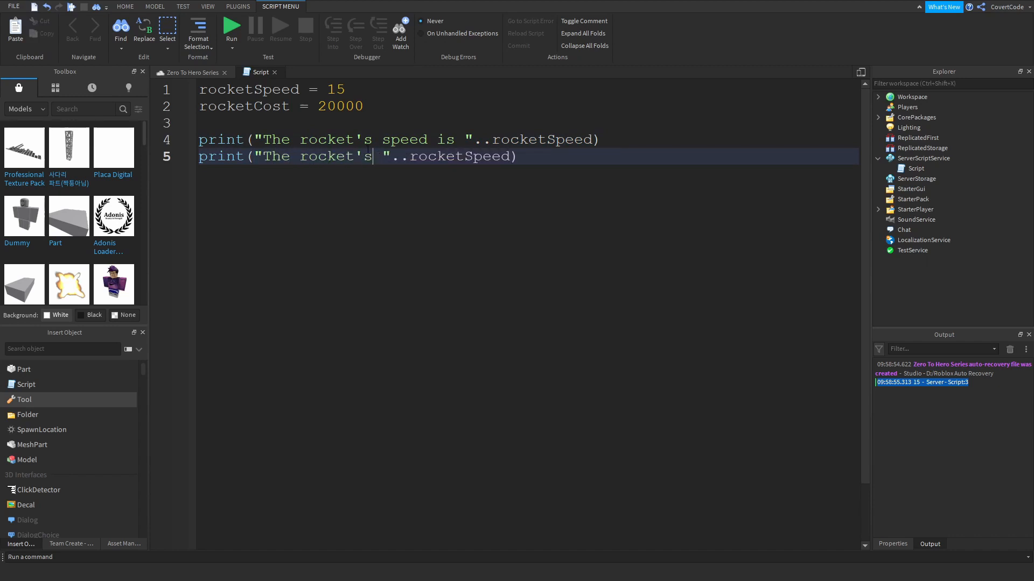
pyautogui.write('cost is')
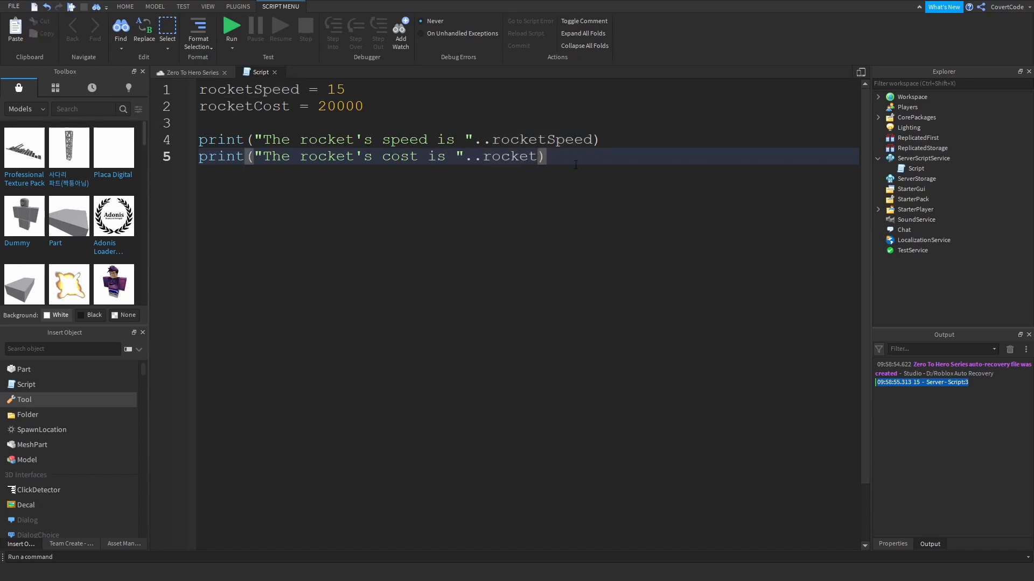
pyautogui.write('Cost')
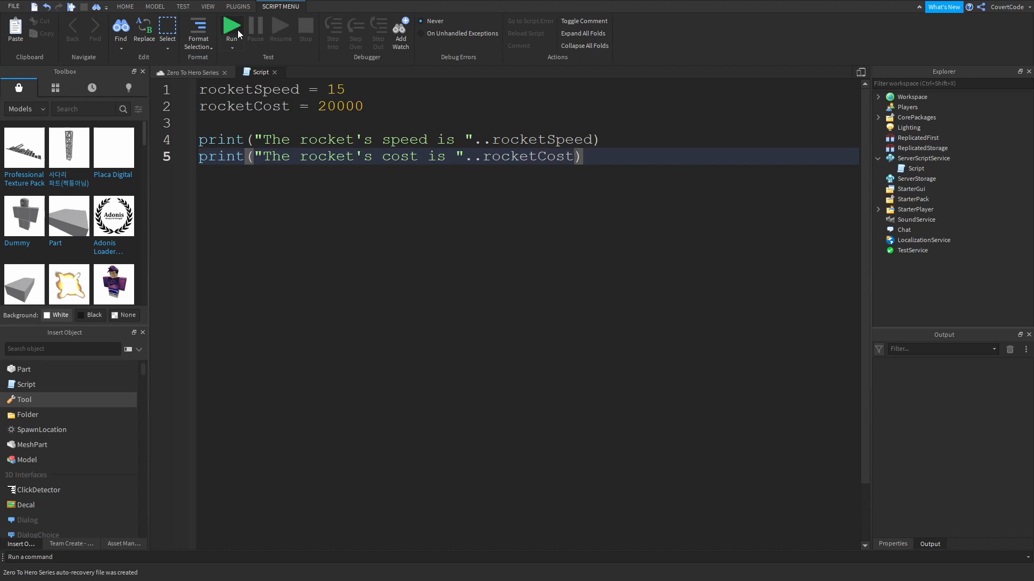
# Run the game so Output shows the speed 15 and cost 20000 messages, stop it and return to the script
pyautogui.click(230, 27)
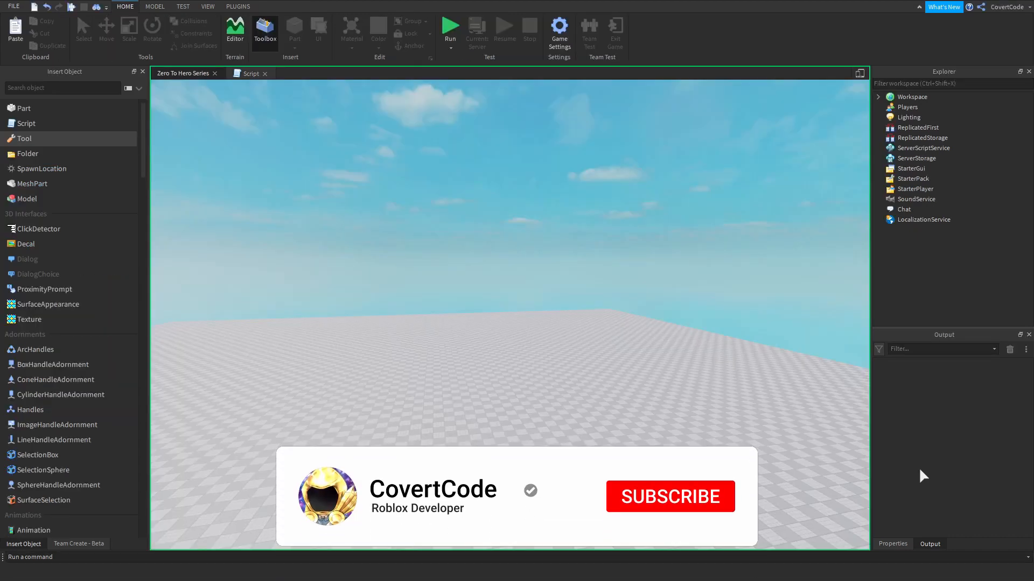
pyautogui.click(450, 26)
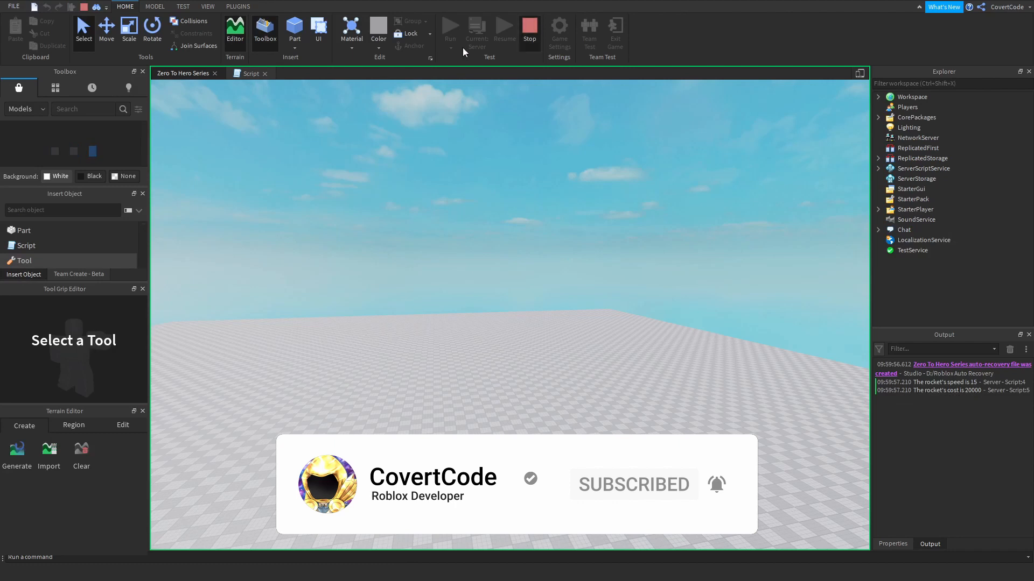
pyautogui.click(530, 29)
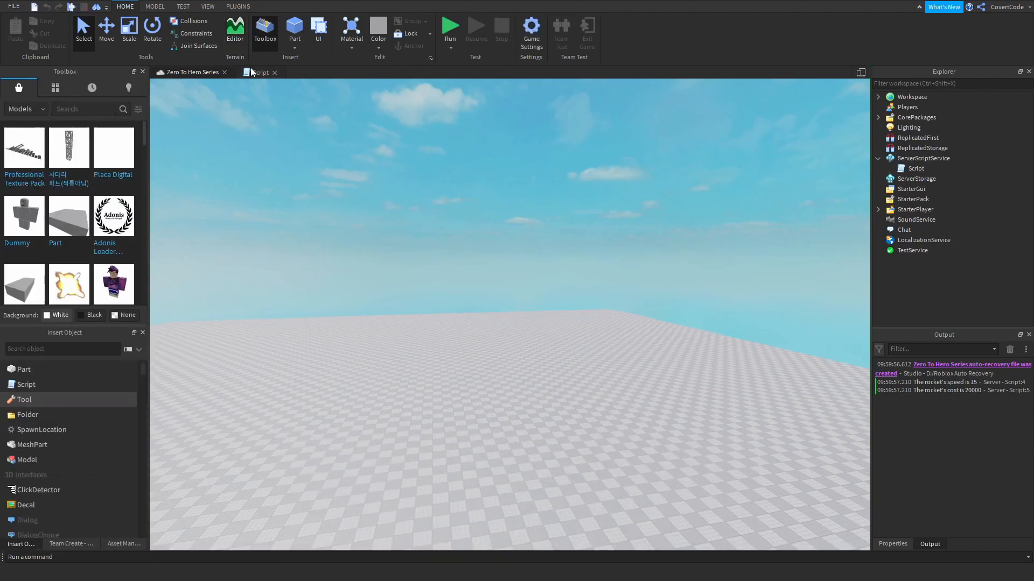
pyautogui.click(259, 73)
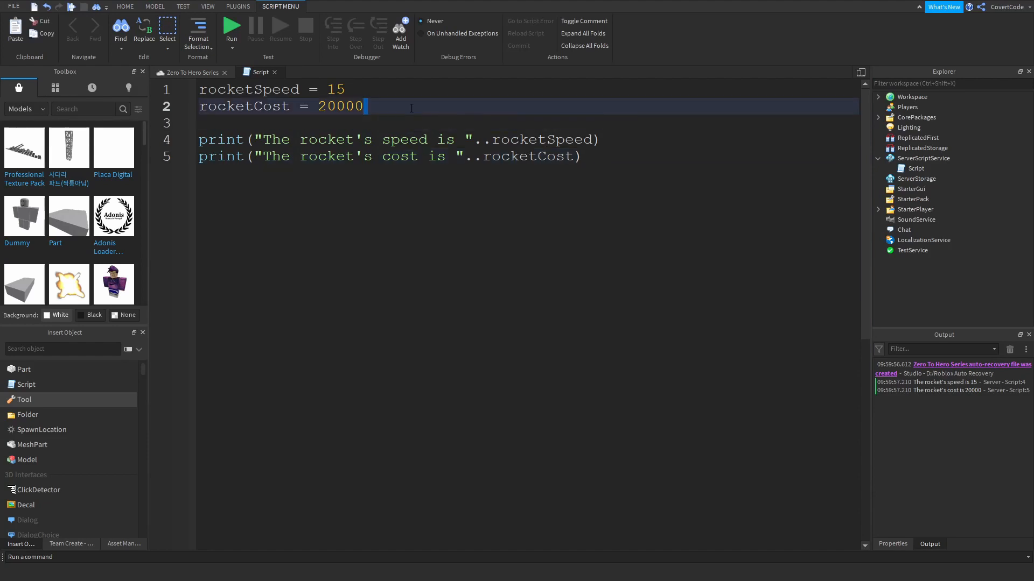
# Rename rocketCost on line 2 to initialRocketCost and start a new line below it
pyautogui.doubleClick(243, 106)
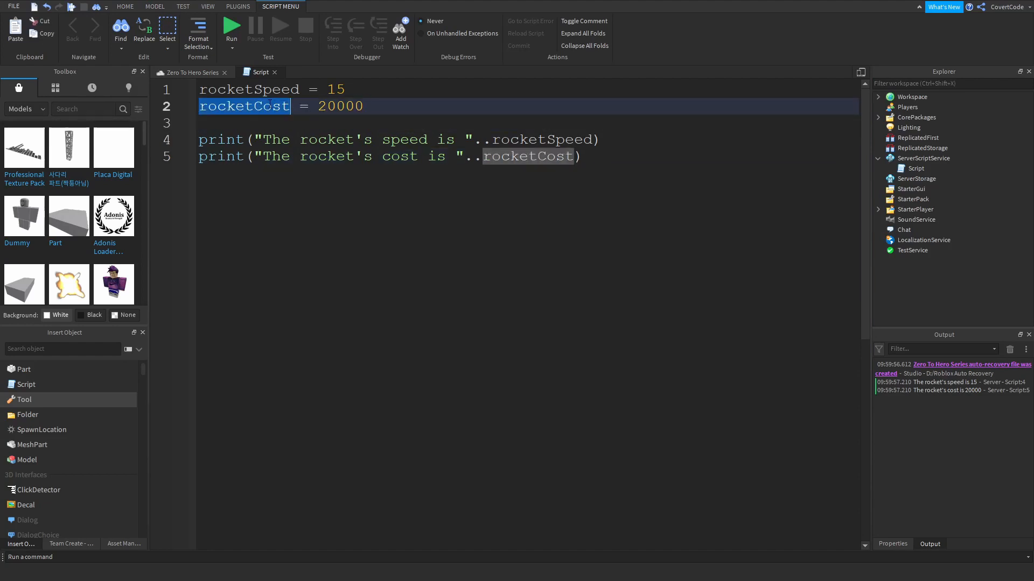
pyautogui.write('initialRock')
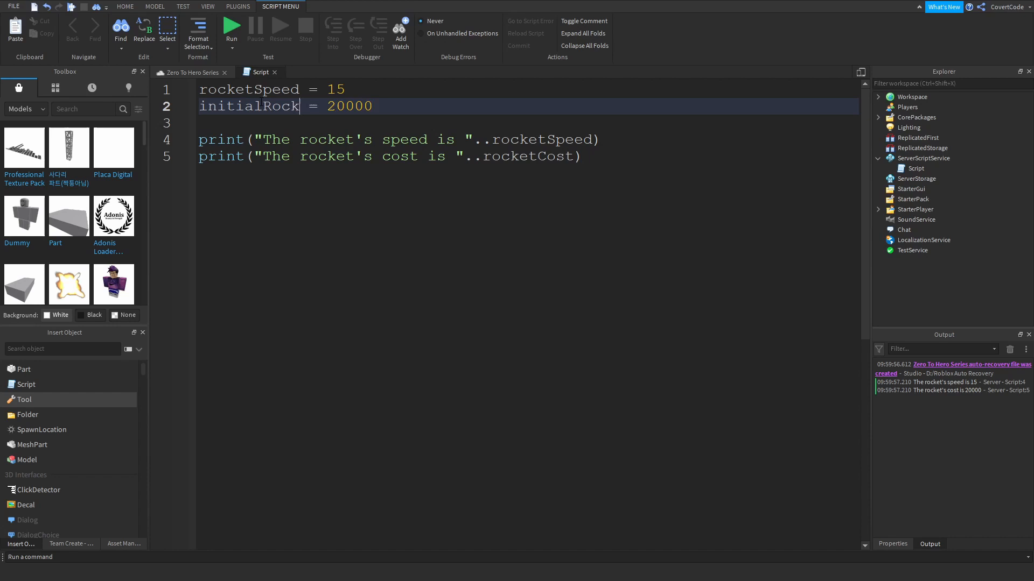
pyautogui.write('etCost')
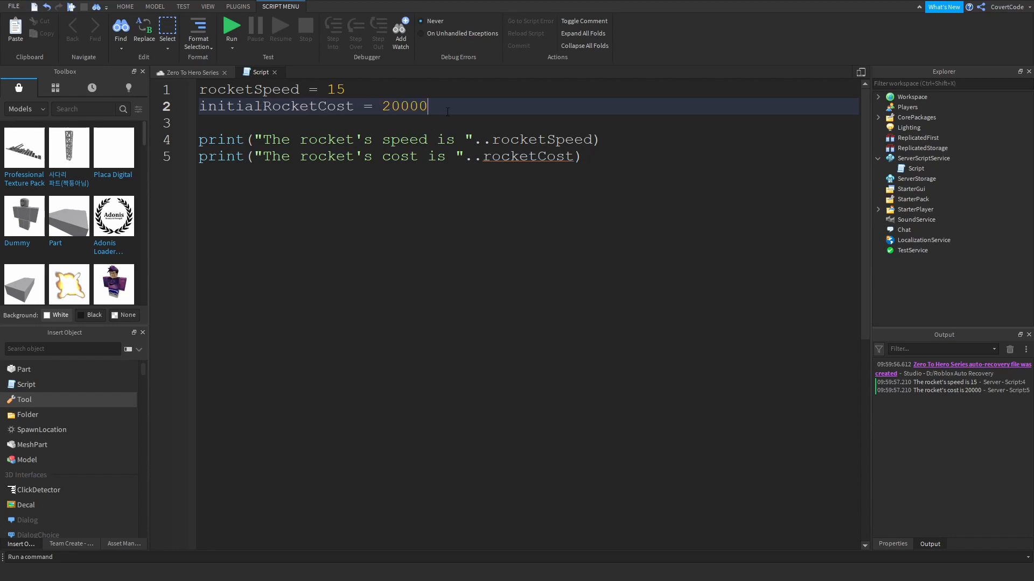
pyautogui.press('Return')
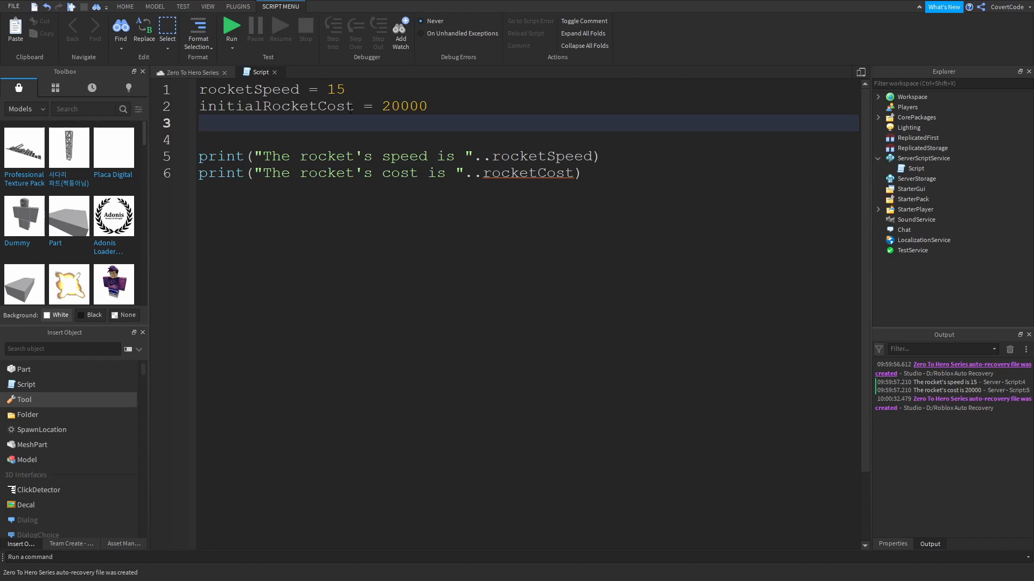
# Add taxOnRocket = 1000 and highlight its value 1000
pyautogui.write('t')
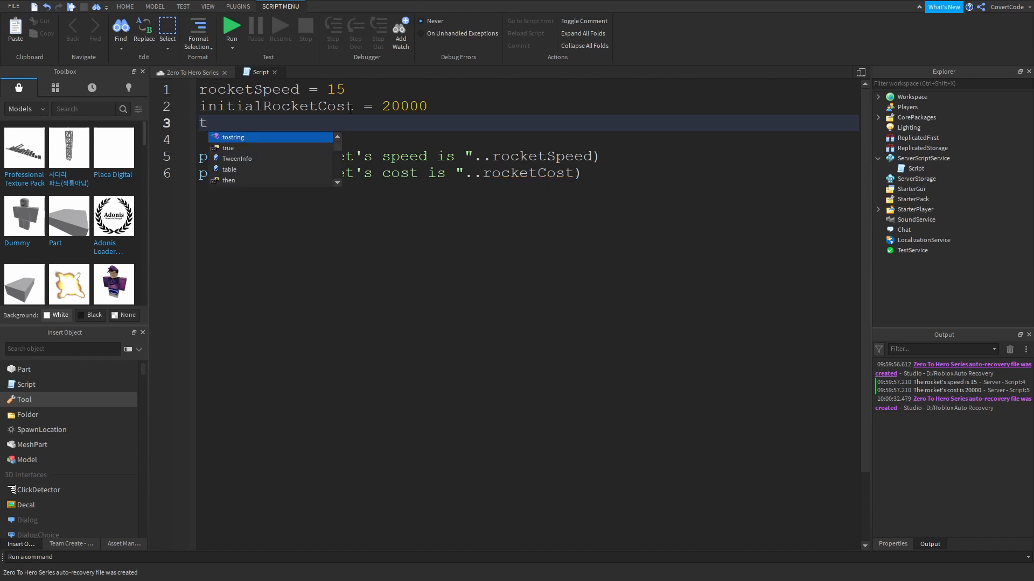
pyautogui.write('axOnRocket =')
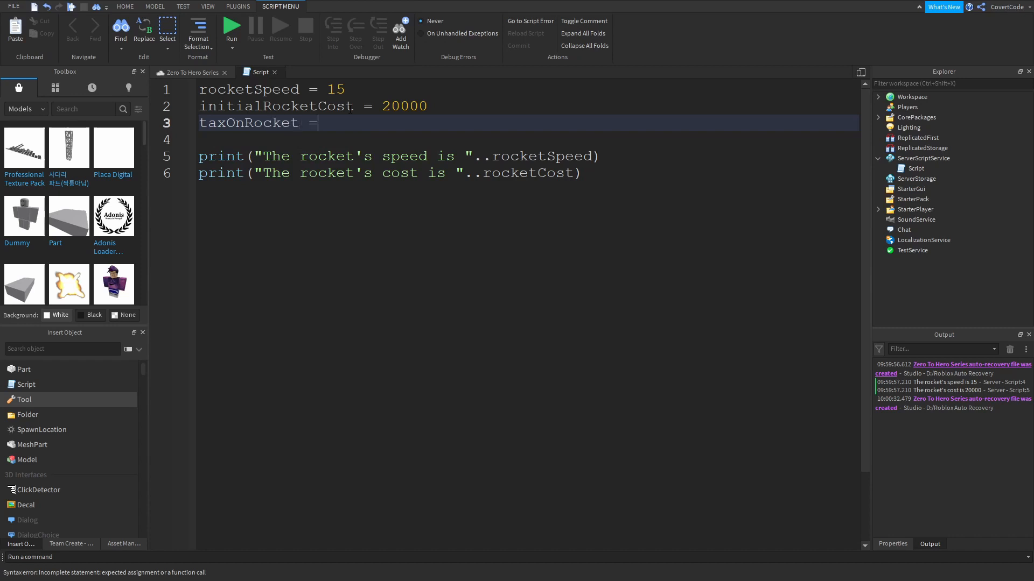
pyautogui.write('10')
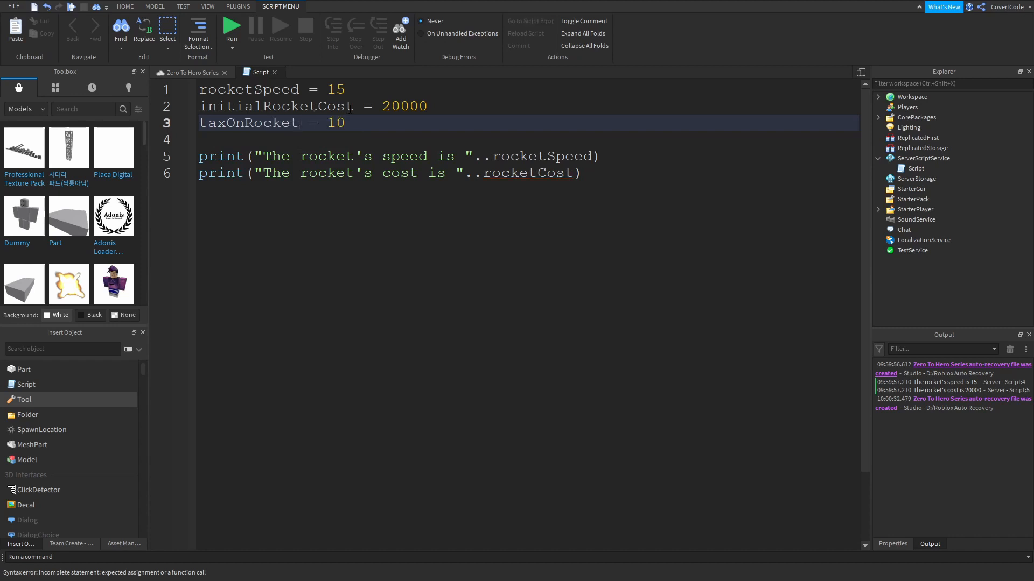
pyautogui.write('00')
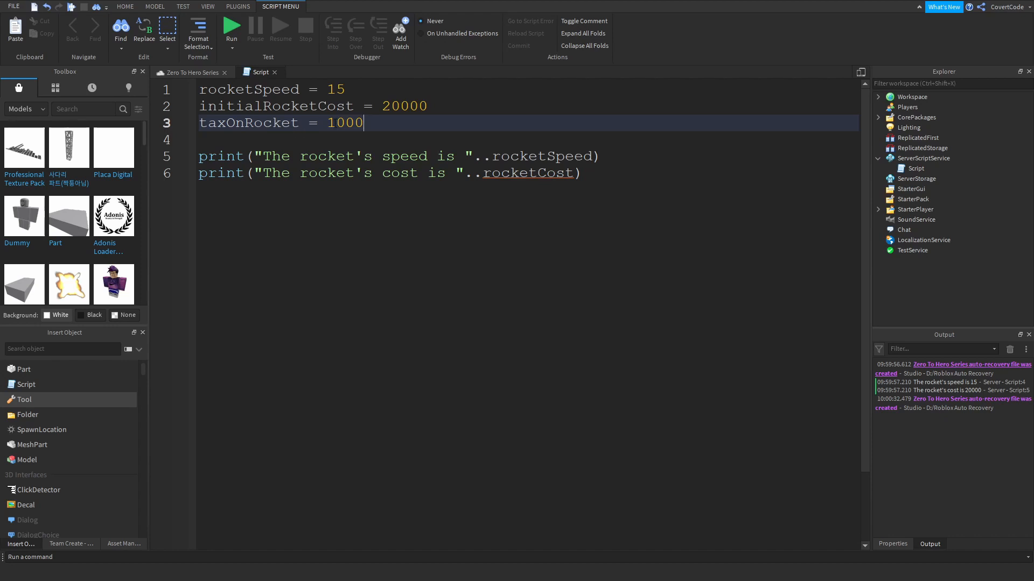
pyautogui.press('Return')
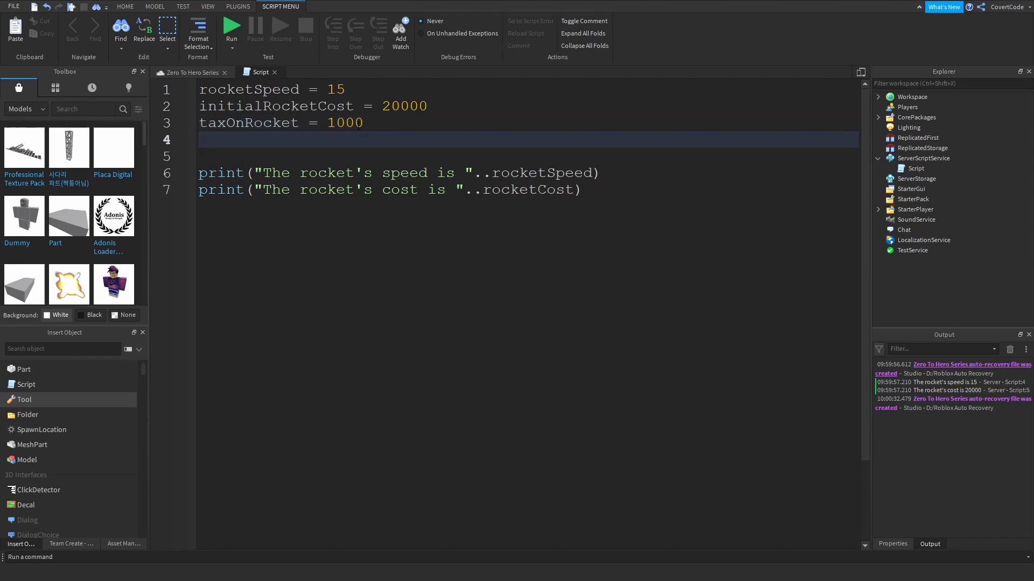
pyautogui.doubleClick(344, 122)
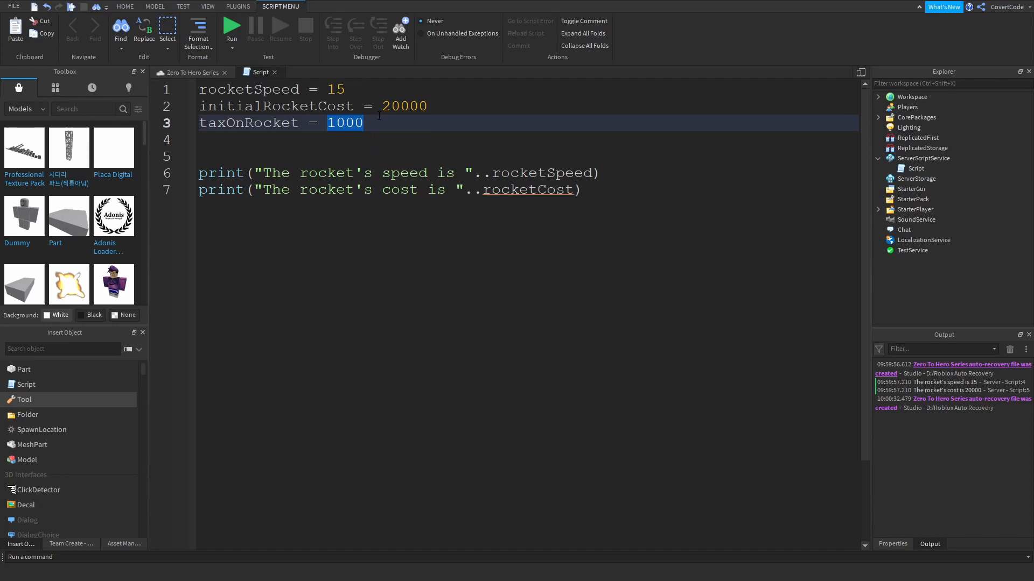
pyautogui.click(391, 122)
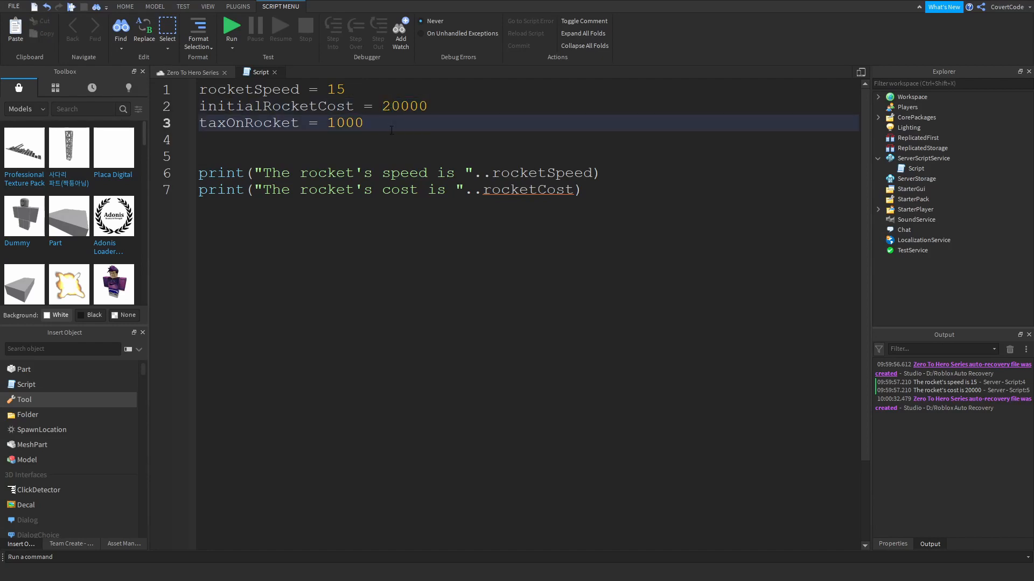
pyautogui.click(364, 123)
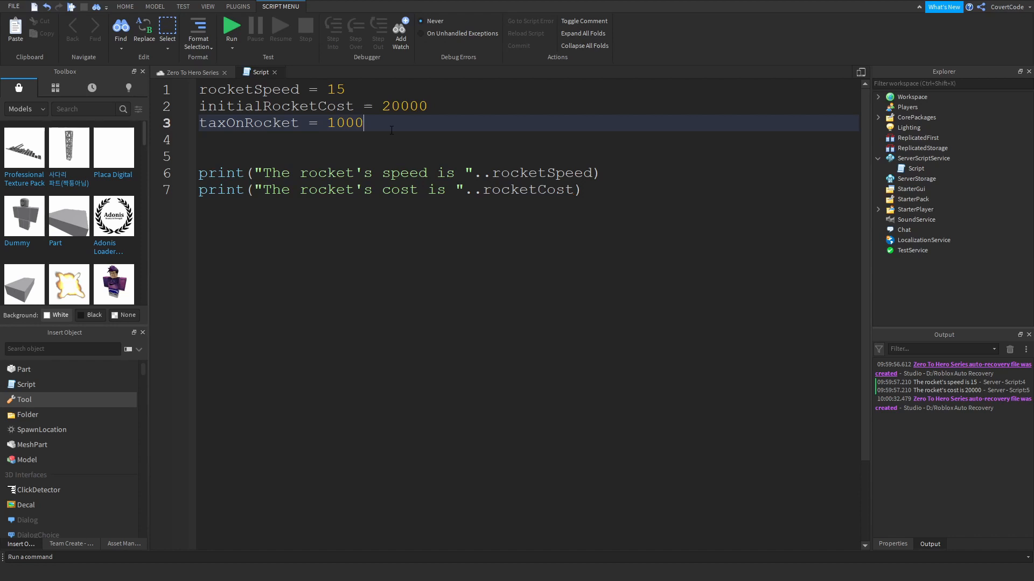
# Leave blank lines before the prints, pointing out initialRocketCost for the coming line
pyautogui.press('Return')
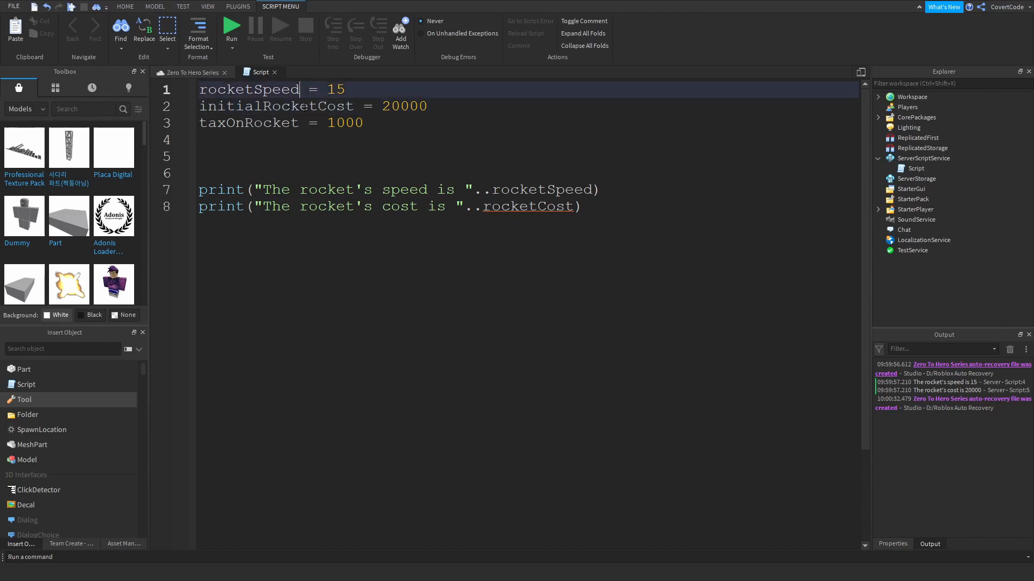
pyautogui.click(274, 139)
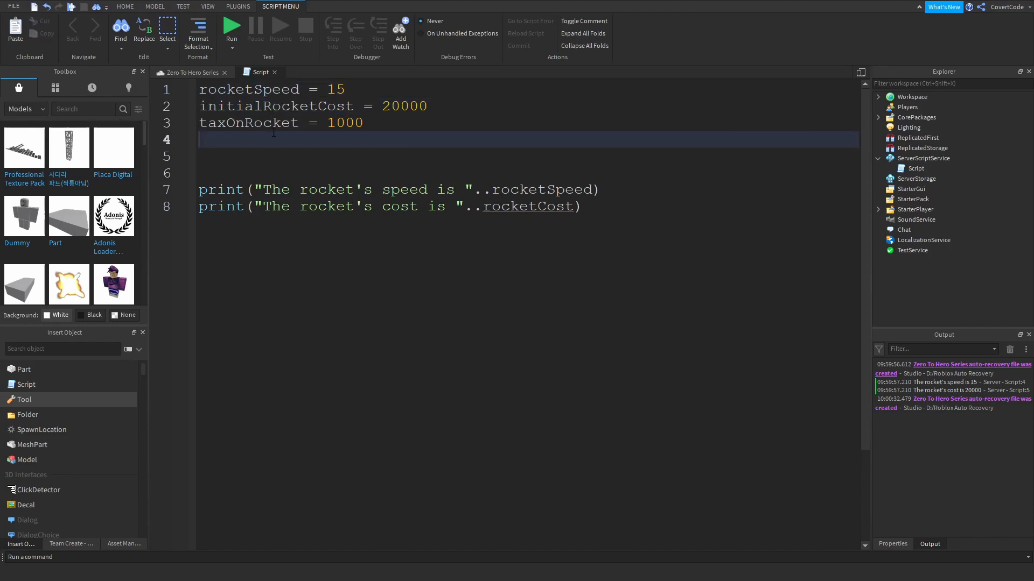
pyautogui.doubleClick(275, 106)
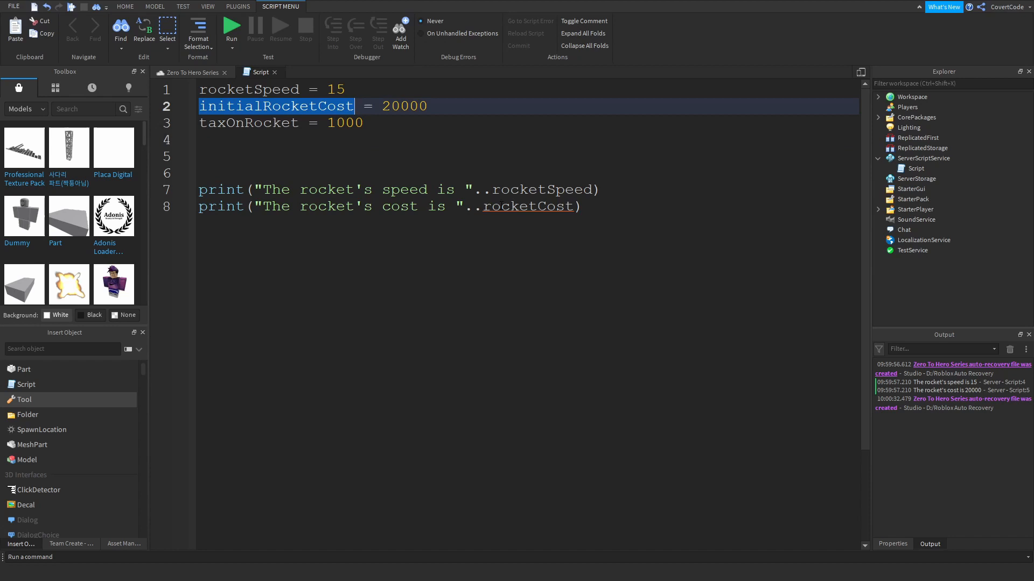
pyautogui.click(363, 124)
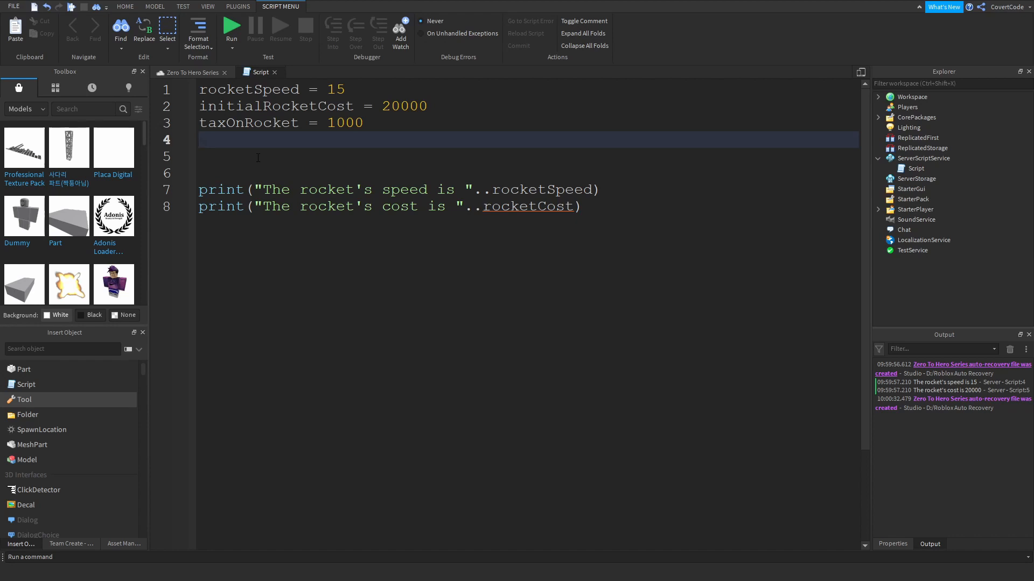
# Define finalRocketCost = initialRocketCost + taxOnRocket on line 4
pyautogui.write('finalRocketCost =')
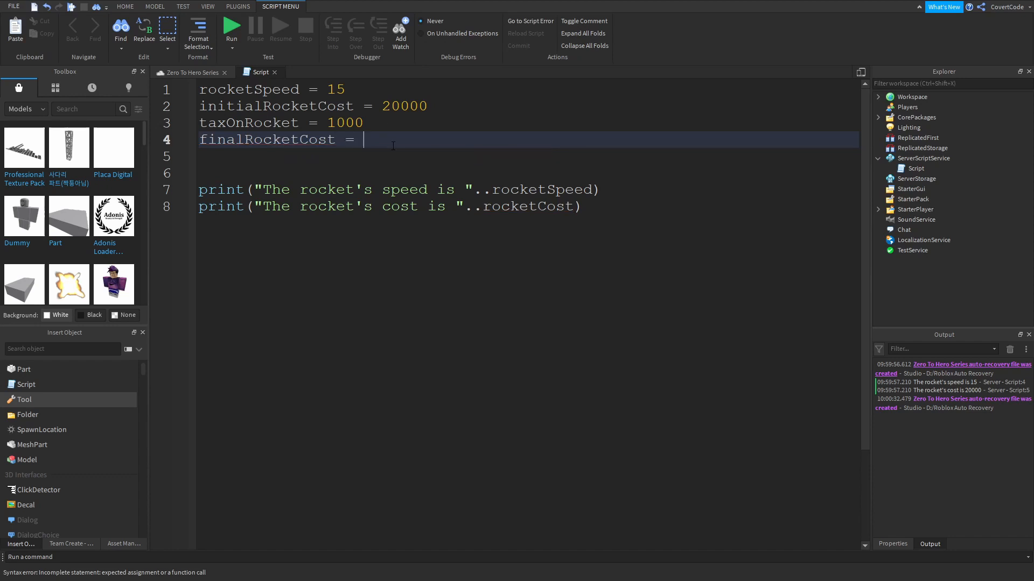
pyautogui.write('initialRocketCost')
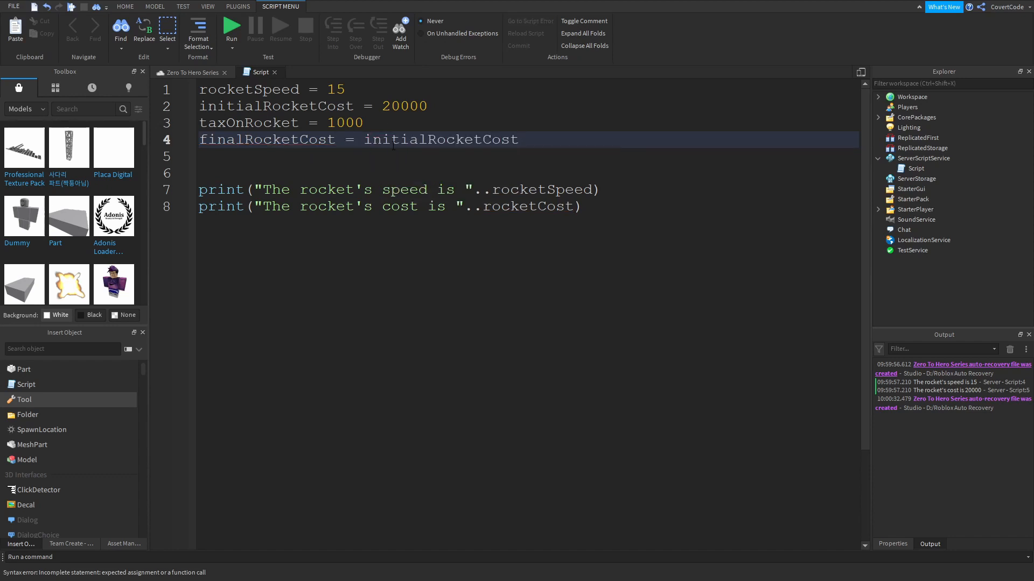
pyautogui.write('+')
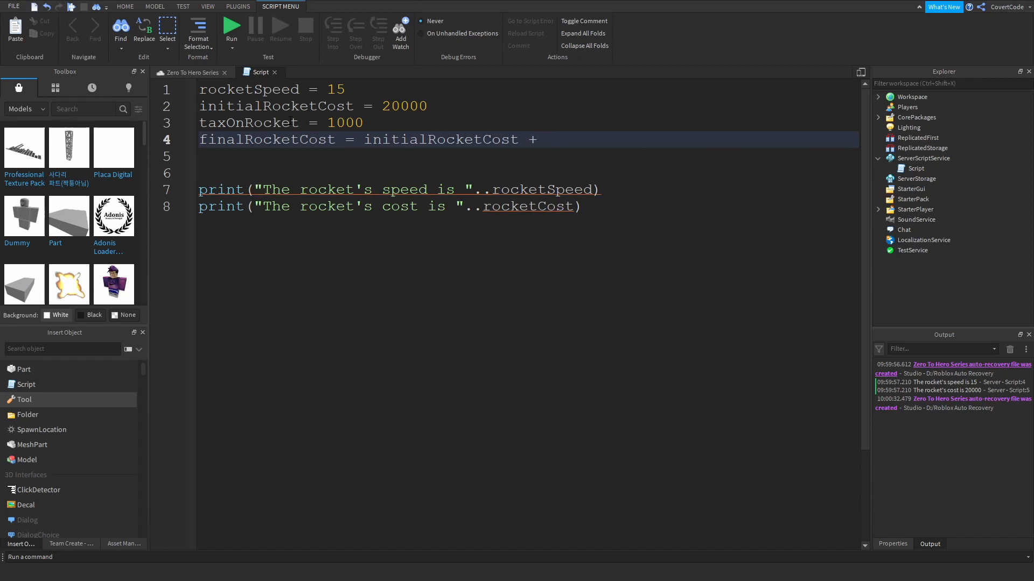
pyautogui.write('taxOnRocket')
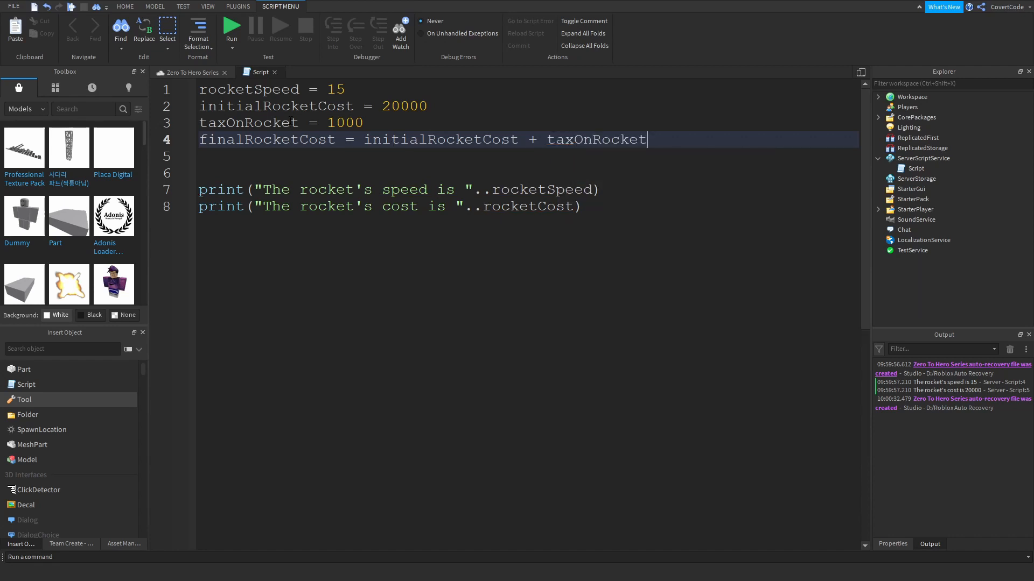
# Replace rocketCost with finalRocketCost in the cost print statement
pyautogui.doubleClick(522, 206)
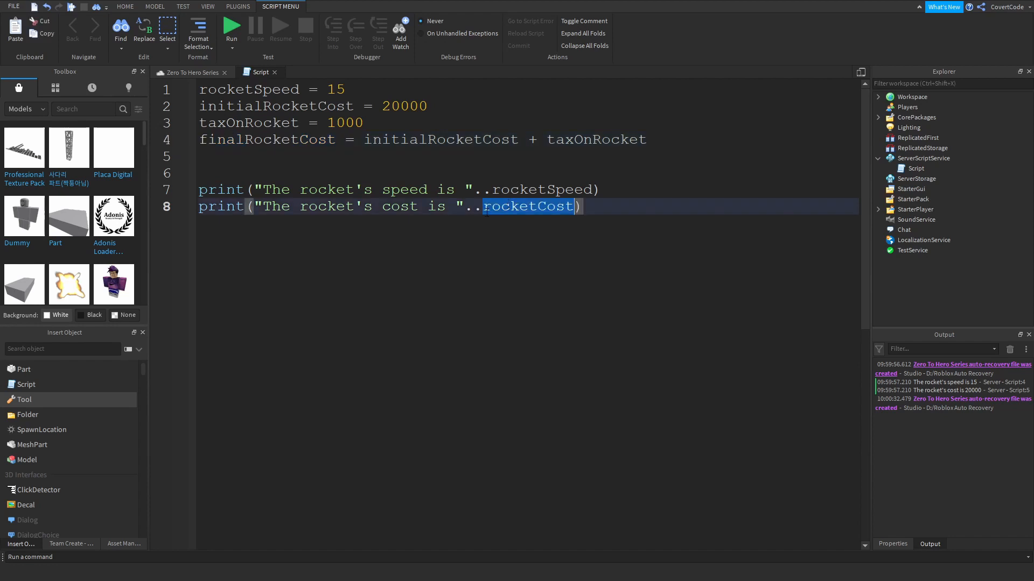
pyautogui.write('finalRocketCost')
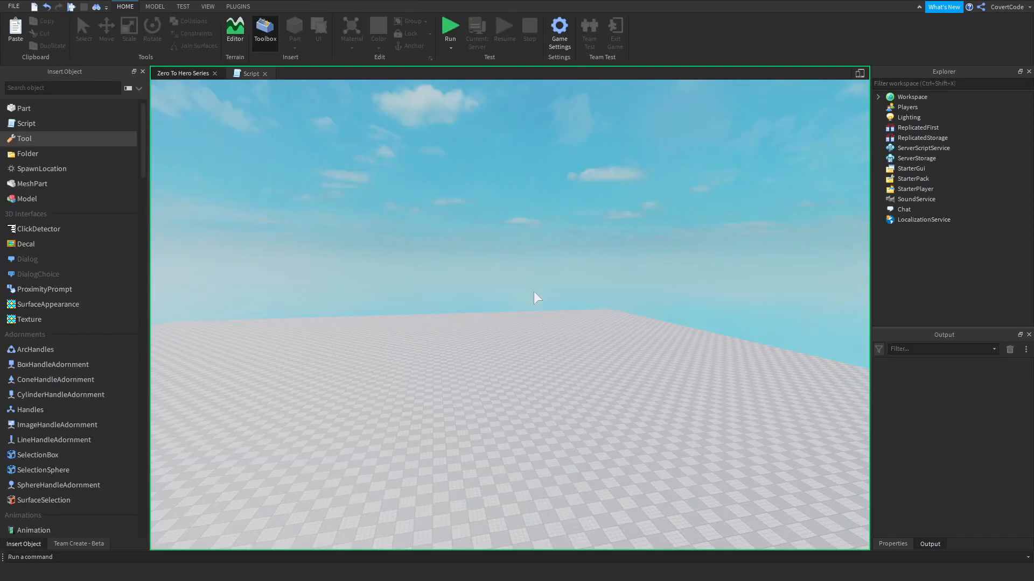
# Return to the script, try * and / in the cost formula, then restore the + addition
pyautogui.click(449, 28)
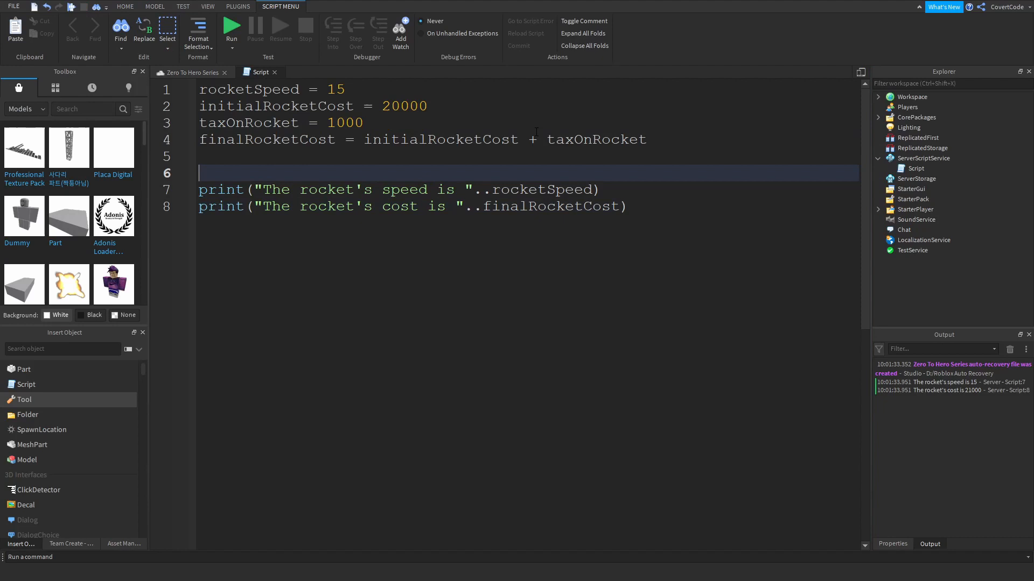
pyautogui.write('*')
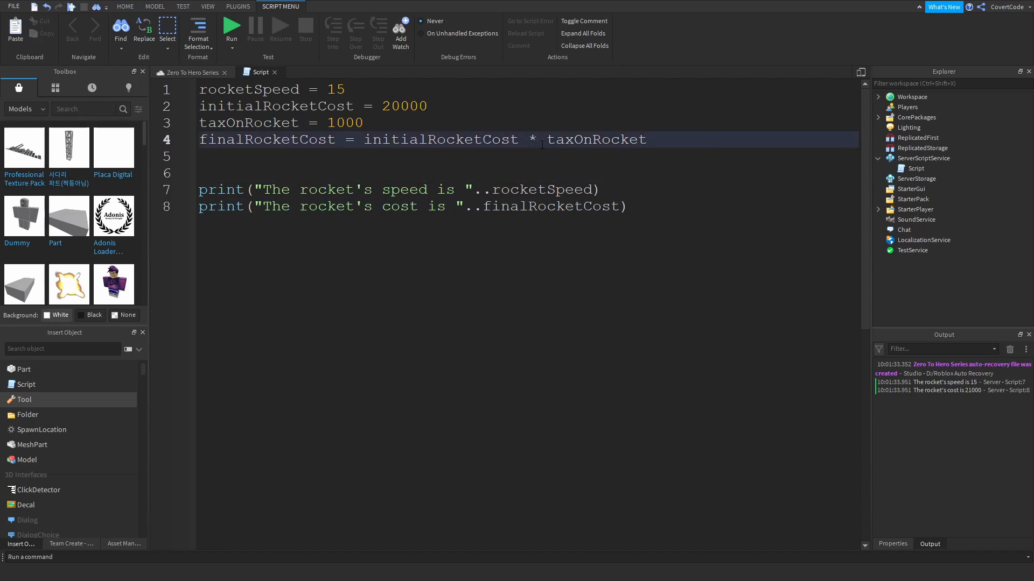
pyautogui.press('Backspace')
pyautogui.write('/')
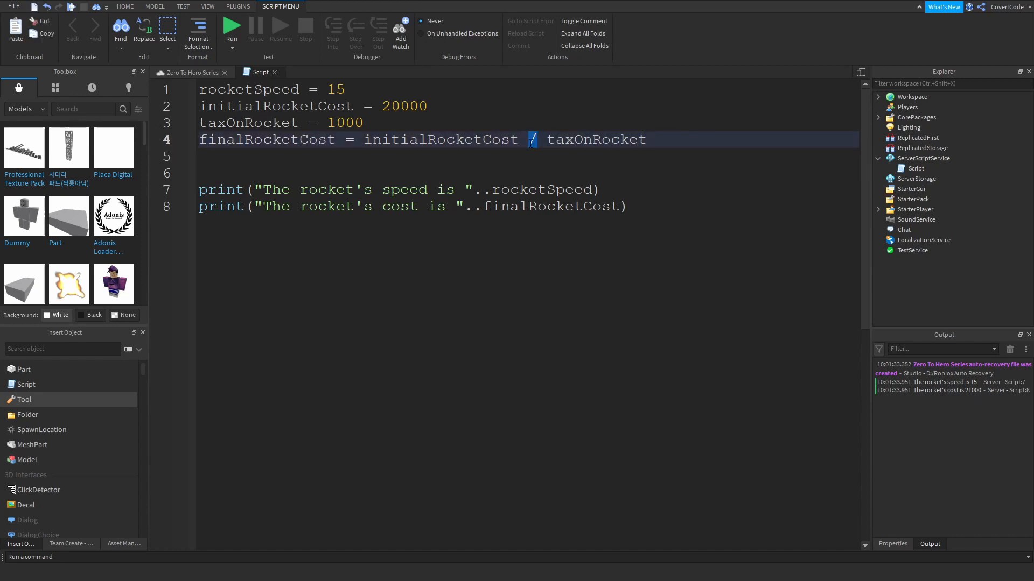
pyautogui.write('+')
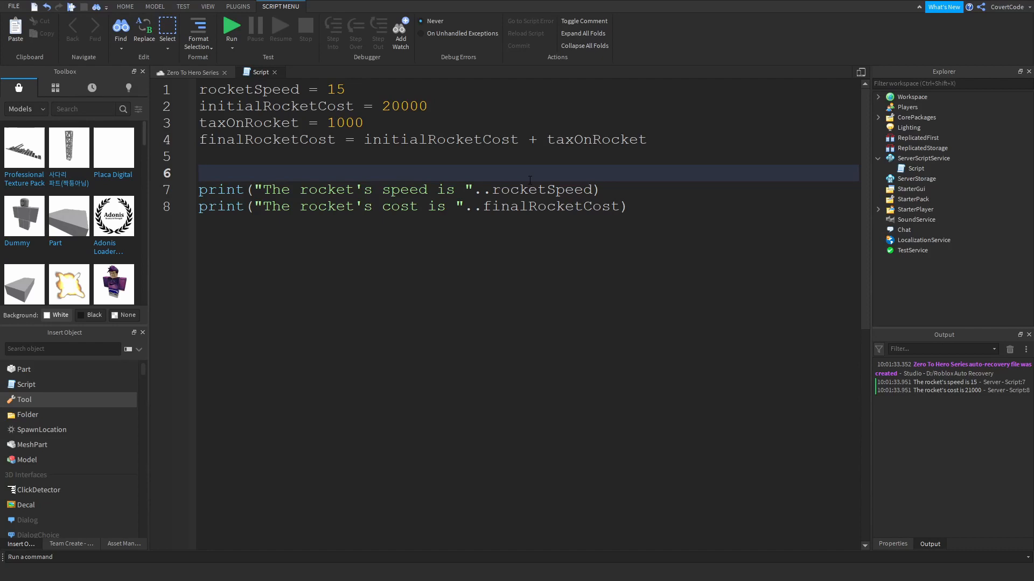
# Add a '-- Variables.' comment on a new first line above the variables
pyautogui.doubleClick(250, 89)
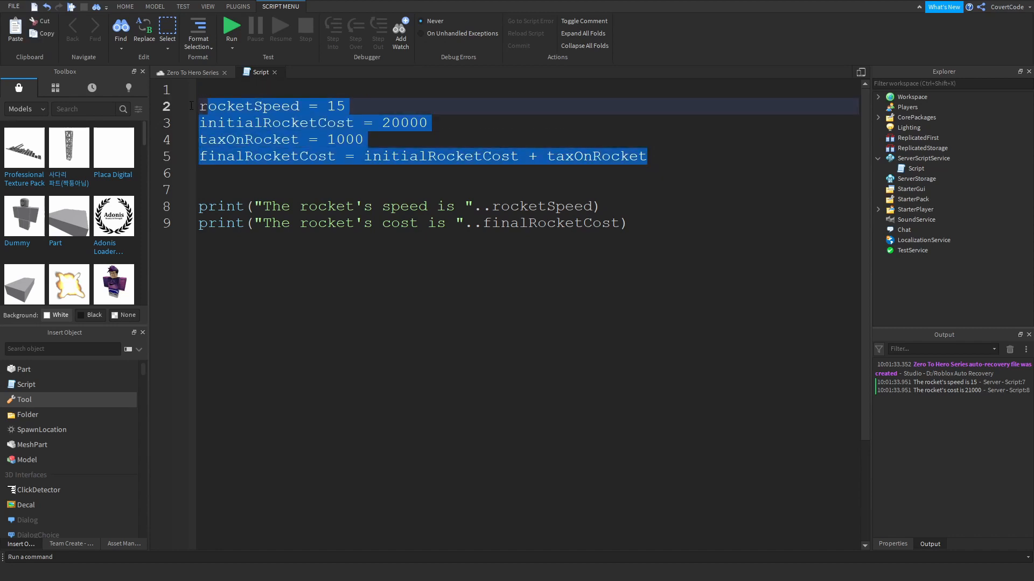
pyautogui.click(208, 89)
pyautogui.write('-- ')
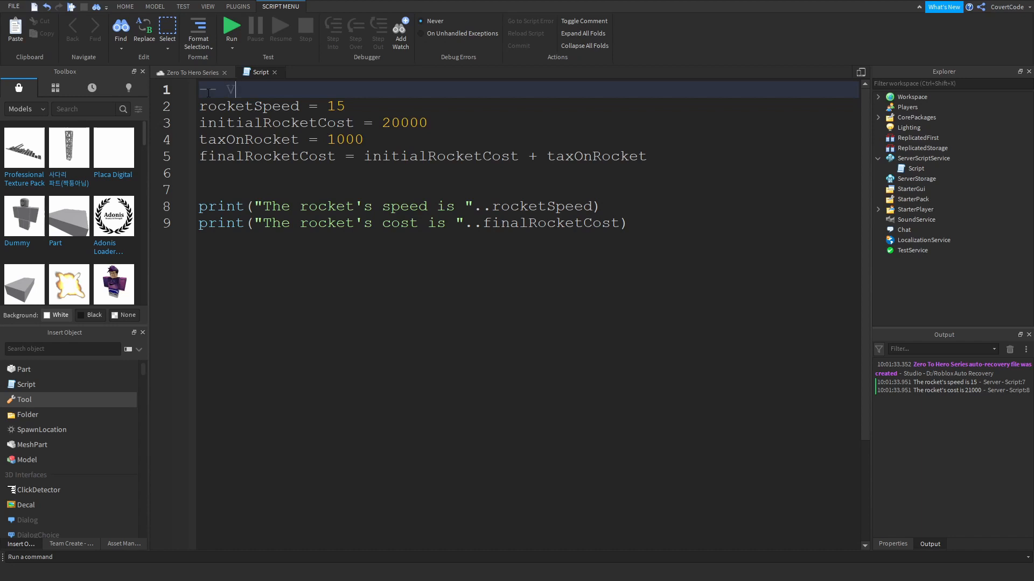
pyautogui.write('Variables.')
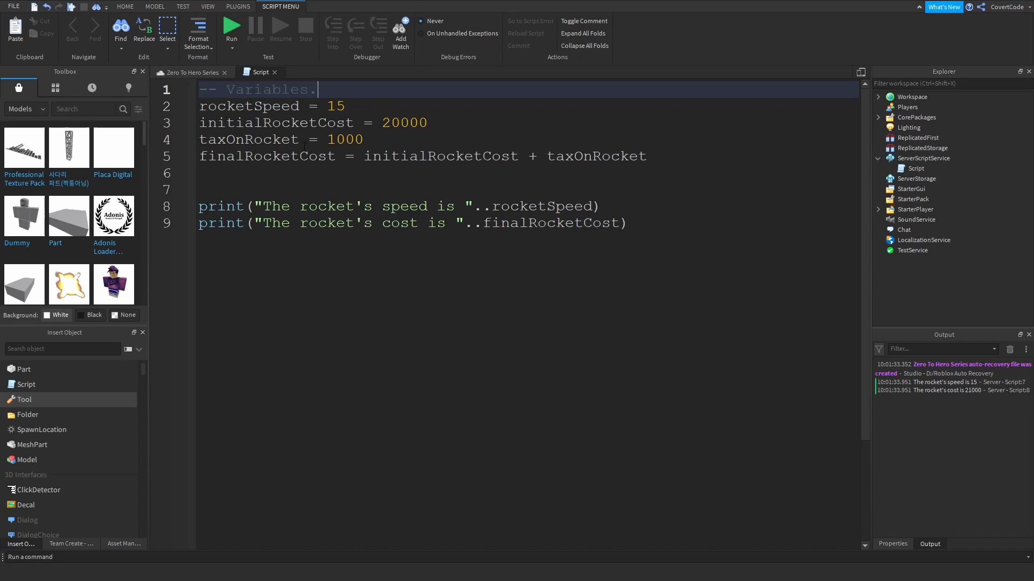
# Add a '-- Show the rocket stuff.' comment above the print statements
pyautogui.click(211, 190)
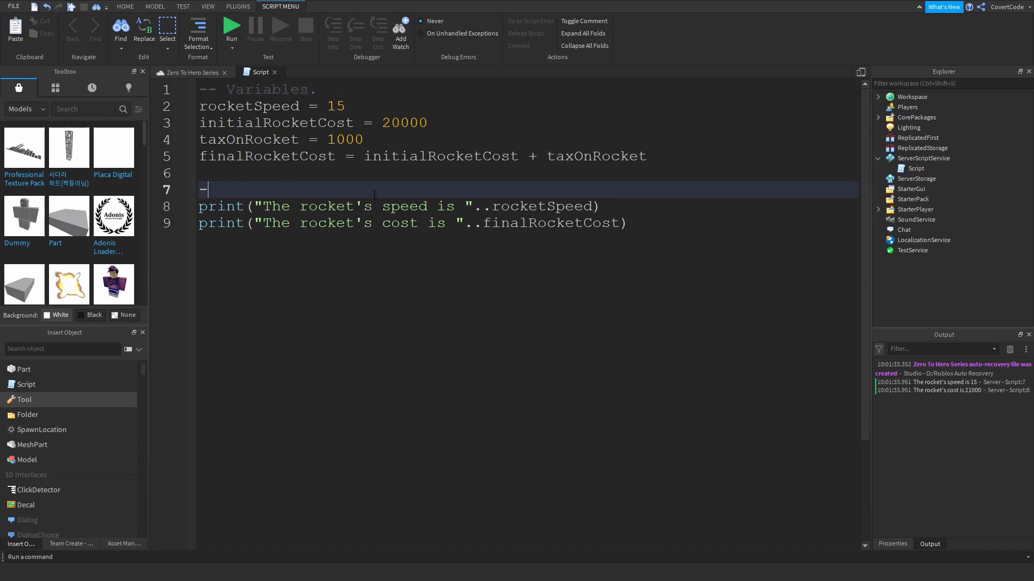
pyautogui.write('Show')
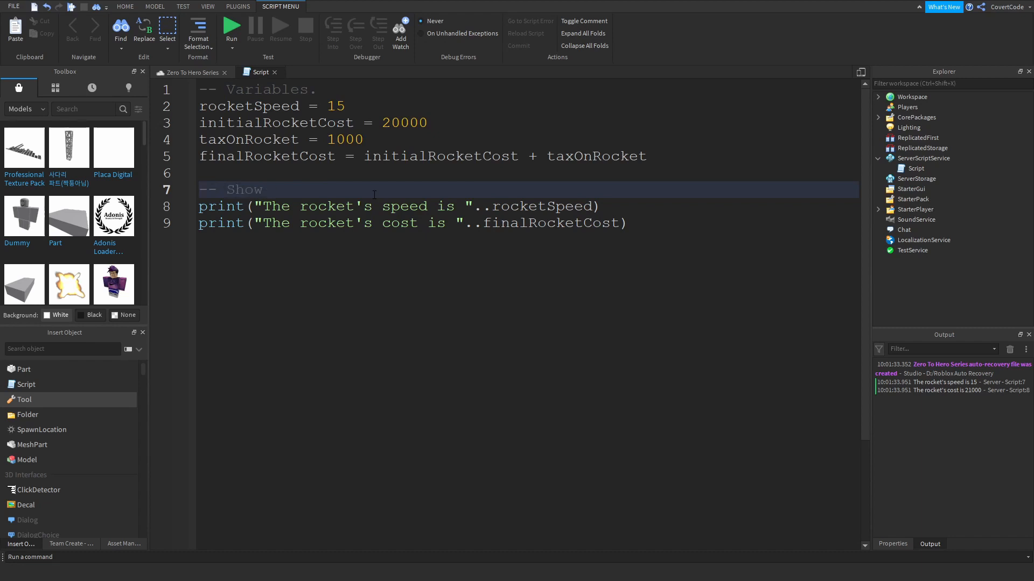
pyautogui.write('the rocket')
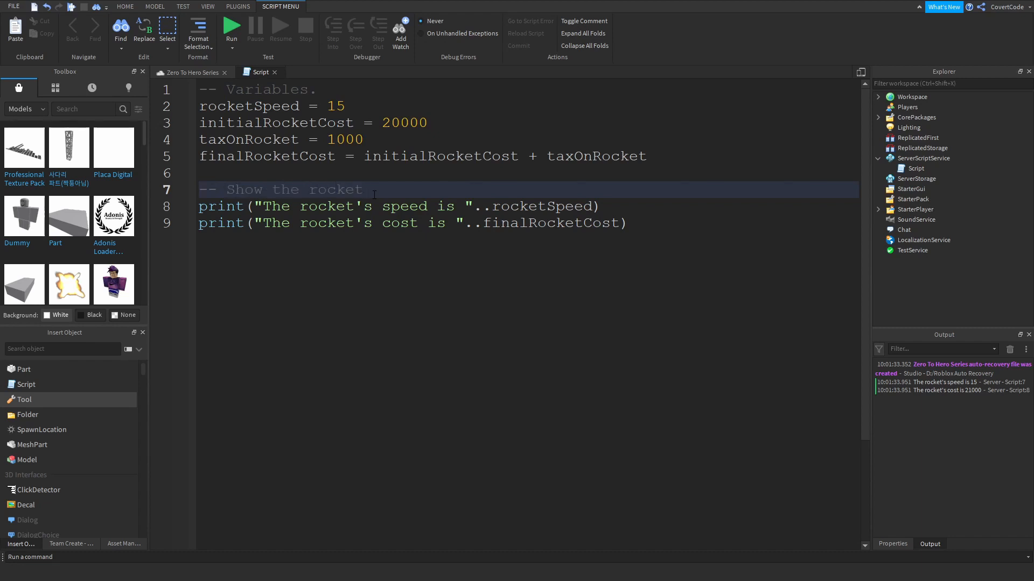
pyautogui.write('stuf')
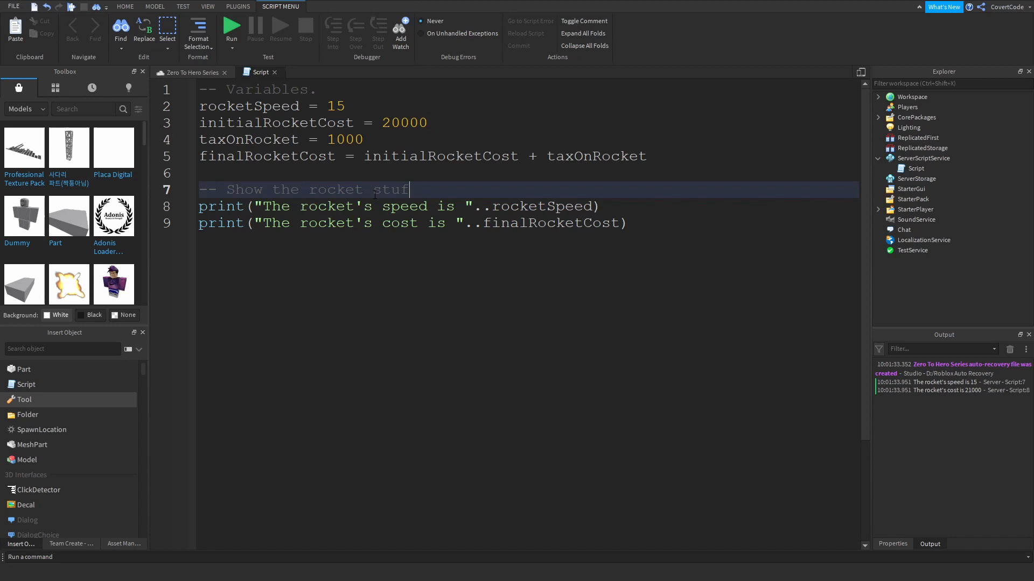
pyautogui.write('f.')
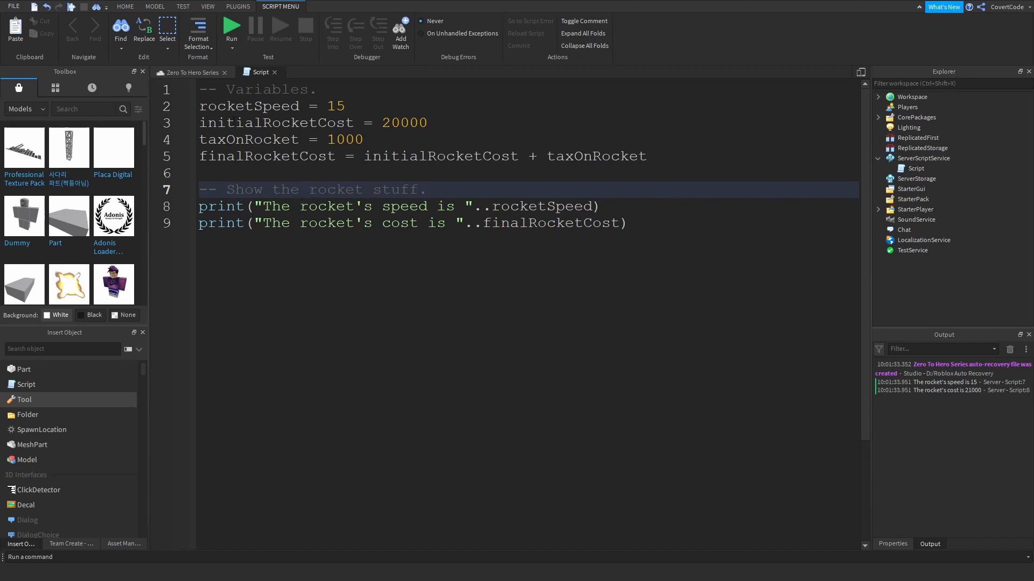
pyautogui.click(263, 89)
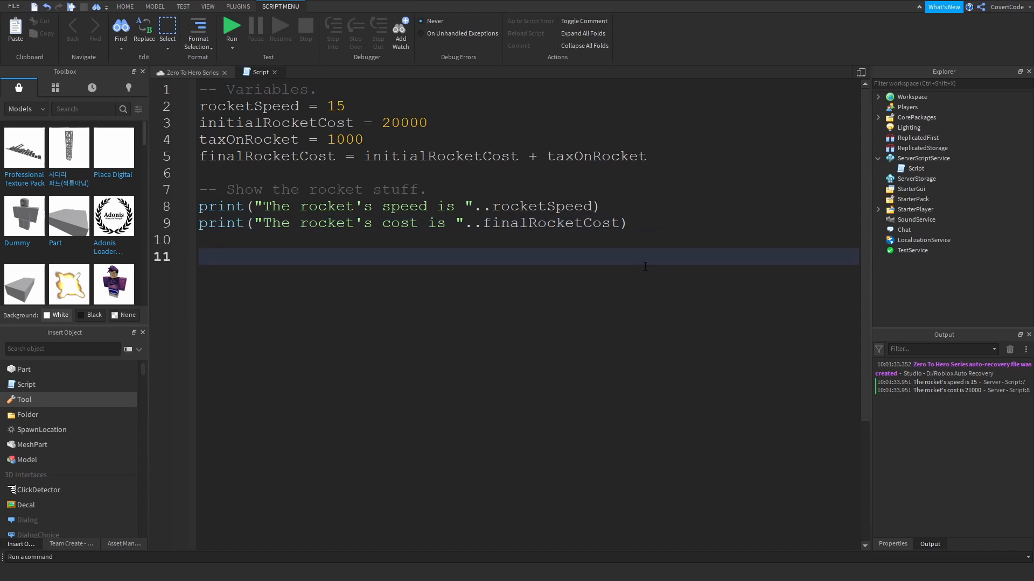
# Start a '--' comment on line 11 and fill it with gibberish sample text
pyautogui.click(199, 256)
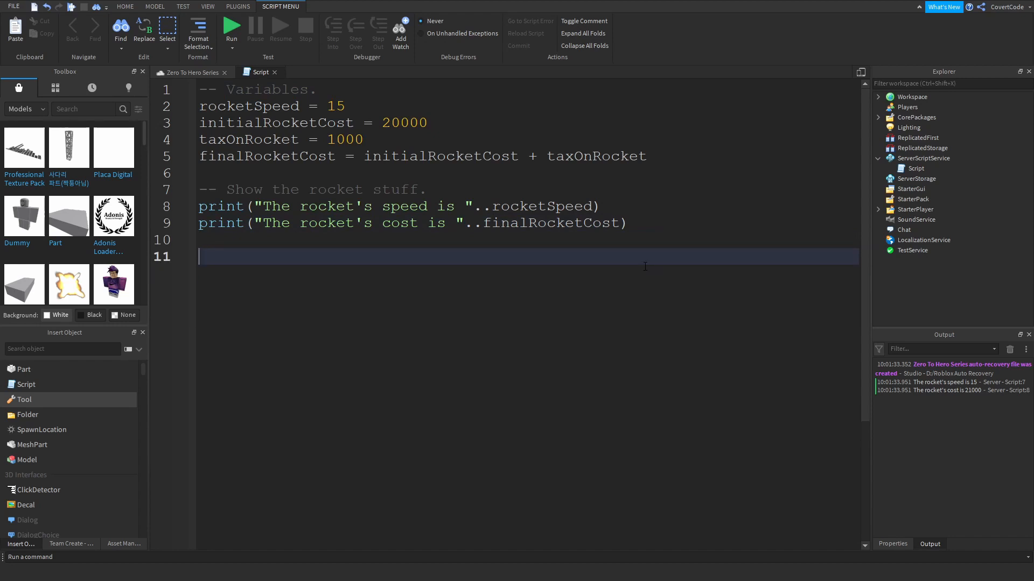
pyautogui.write('--')
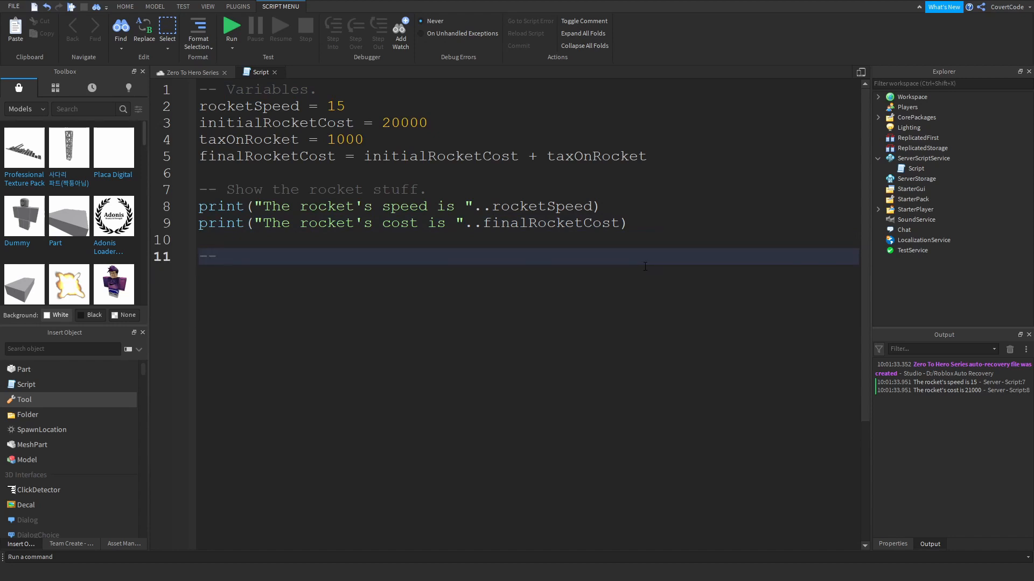
pyautogui.doubleClick(206, 256)
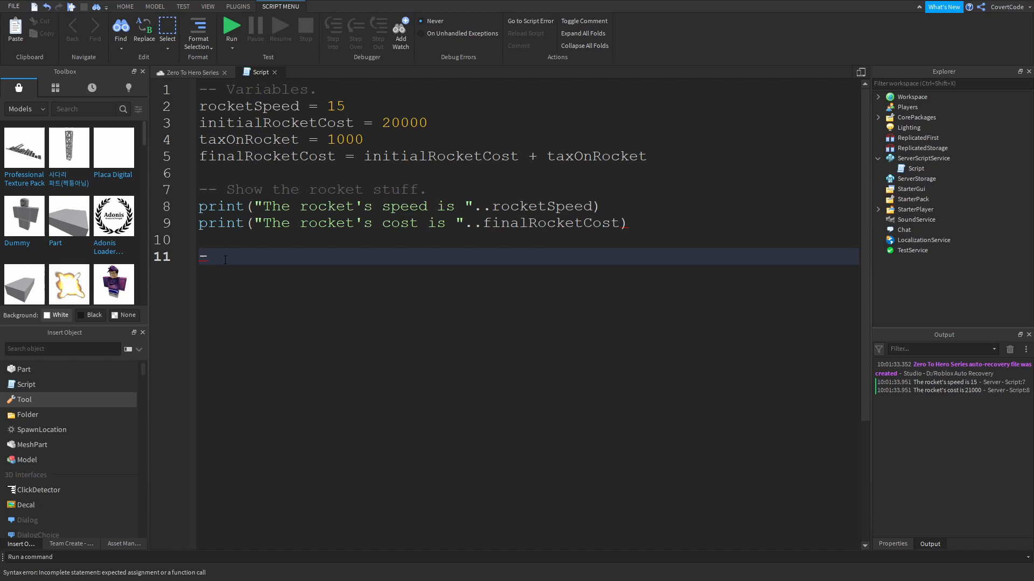
pyautogui.write('asjdhajsdhajs')
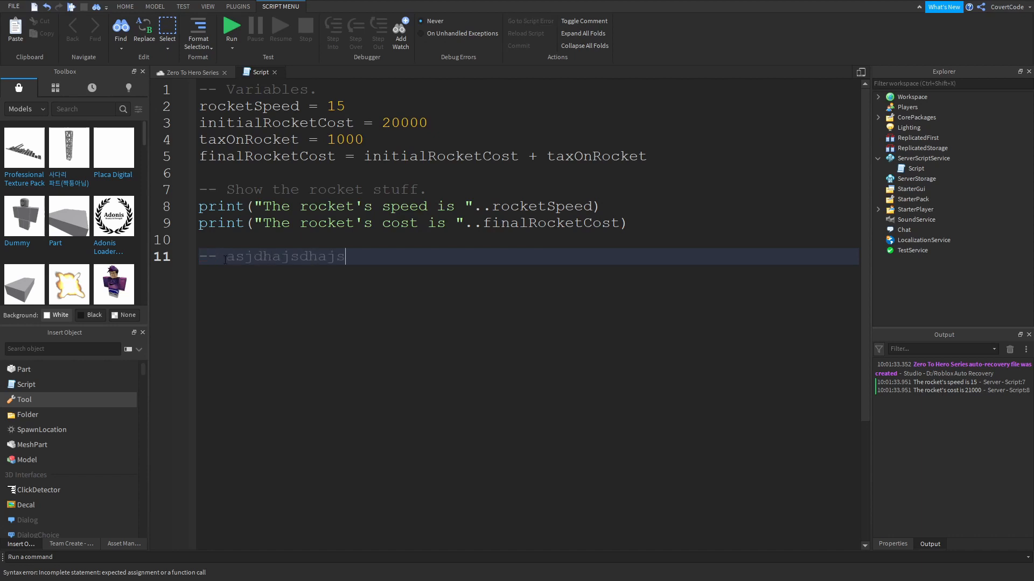
pyautogui.write('hdjakdhaks')
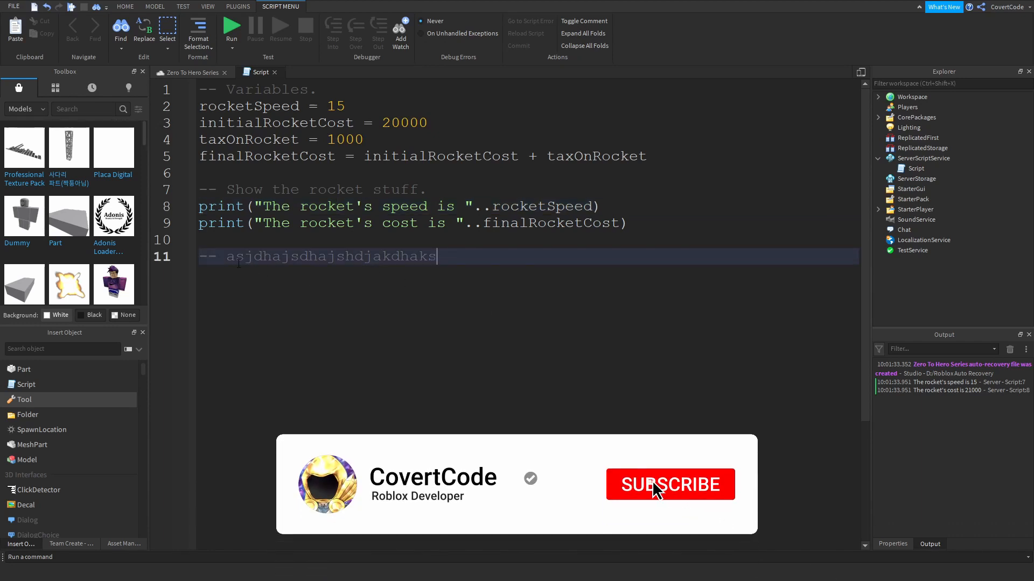
# Erase the gibberish text, leaving only the bare comment marker
pyautogui.doubleClick(330, 256)
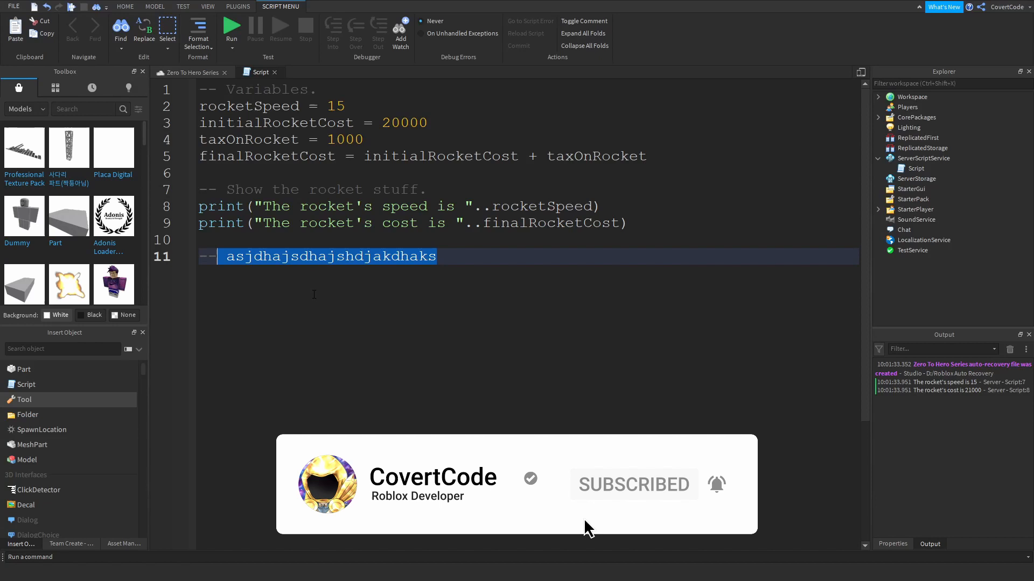
pyautogui.press('Delete')
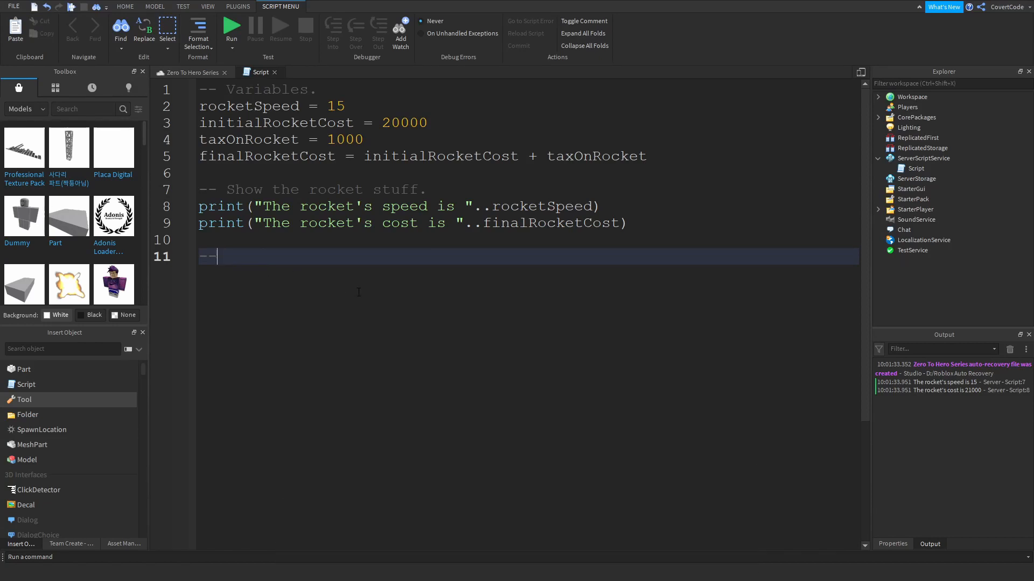
# Try a '[[' block comment, then remove the trailing comment lines so the script ends at the cost print
pyautogui.write('[[')
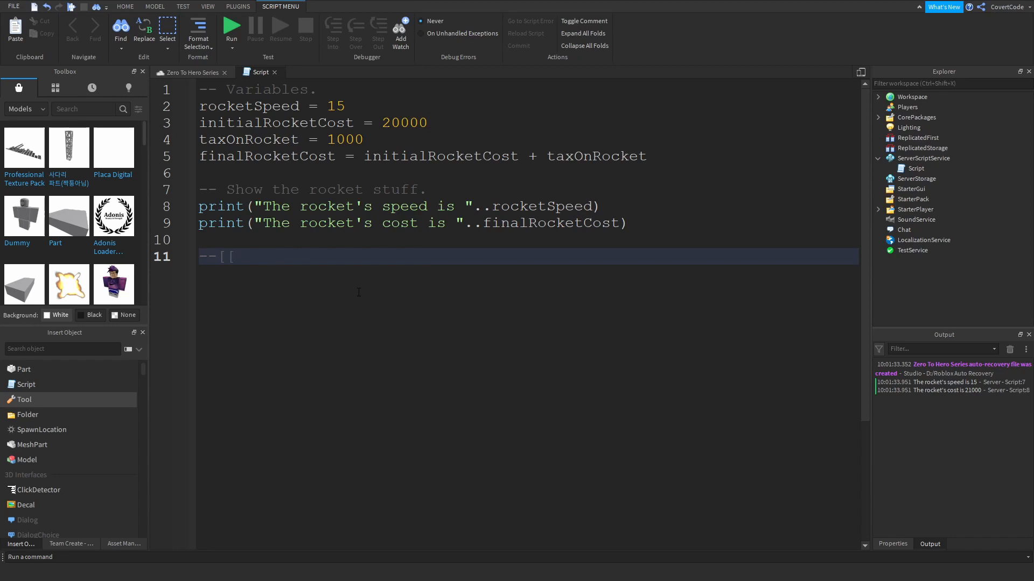
pyautogui.press('Return')
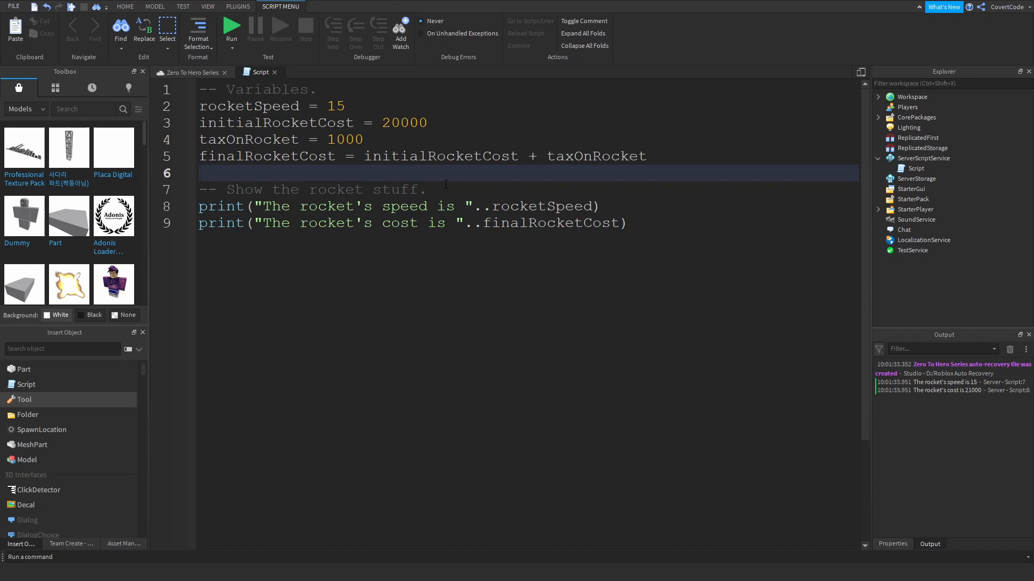
pyautogui.click(199, 173)
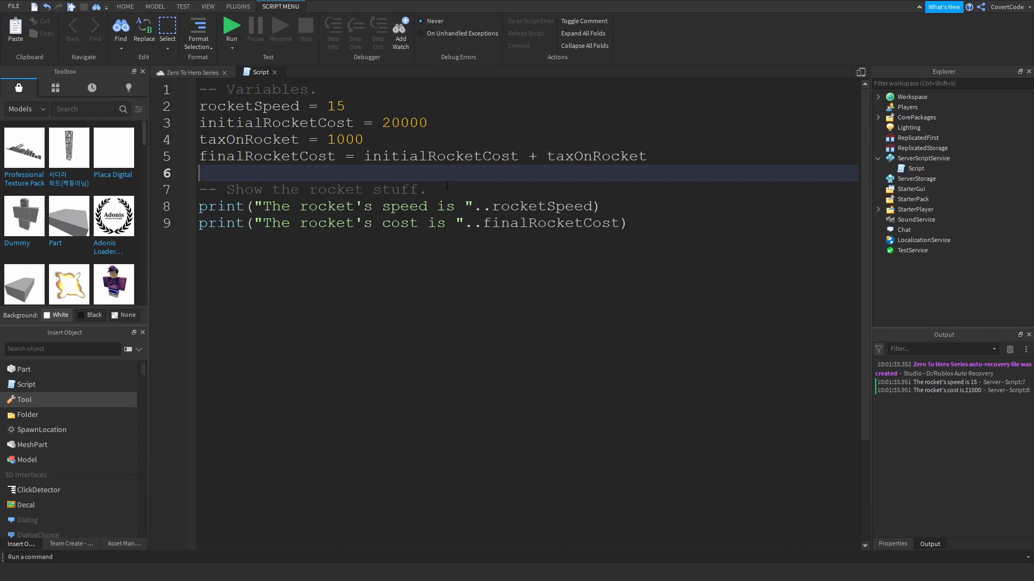
pyautogui.click(626, 223)
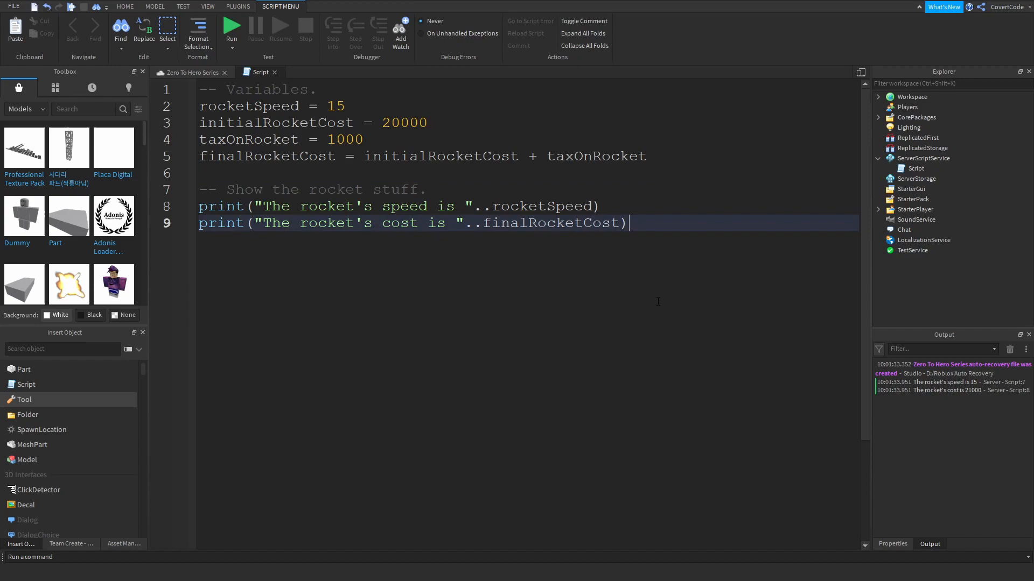